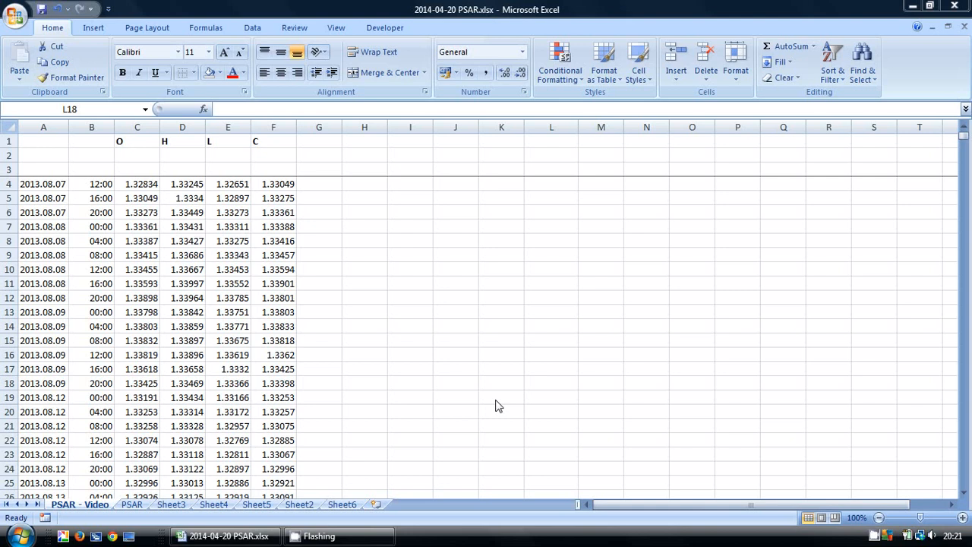
{"action": "mouse_move", "coordinate": [410, 279]}
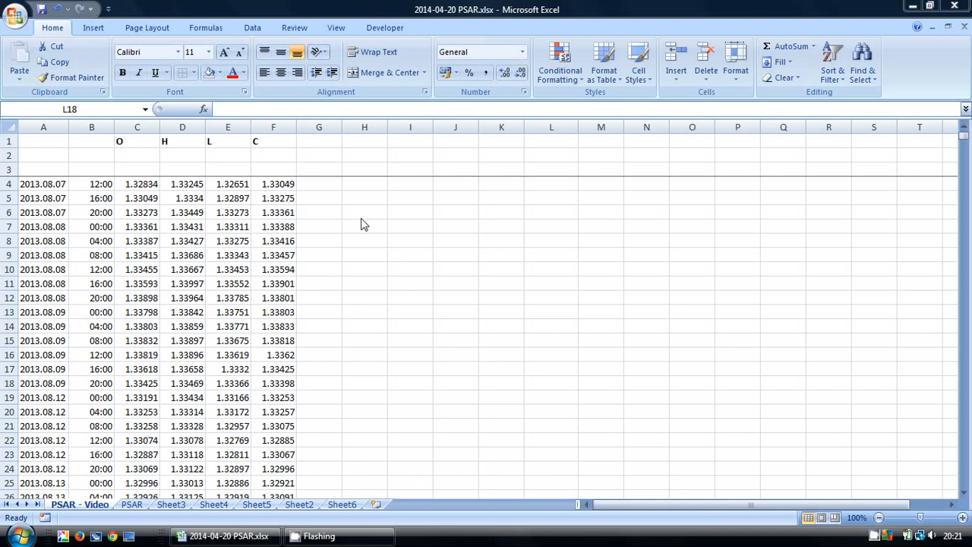
{"action": "mouse_move", "coordinate": [361, 204]}
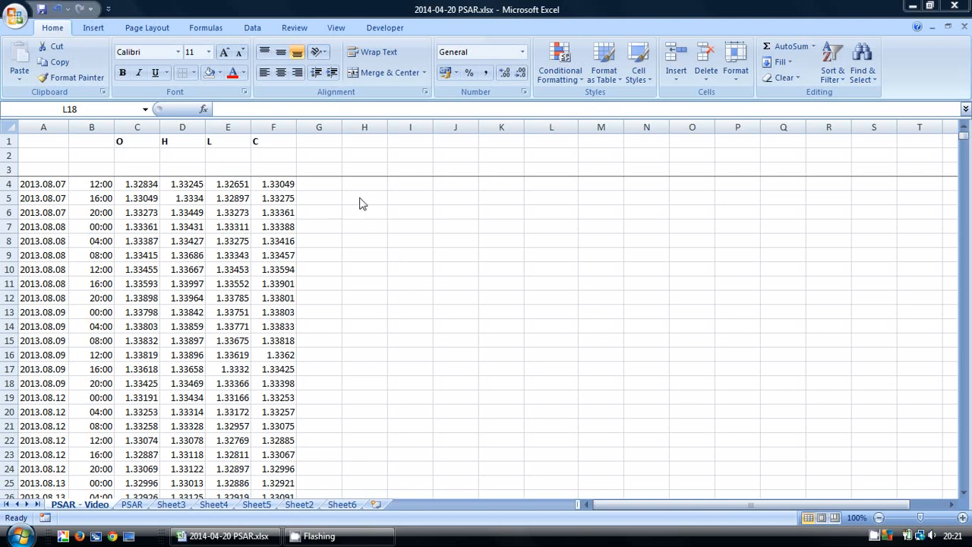
Add the PSAR, EP, EP-PSAR and Acc Factor headers across row 1
{"action": "left_click", "coordinate": [550, 383]}
{"action": "type", "text": "PSAR"}
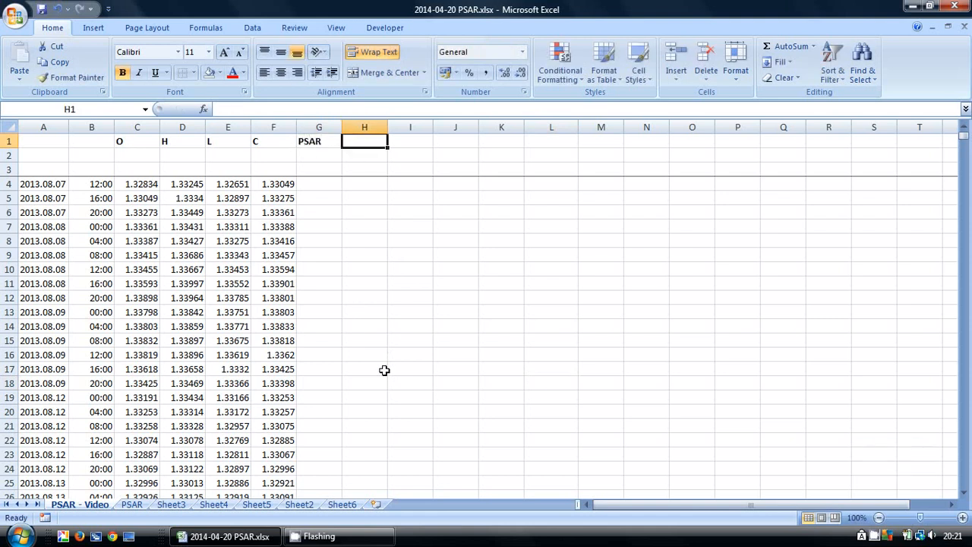
{"action": "type", "text": "EP"}
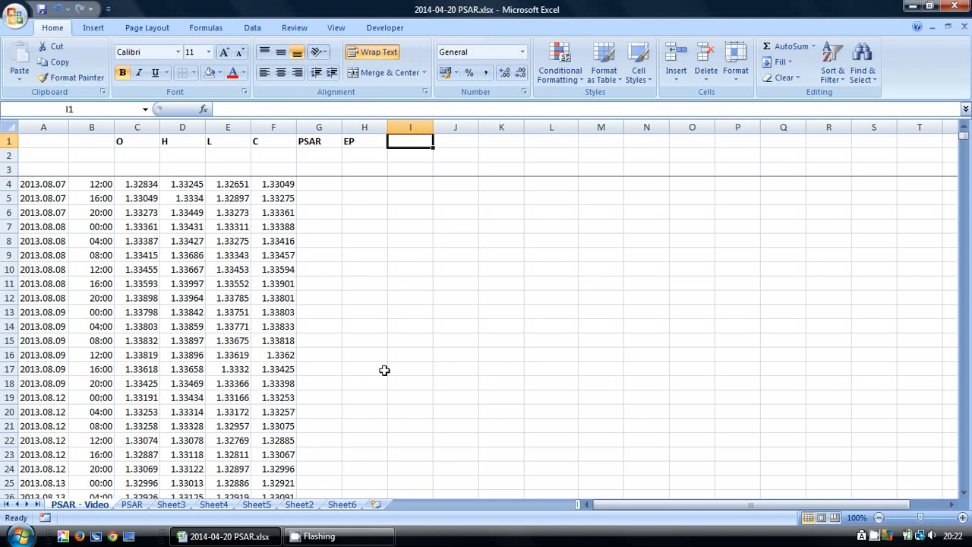
{"action": "type", "text": "EP-PSAR"}
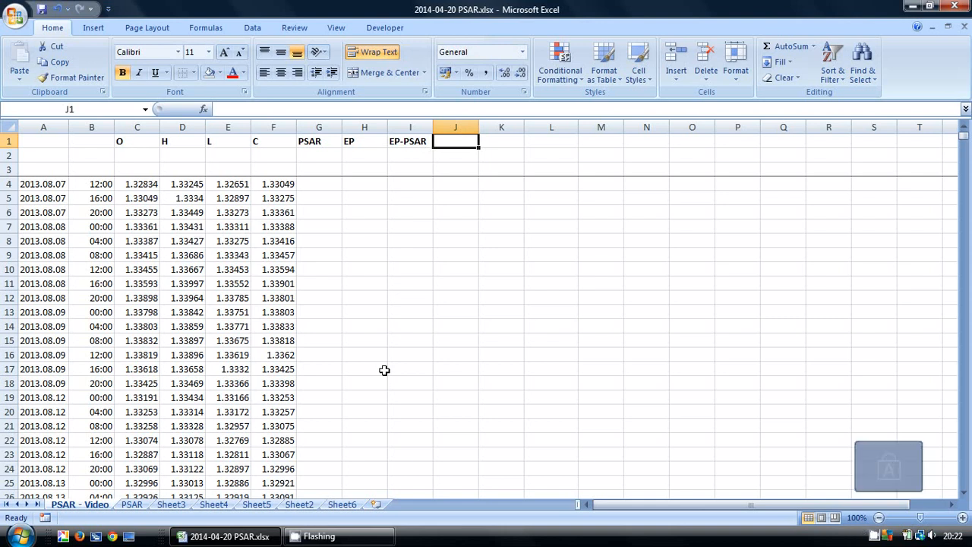
{"action": "type", "text": "Acc Factor"}
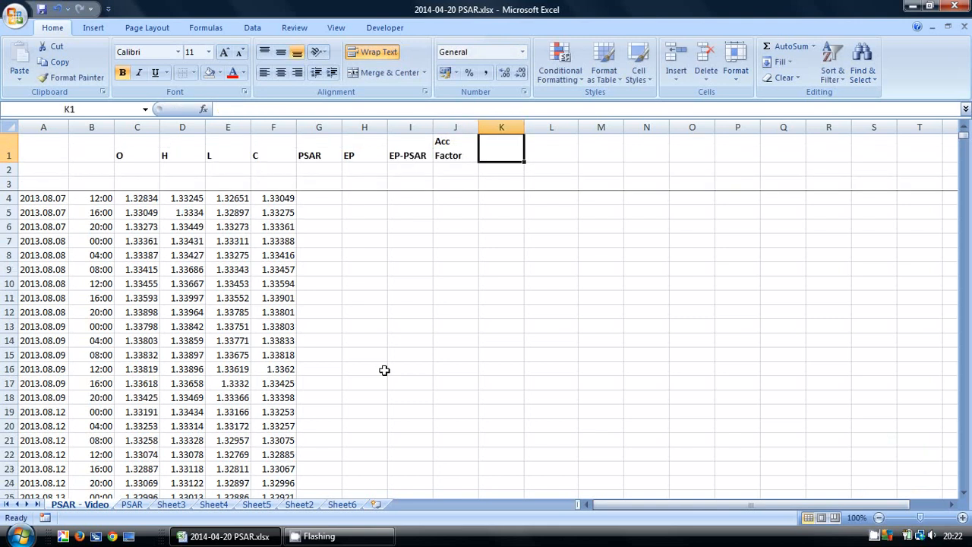
{"action": "mouse_move", "coordinate": [487, 188]}
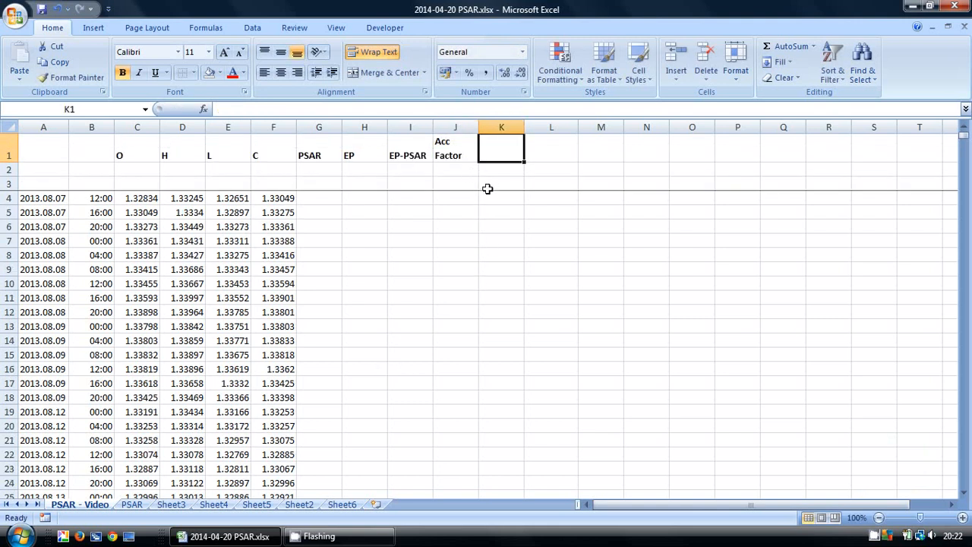
{"action": "mouse_move", "coordinate": [477, 177]}
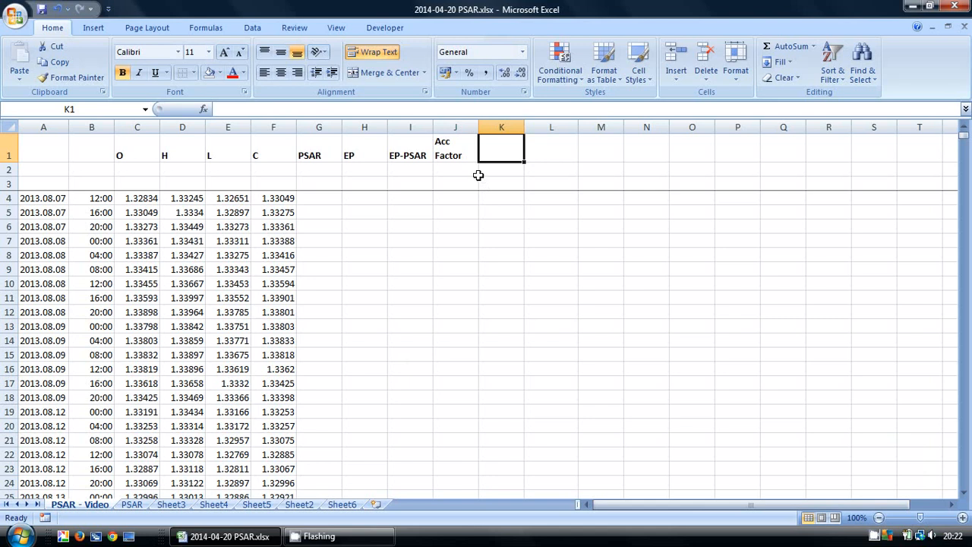
Enter the 0.02 start and 0.2 maximum values under Acc Factor
{"action": "left_click", "coordinate": [455, 169]}
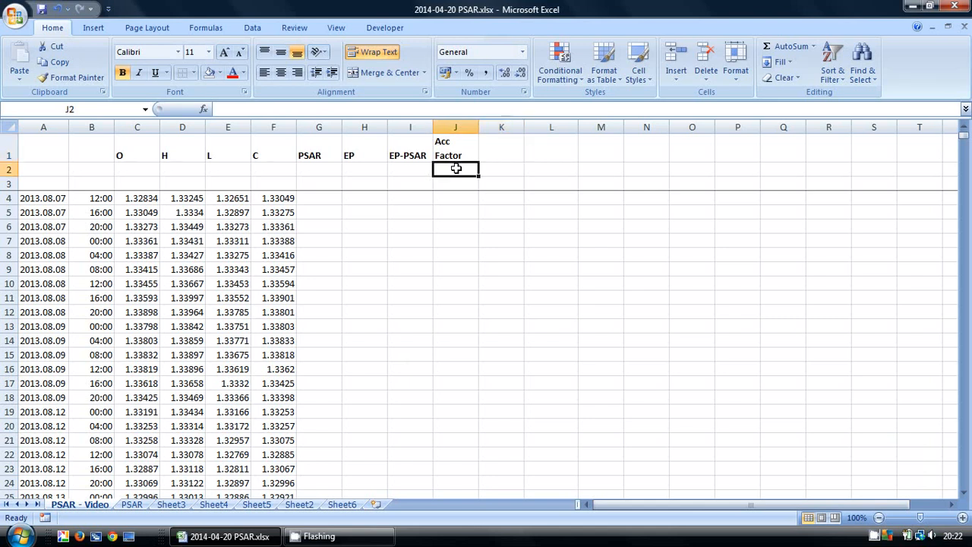
{"action": "type", "text": "0.02"}
{"action": "left_click", "coordinate": [455, 184]}
{"action": "type", "text": "0.2"}
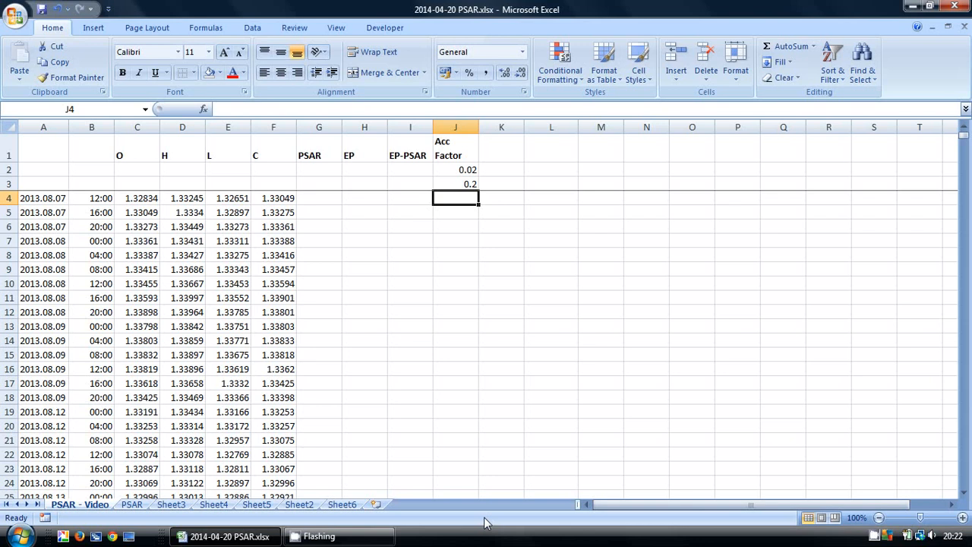
Add 'EP_PSAR * Acc' in K1 and 'Uptrend-Downtrend' in L1, then select column L
{"action": "left_click", "coordinate": [502, 198]}
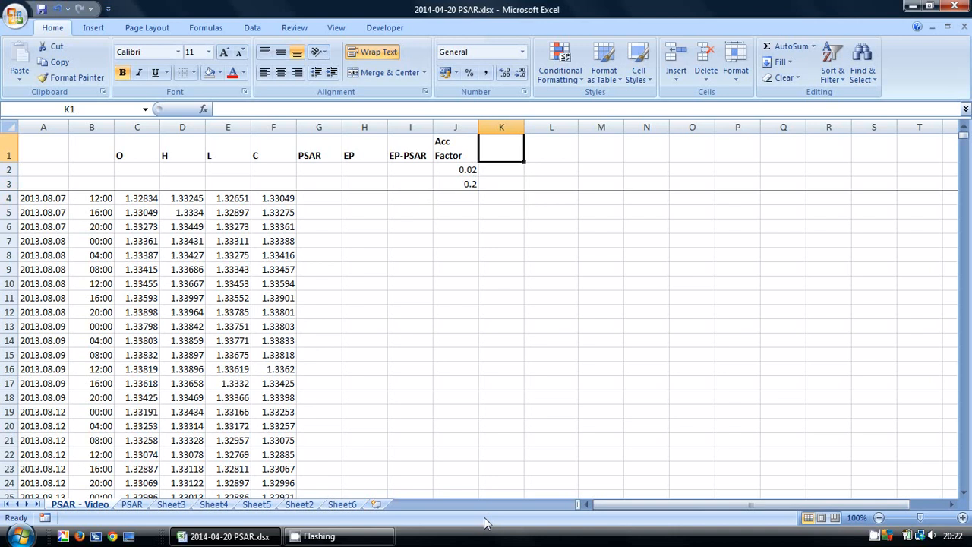
{"action": "type", "text": "EP_PSAR * Acc"}
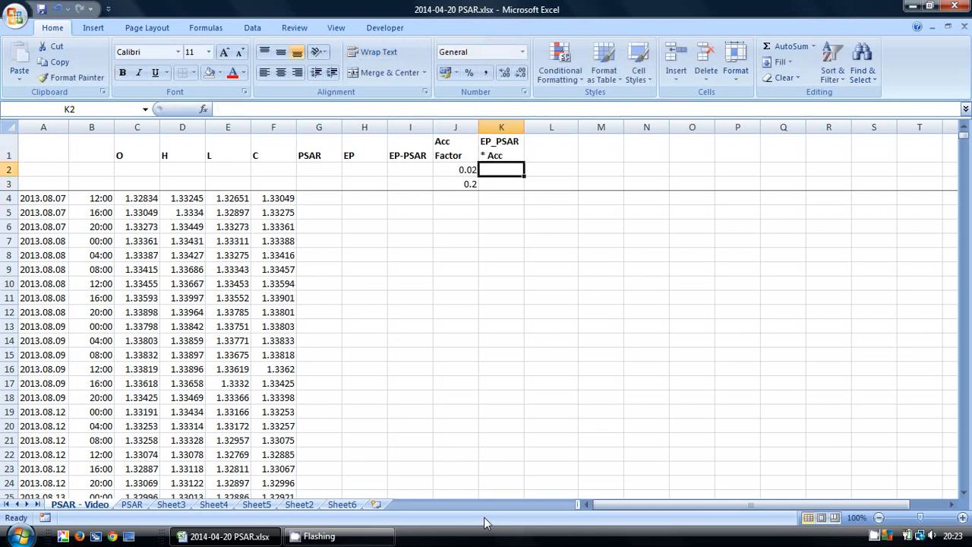
{"action": "mouse_move", "coordinate": [546, 273]}
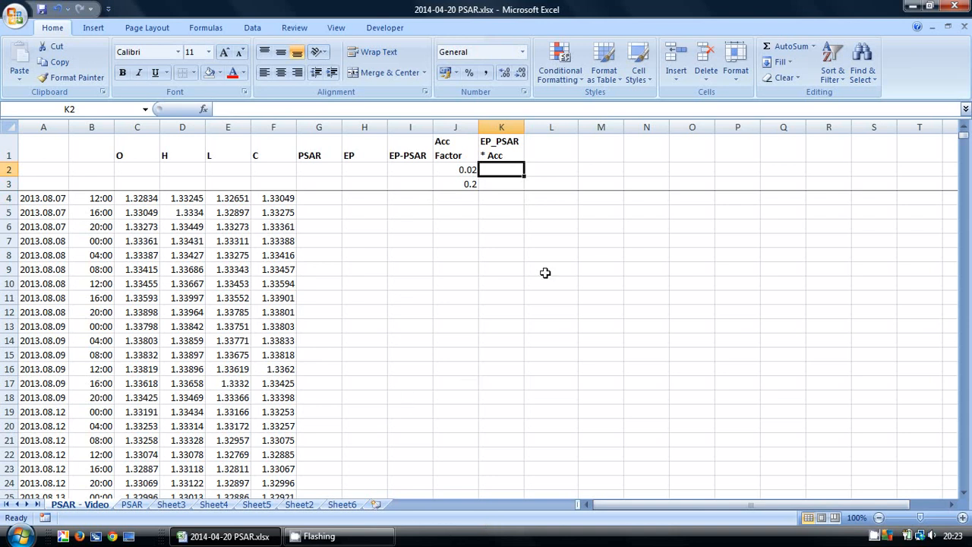
{"action": "left_click", "coordinate": [551, 147]}
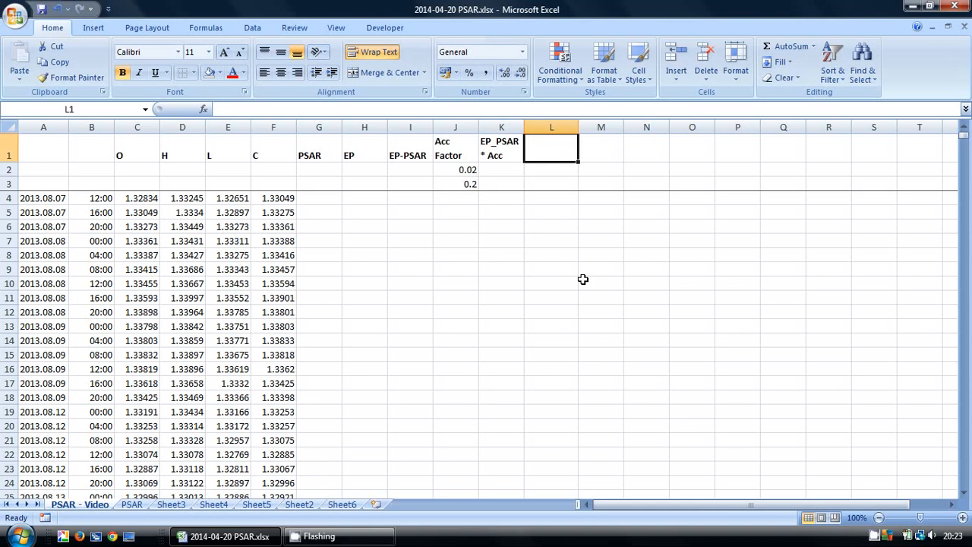
{"action": "type", "text": "Uptrend-Downtrend"}
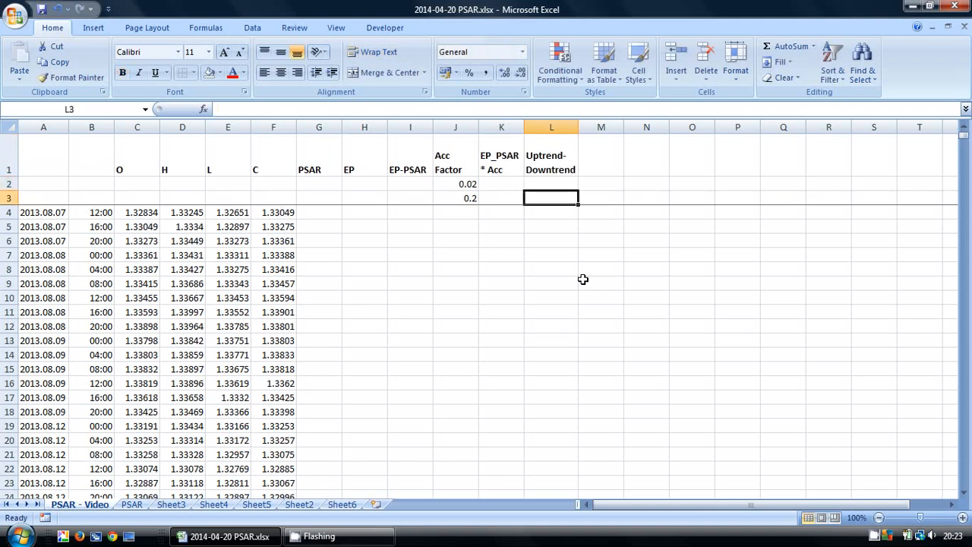
{"action": "left_click", "coordinate": [551, 127]}
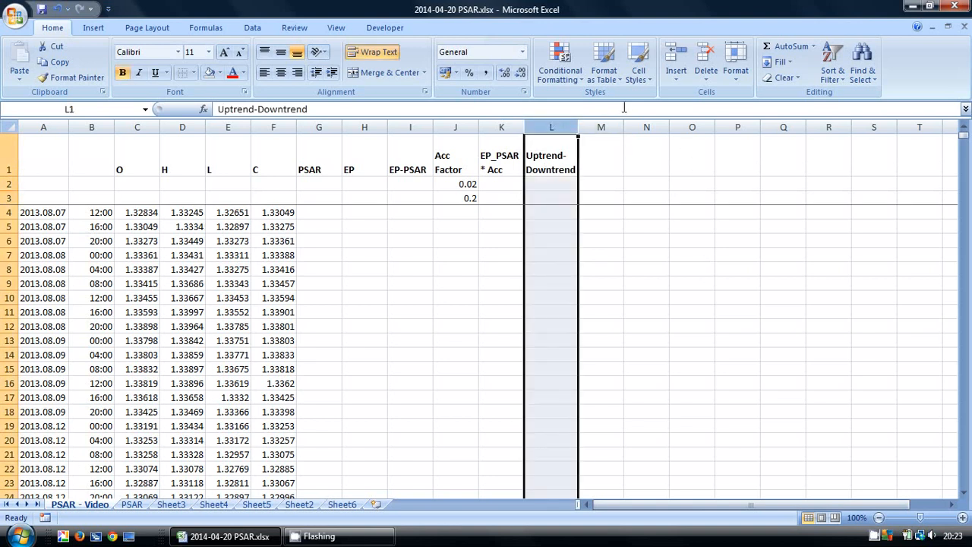
Add a Text-that-Contains rule highlighting 'bull' cells in column L
{"action": "left_click", "coordinate": [559, 63]}
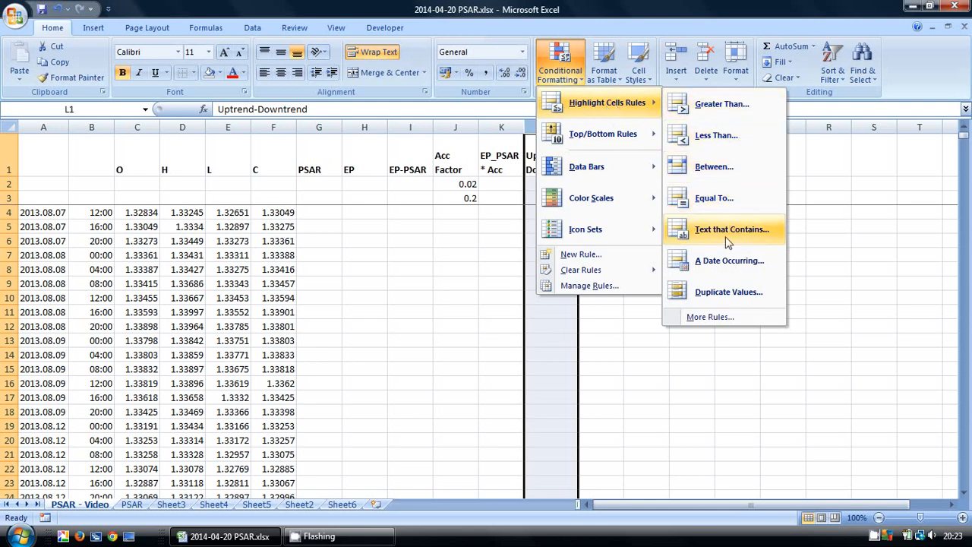
{"action": "left_click", "coordinate": [733, 228]}
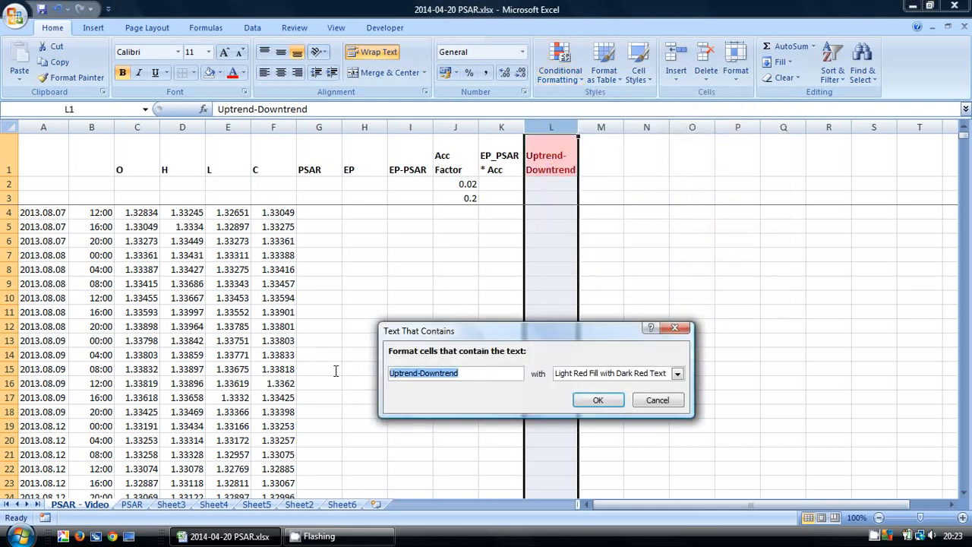
{"action": "type", "text": "bull"}
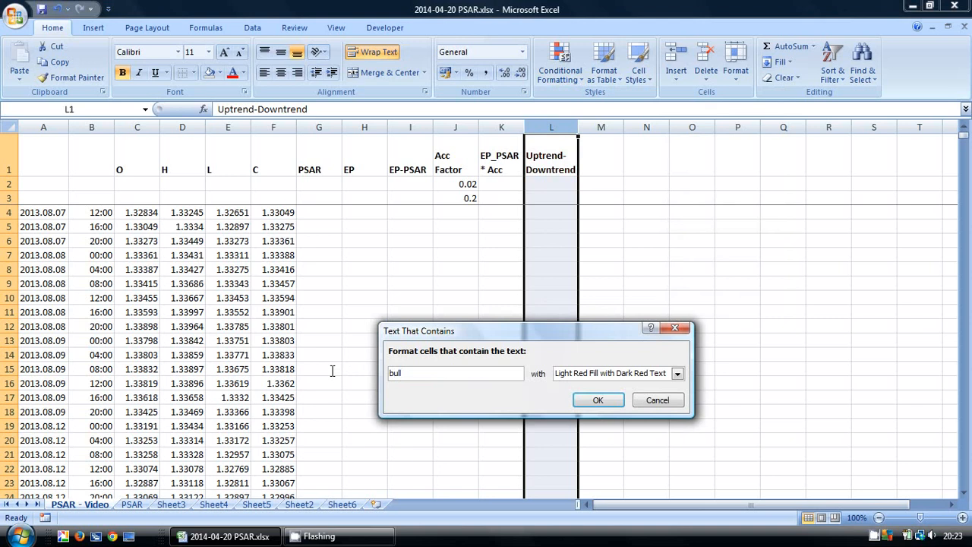
{"action": "left_click", "coordinate": [677, 374]}
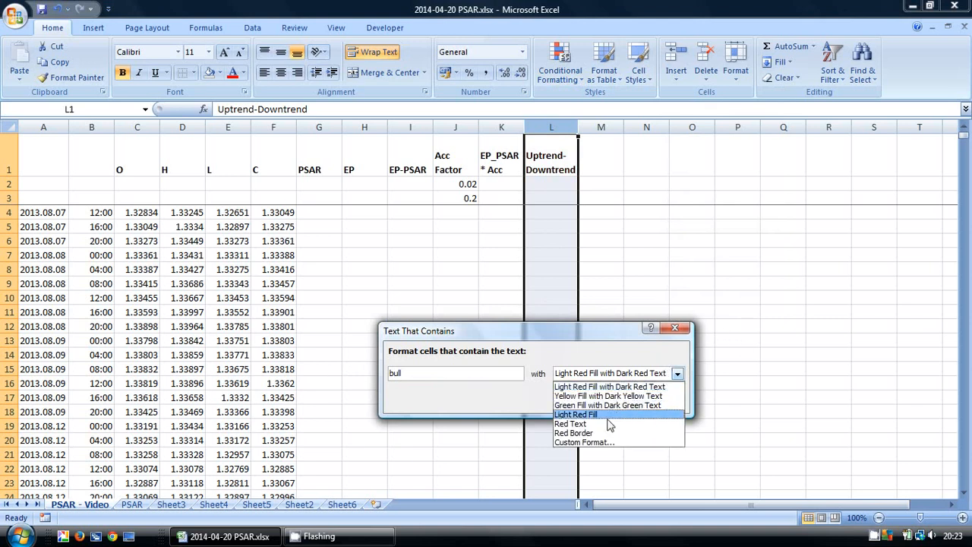
{"action": "left_click", "coordinate": [577, 413]}
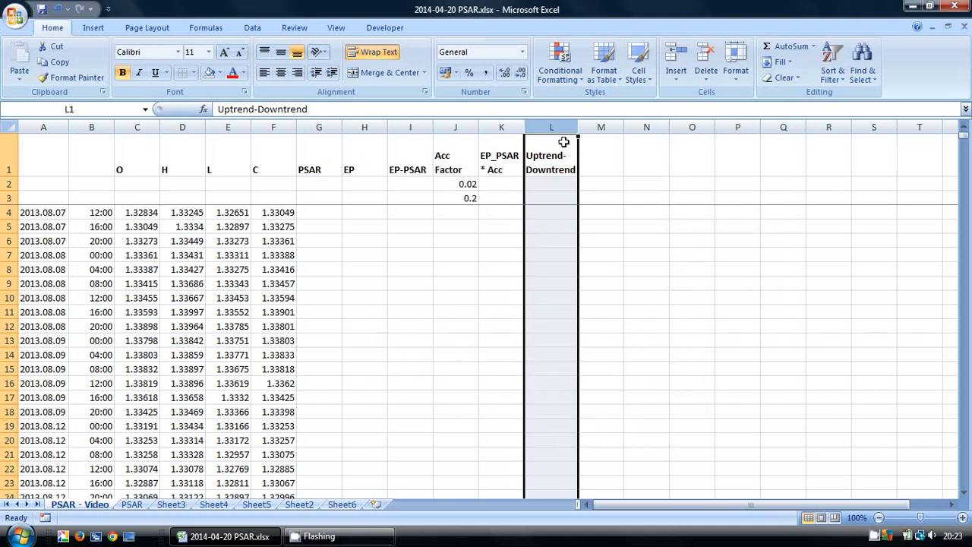
Add a second rule highlighting 'bear' cells in light red, then move to the first PSAR cell
{"action": "left_click", "coordinate": [559, 61]}
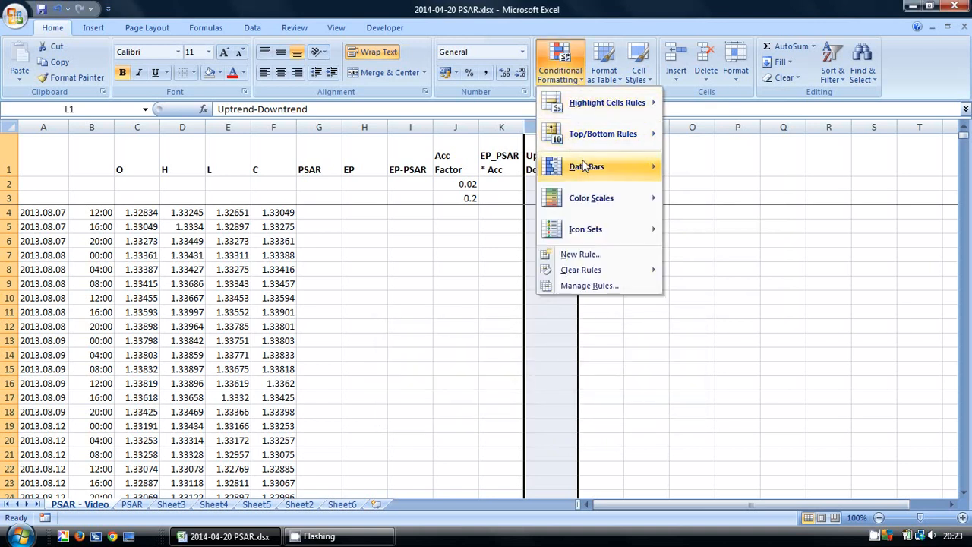
{"action": "mouse_move", "coordinate": [608, 103]}
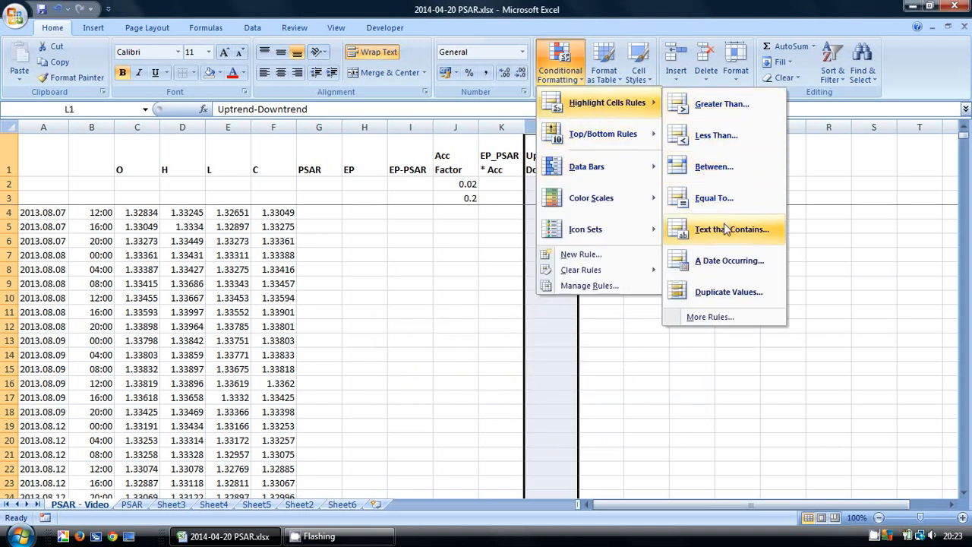
{"action": "left_click", "coordinate": [729, 228]}
{"action": "type", "text": "bear"}
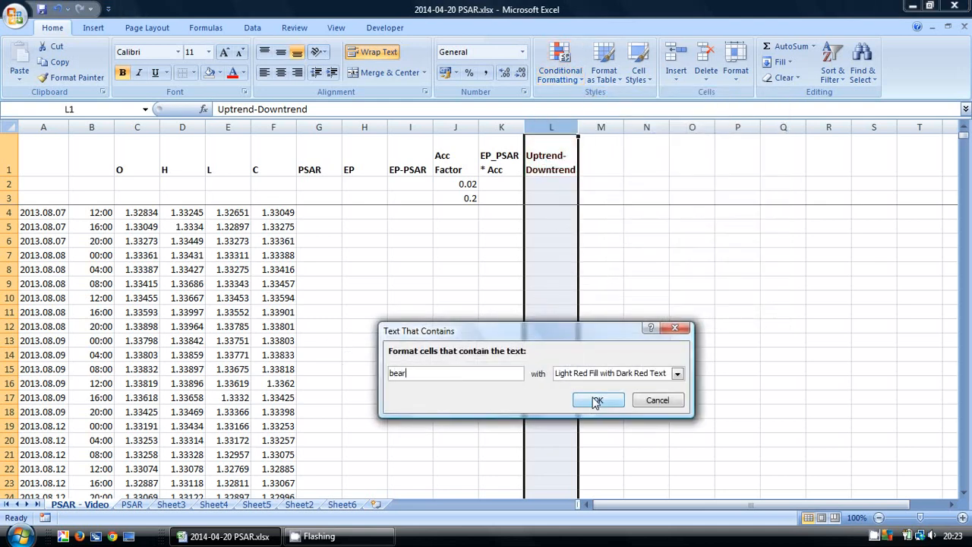
{"action": "left_click", "coordinate": [598, 401]}
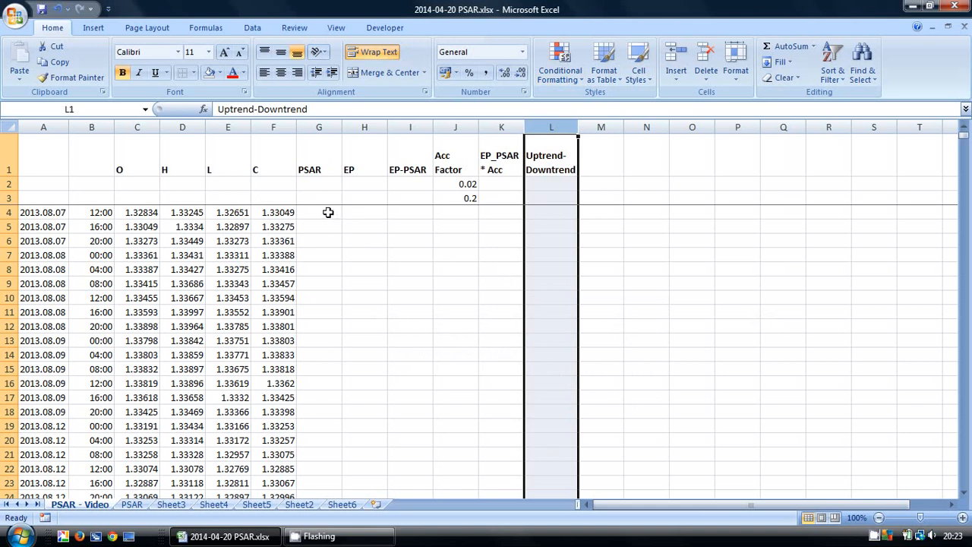
{"action": "left_click", "coordinate": [319, 213]}
{"action": "type", "text": "="}
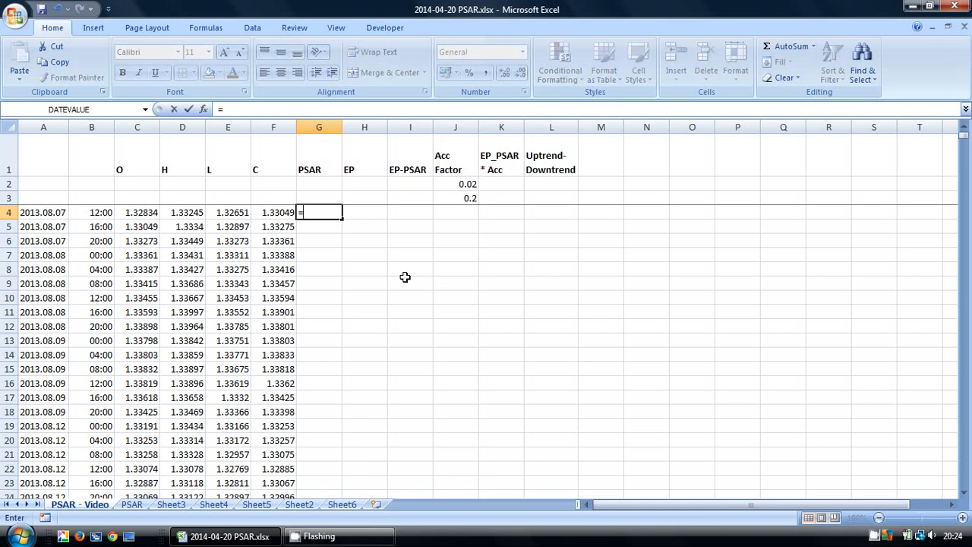
{"action": "mouse_move", "coordinate": [234, 212]}
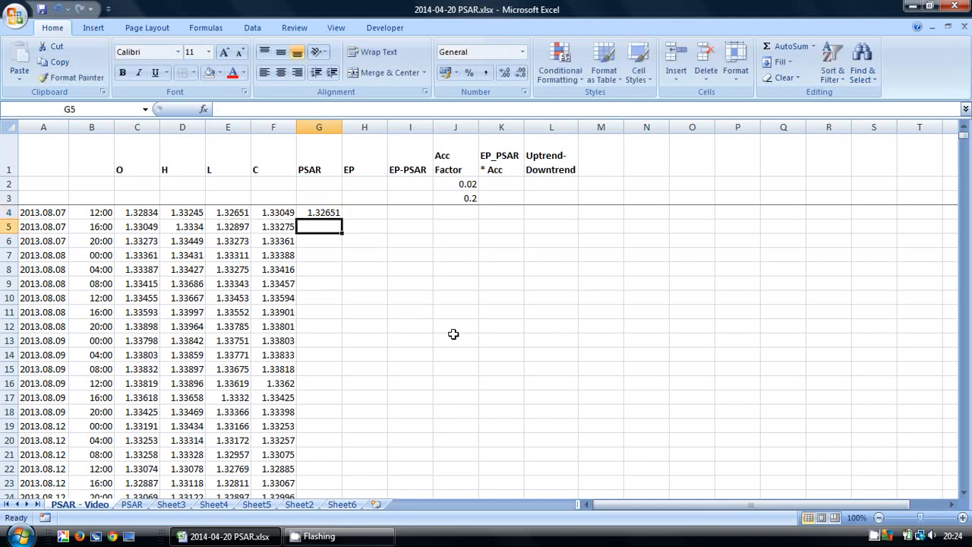
Fill row 4 with =H4-G4 in I4, =J2 in J4, =I4*J4 in K4 and 'bull' in L4
{"action": "type", "text": "="}
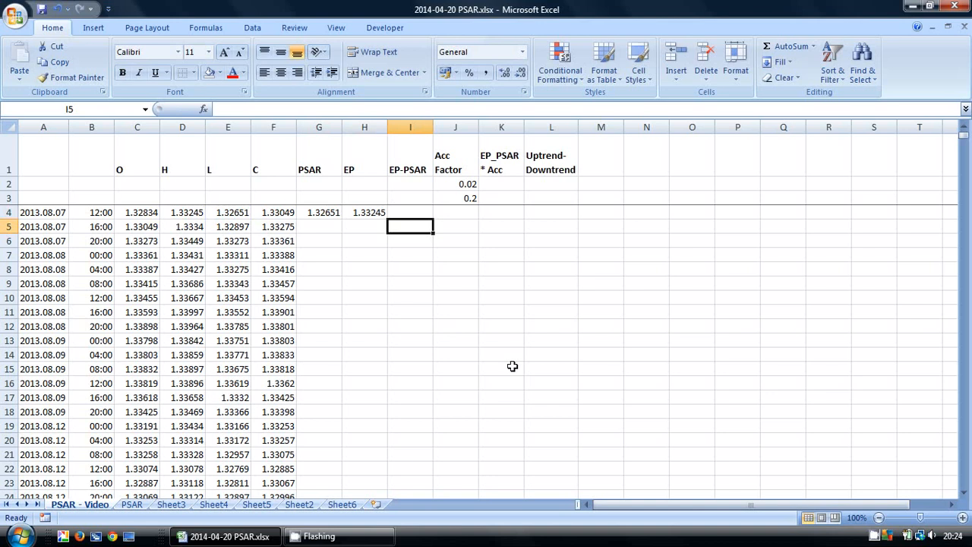
{"action": "left_click", "coordinate": [410, 212]}
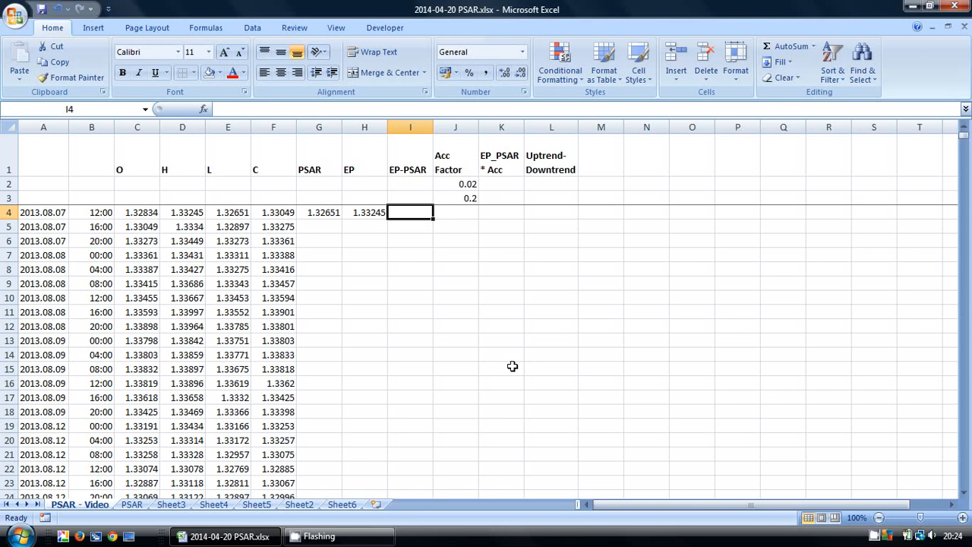
{"action": "type", "text": "=J2"}
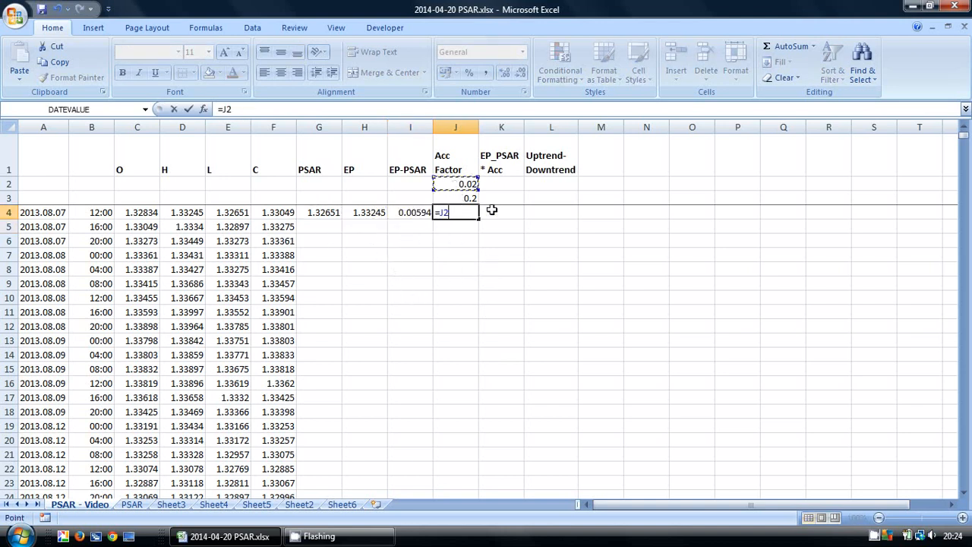
{"action": "mouse_move", "coordinate": [487, 278]}
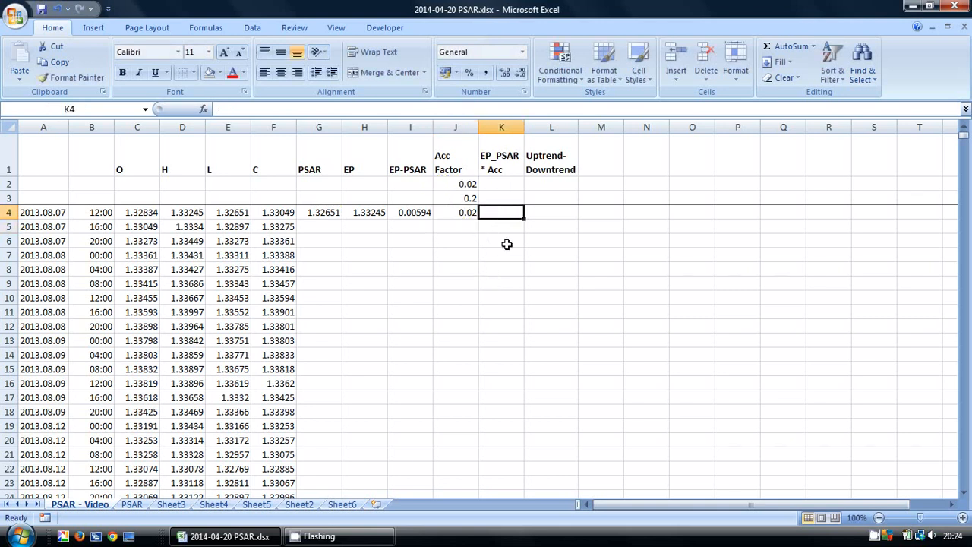
{"action": "type", "text": "=J4"}
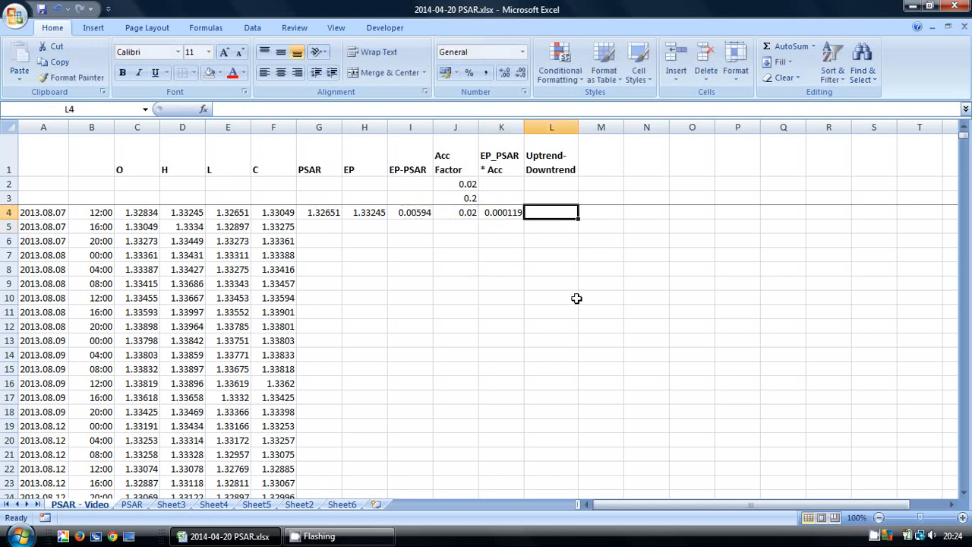
{"action": "type", "text": "bull"}
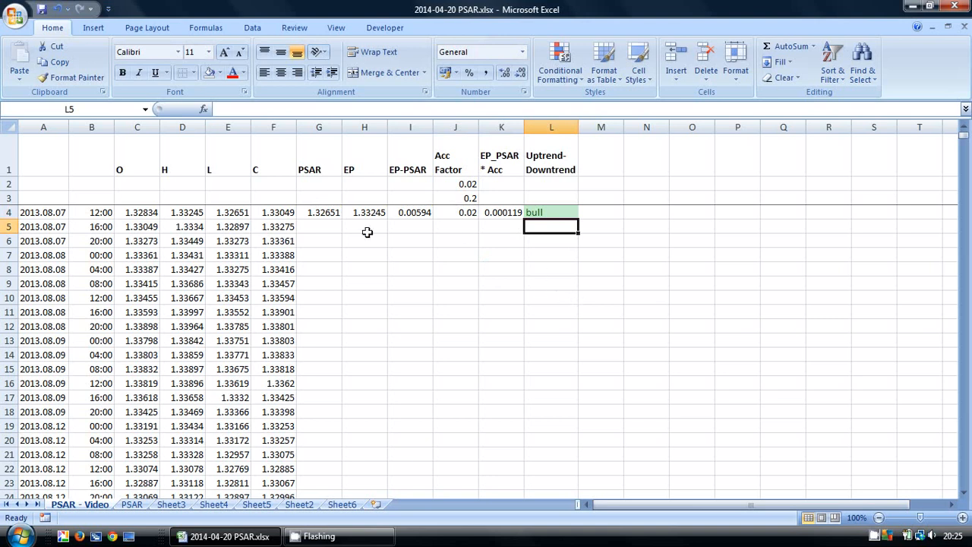
Start H5's EP formula: IF(AND(L5="bull",D5>H4),D5 as the first case
{"action": "left_click", "coordinate": [365, 227]}
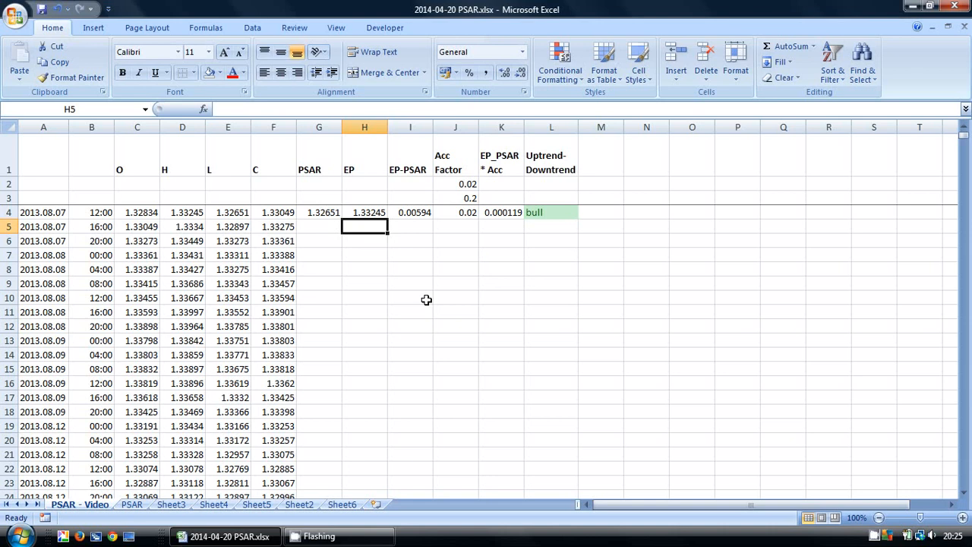
{"action": "type", "text": "="}
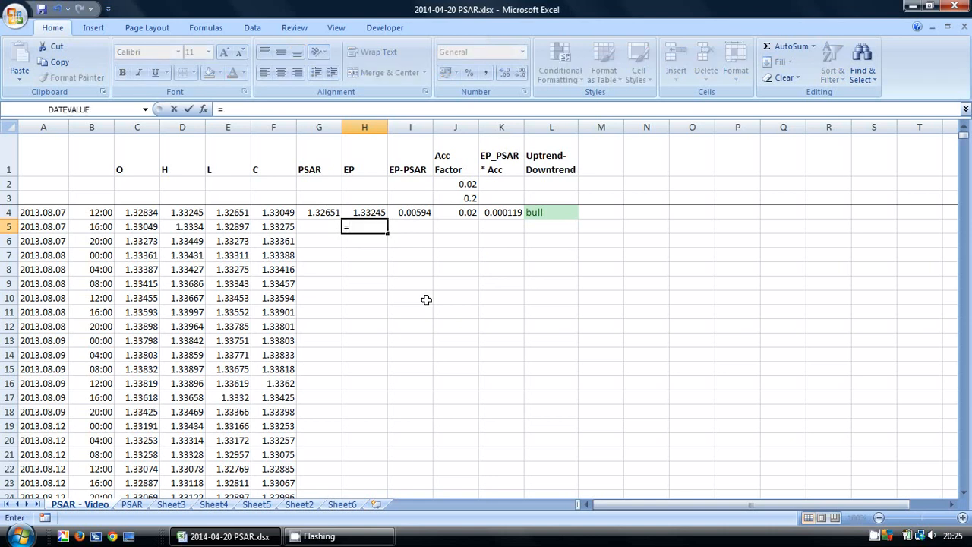
{"action": "type", "text": "=if(and"}
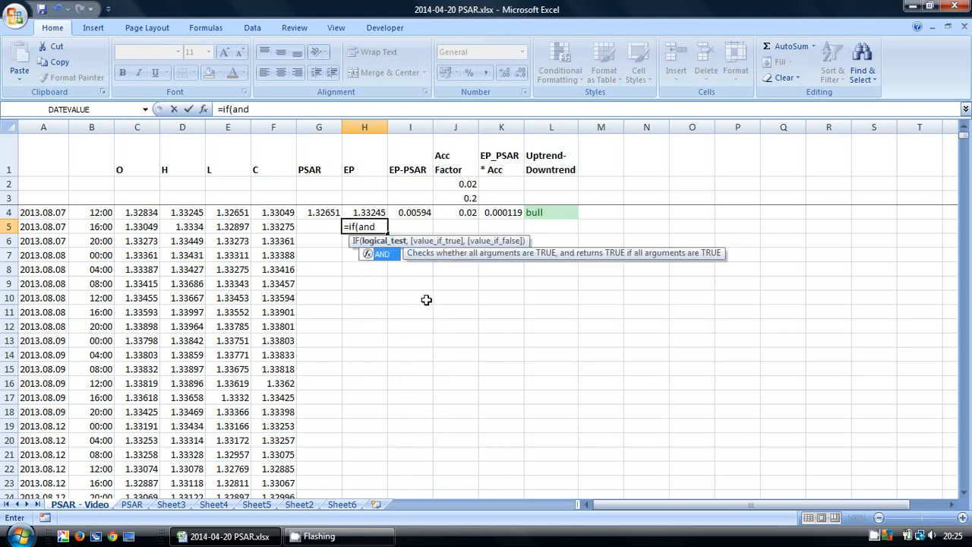
{"action": "type", "text": "("}
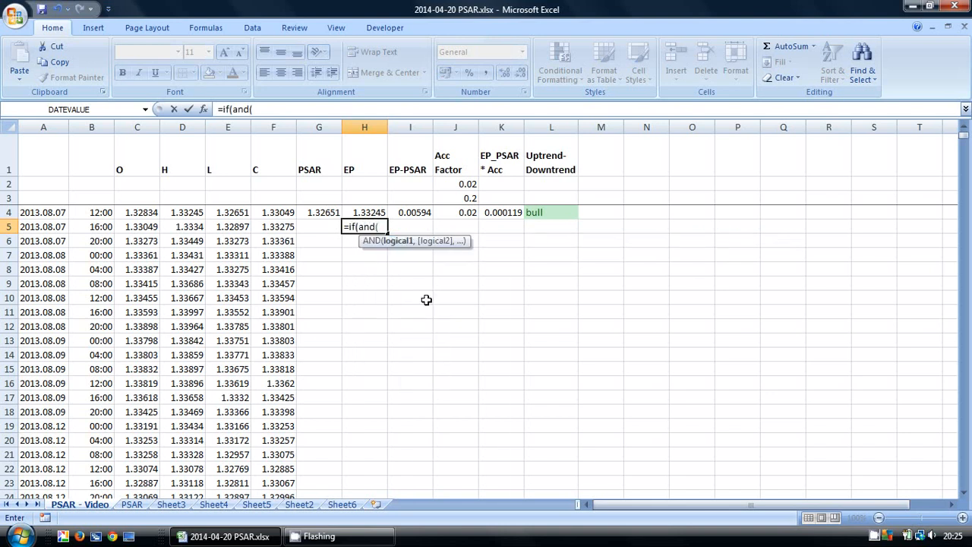
{"action": "left_click", "coordinate": [550, 227]}
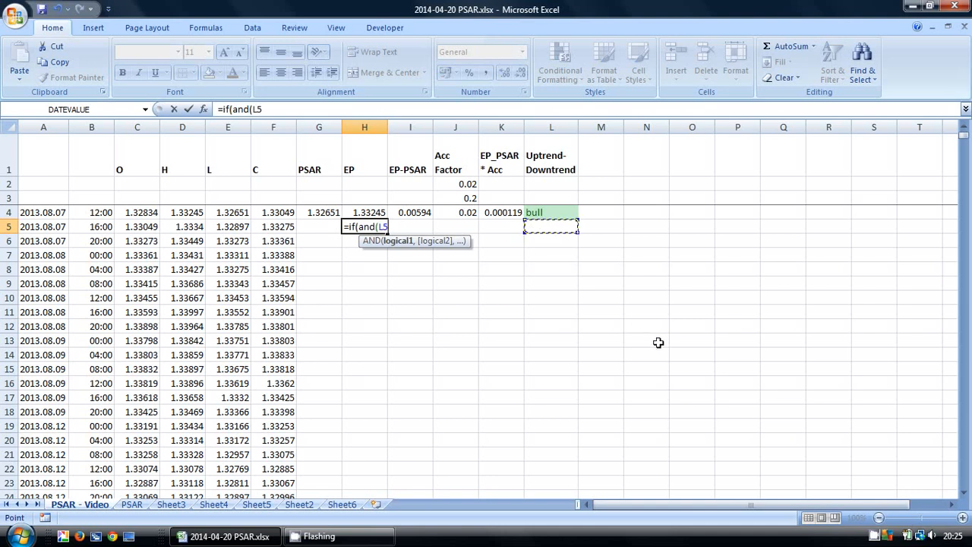
{"action": "type", "text": "="}
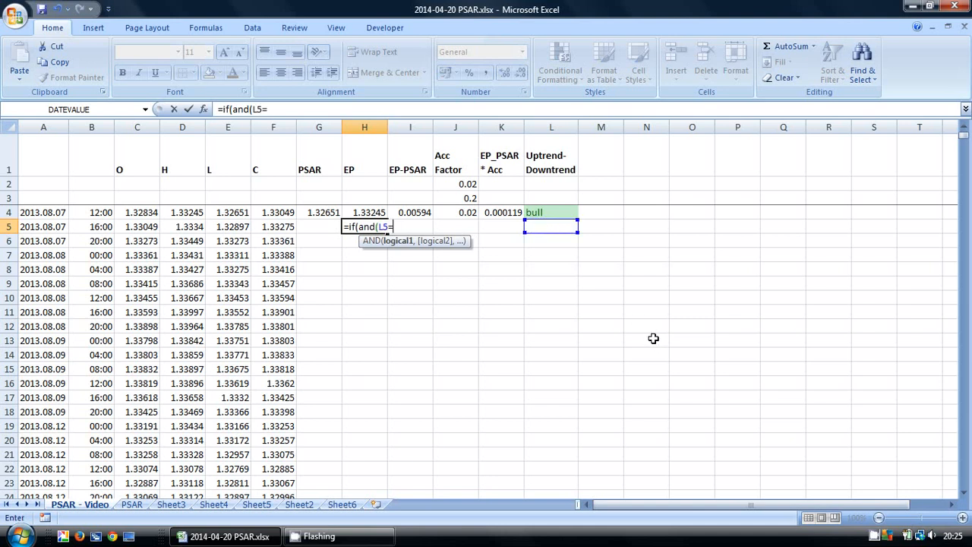
{"action": "type", "text": "\"bull\""}
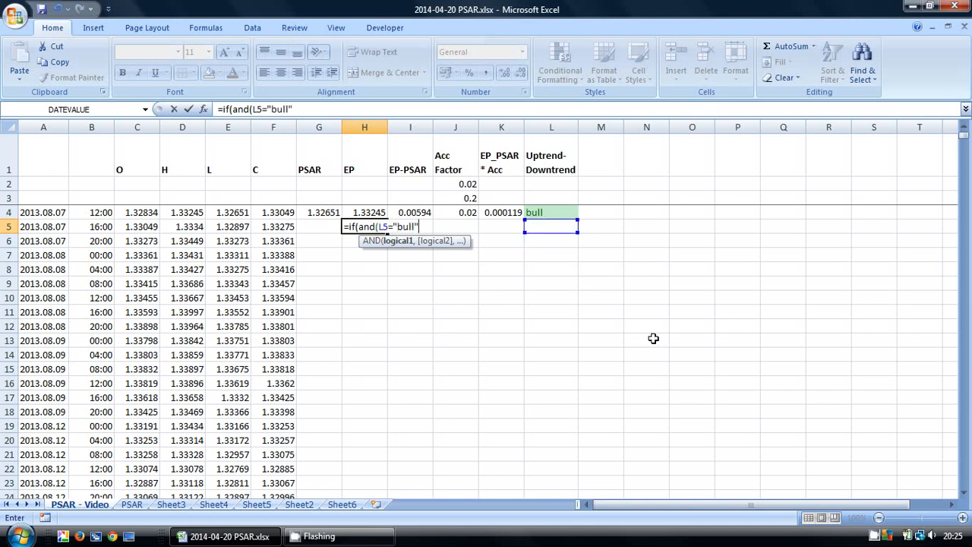
{"action": "type", "text": ","}
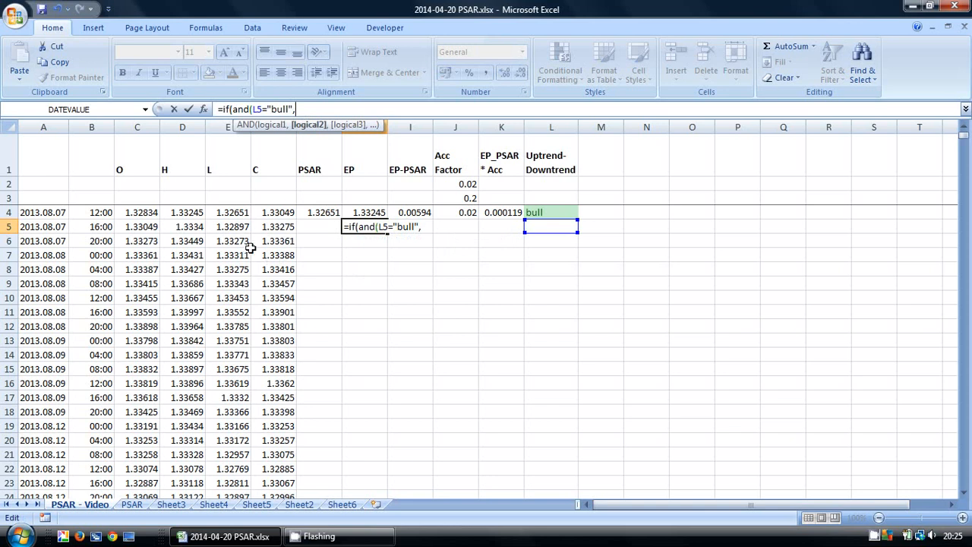
{"action": "left_click", "coordinate": [183, 226]}
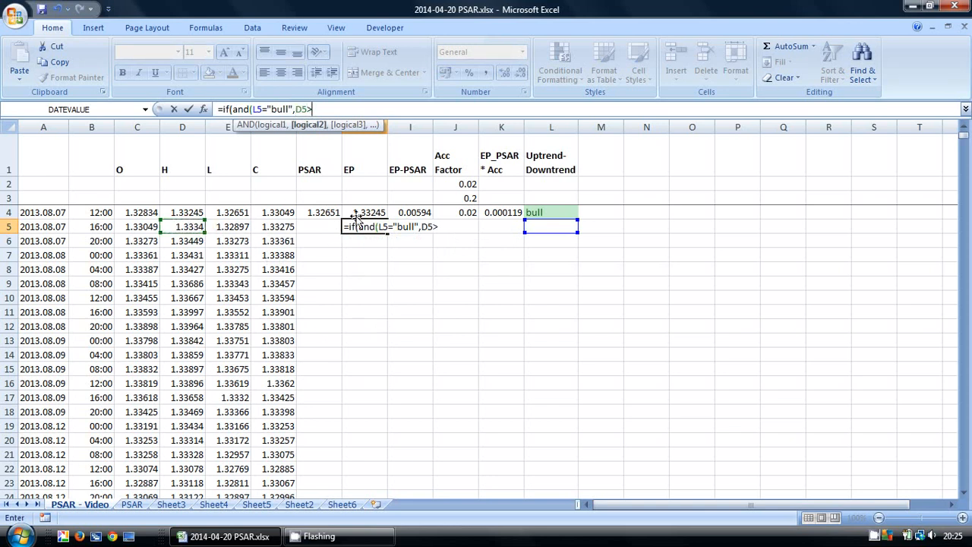
{"action": "left_click", "coordinate": [368, 212]}
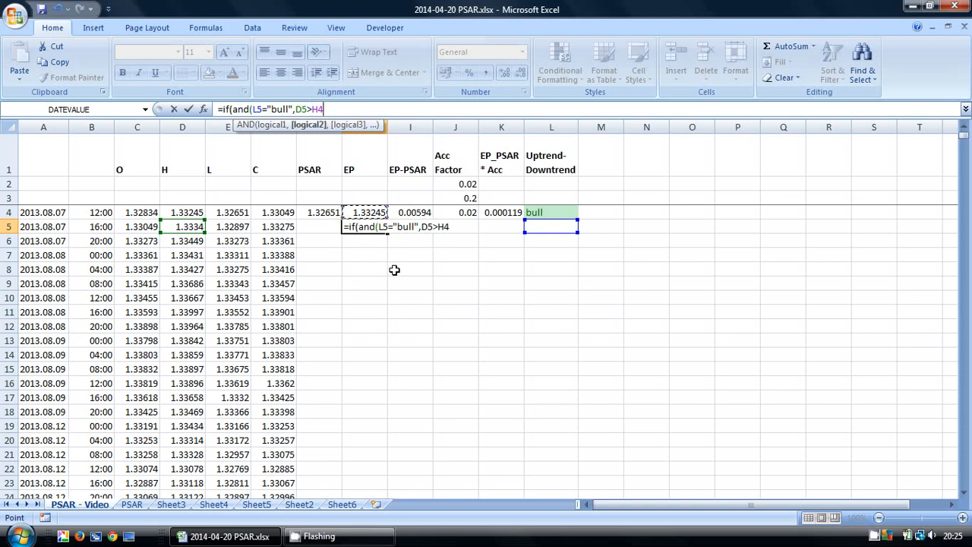
{"action": "mouse_move", "coordinate": [335, 294]}
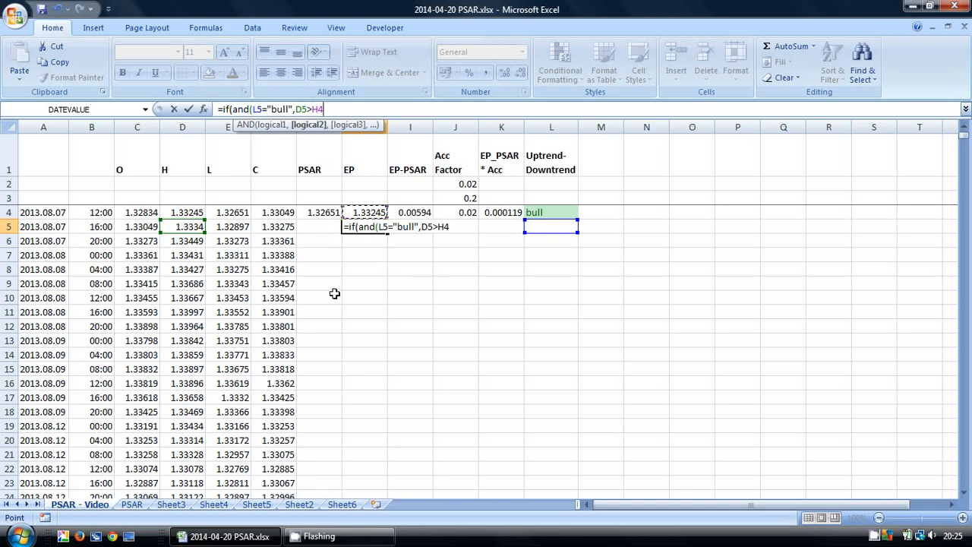
{"action": "type", "text": "),"}
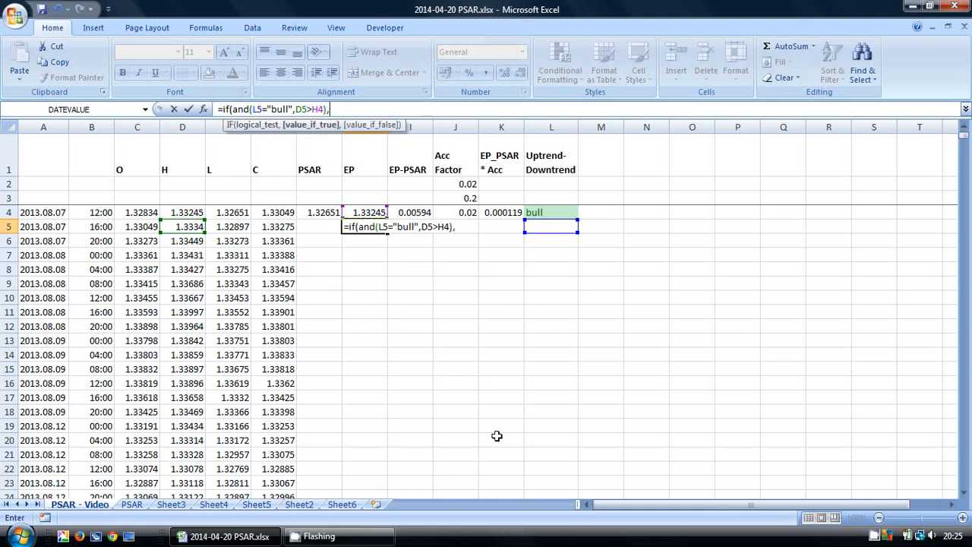
{"action": "left_click", "coordinate": [183, 226]}
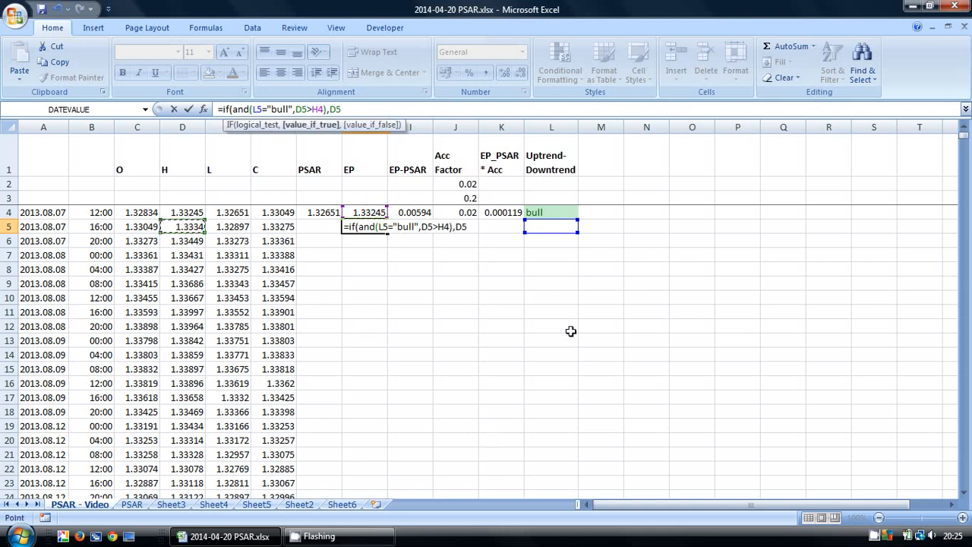
Add the second bull case IF(AND(L5="bull",D5<=H4),H4 to the H5 formula
{"action": "type", "text": ","}
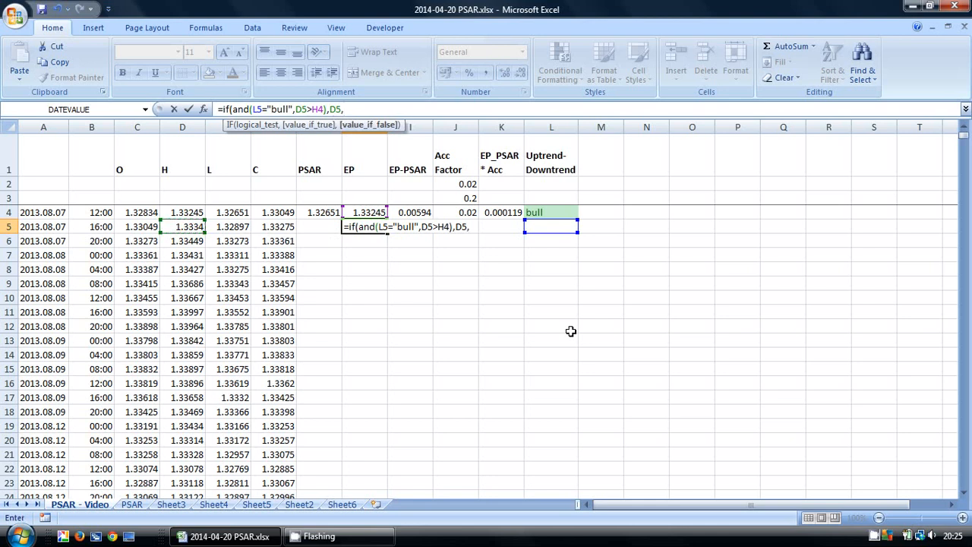
{"action": "type", "text": "if("}
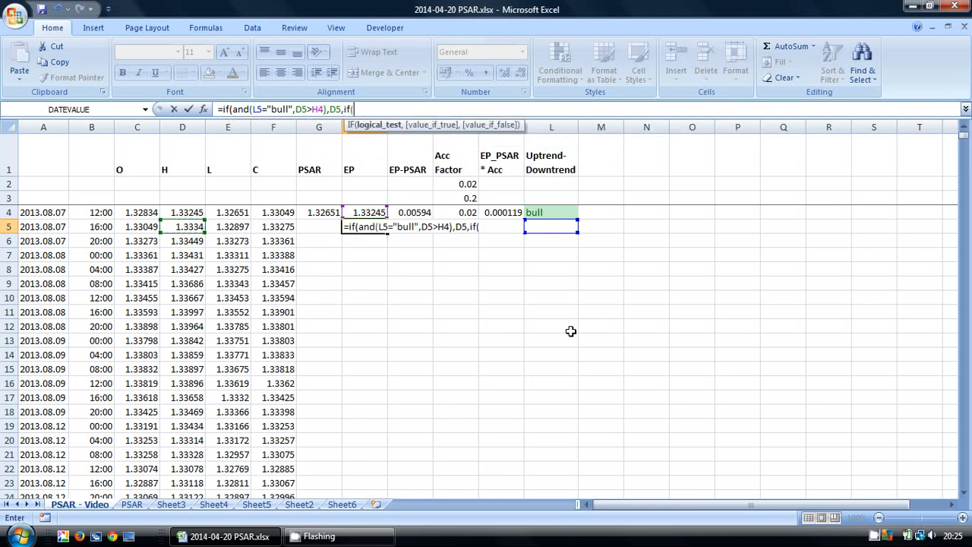
{"action": "type", "text": "and("}
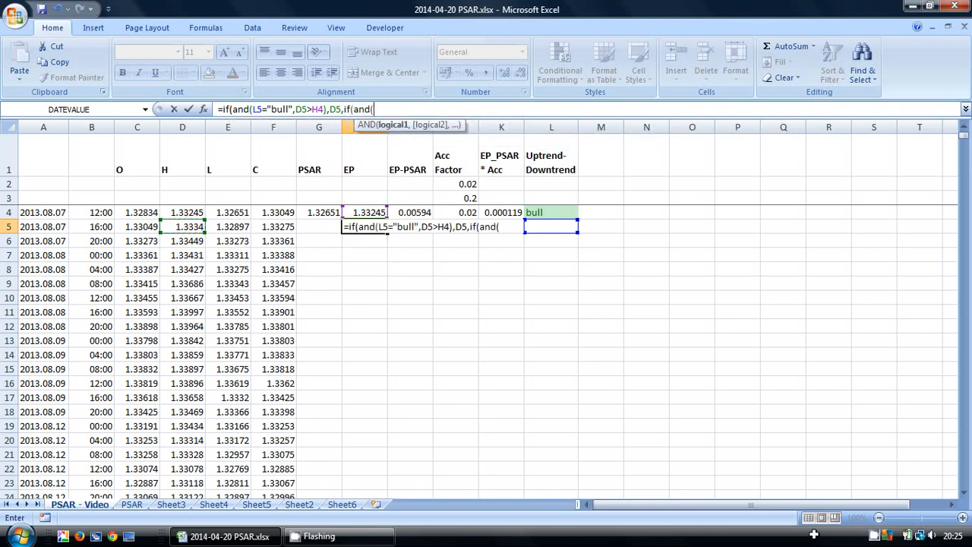
{"action": "type", "text": "l5=\"bull"}
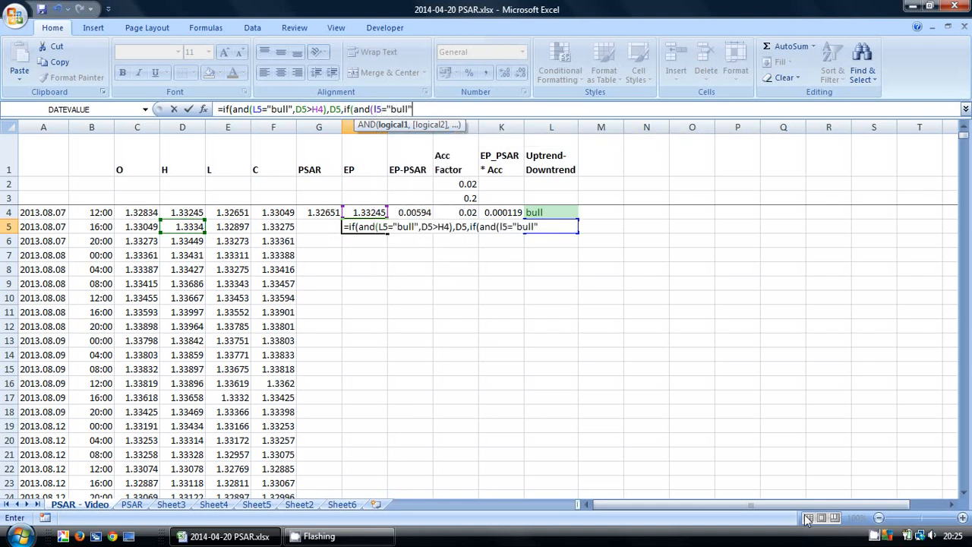
{"action": "type", "text": ","}
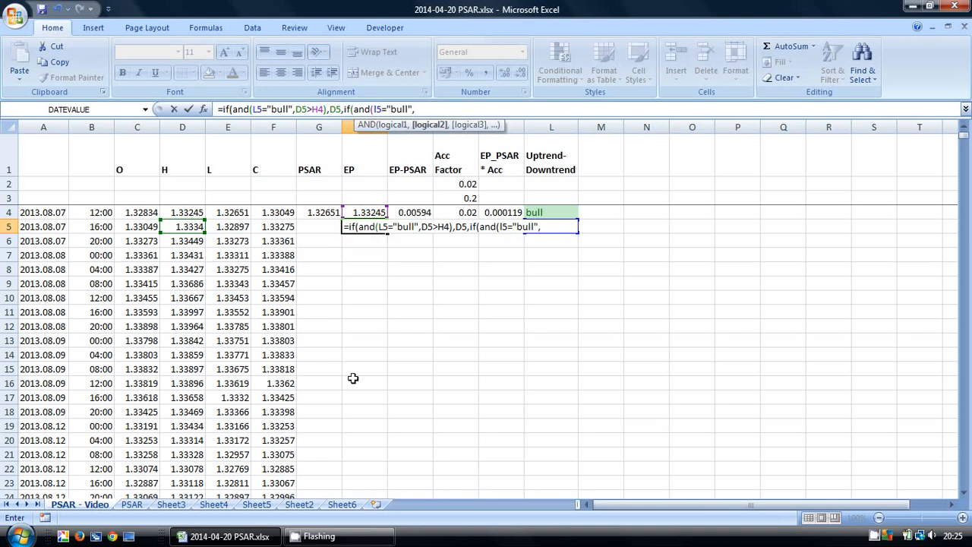
{"action": "left_click", "coordinate": [182, 226]}
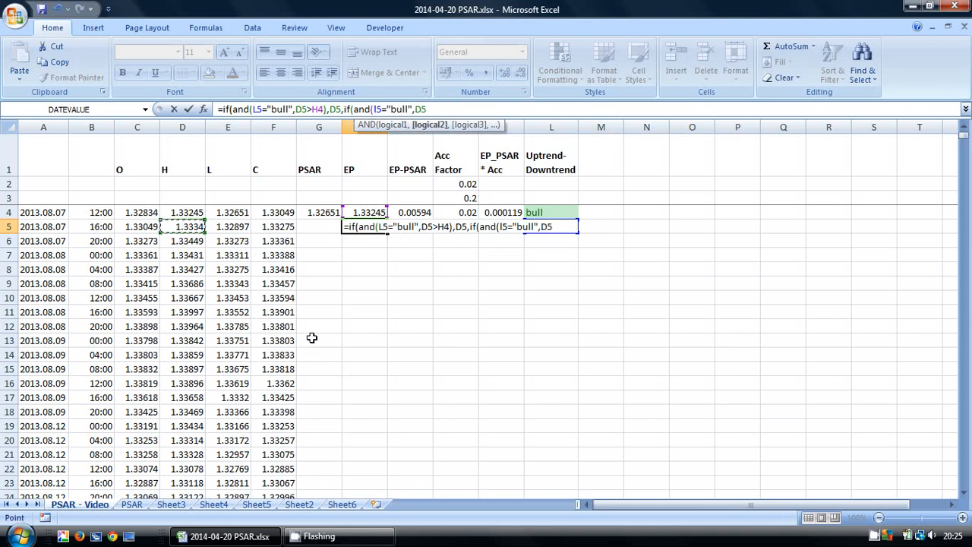
{"action": "type", "text": "<="}
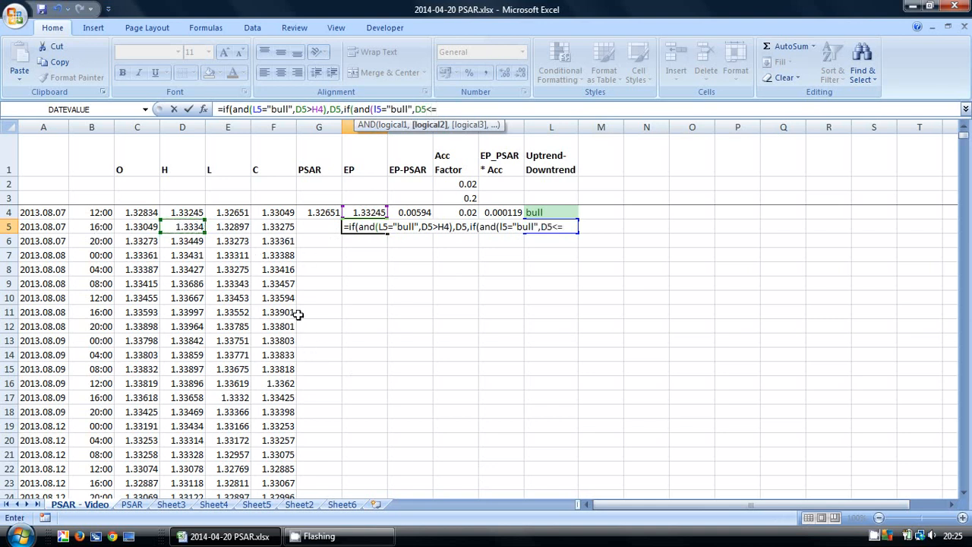
{"action": "type", "text": "H4"}
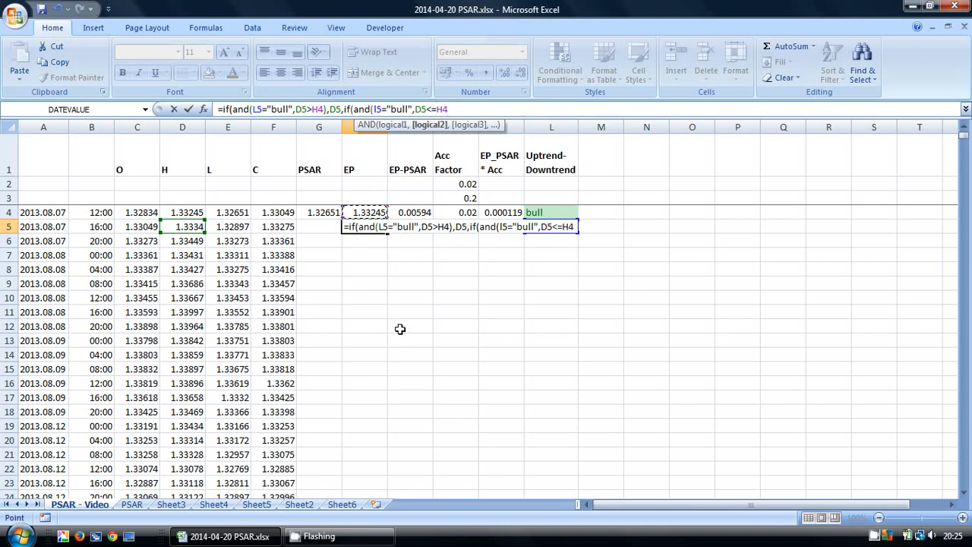
{"action": "type", "text": ",H4"}
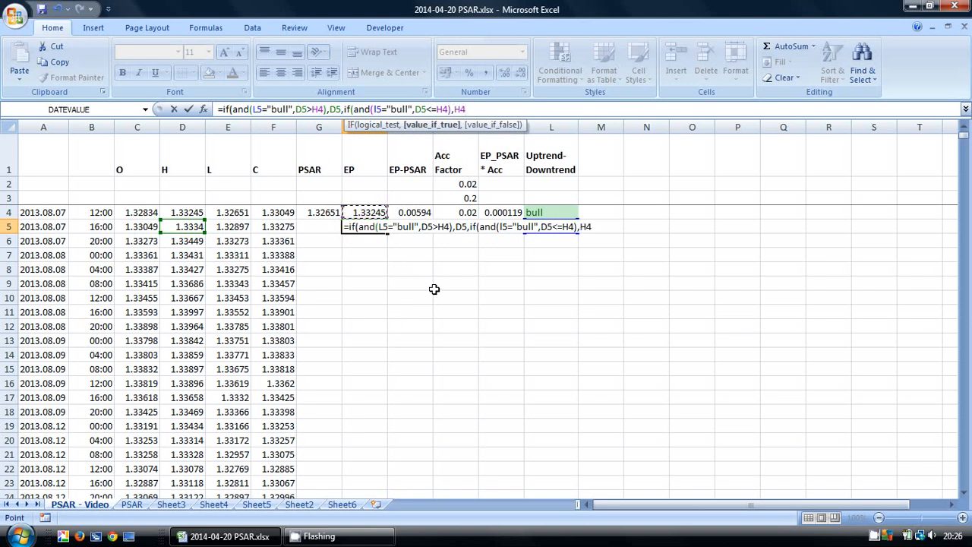
Add the bear cases comparing the low E5 against H4, close with "" and enter the H5 formula
{"action": "type", "text": ",if(and"}
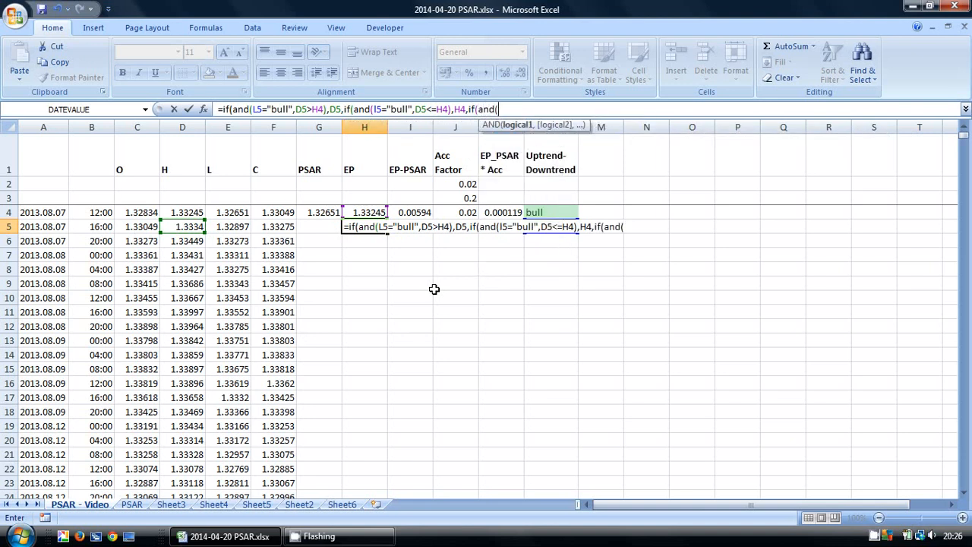
{"action": "type", "text": "(I5=\"bear\","}
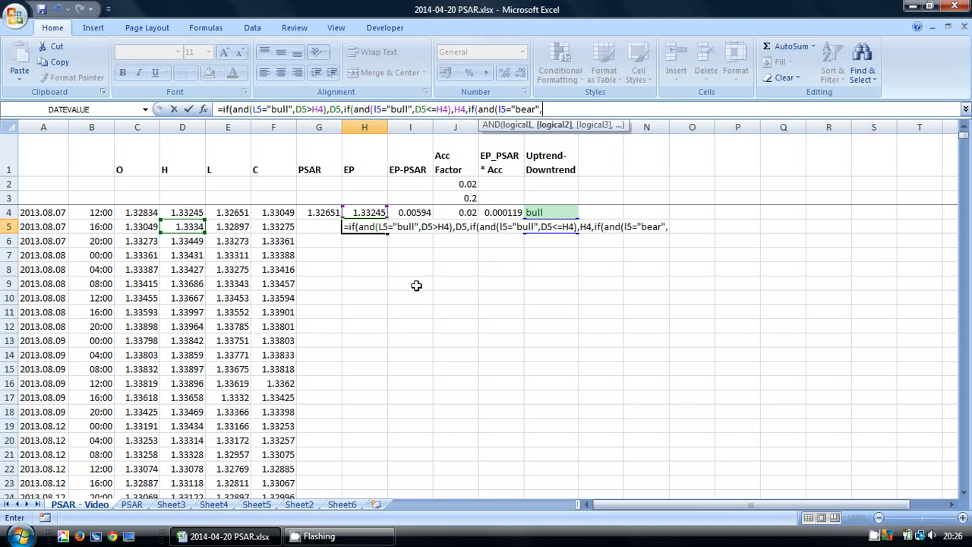
{"action": "left_click", "coordinate": [227, 226]}
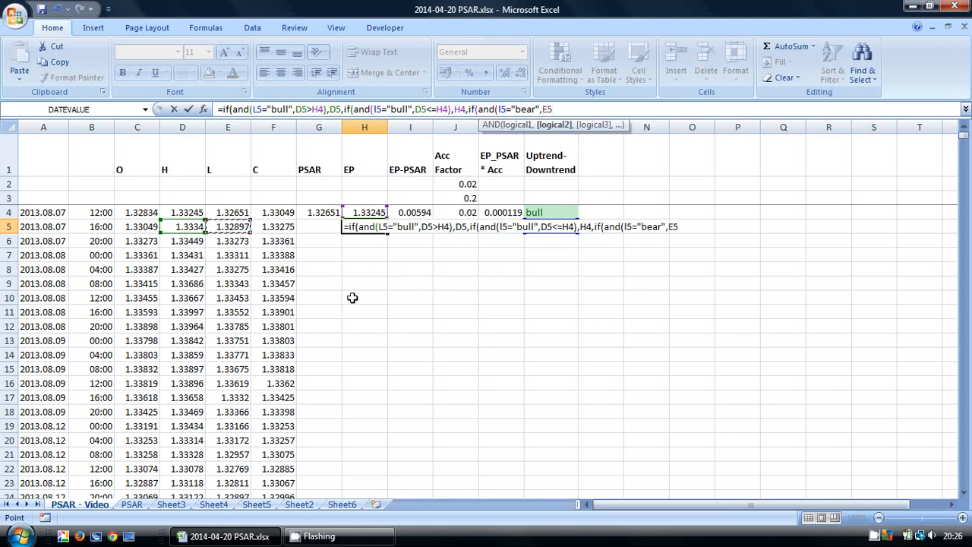
{"action": "type", "text": "<H4"}
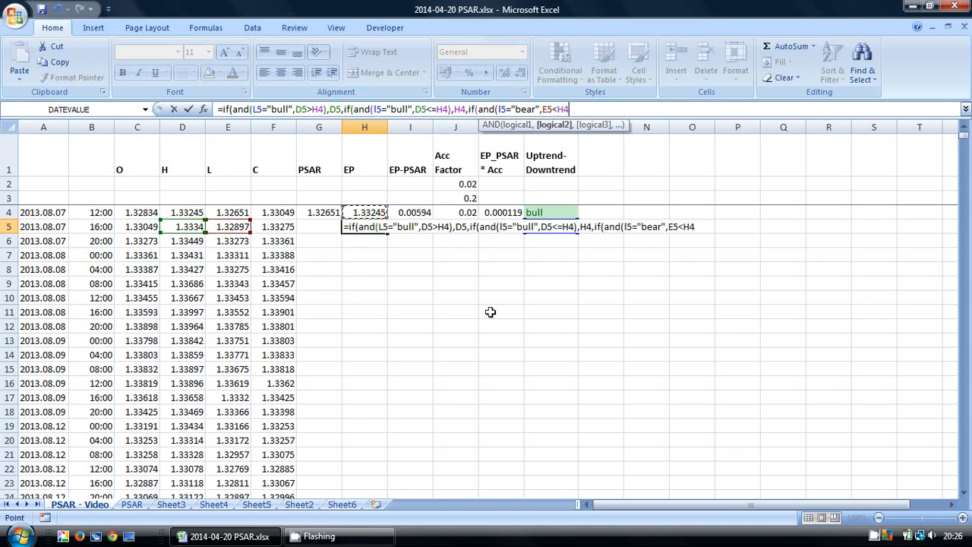
{"action": "type", "text": ","}
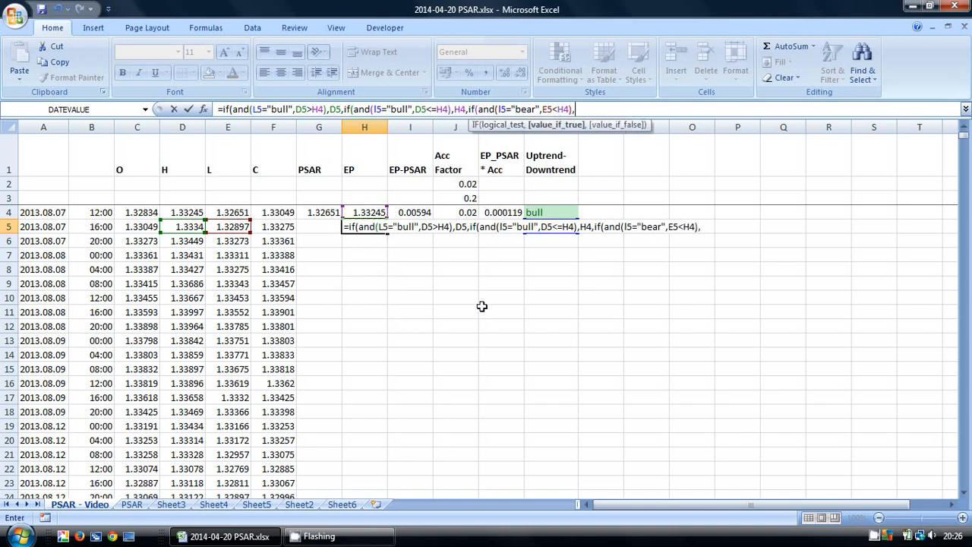
{"action": "mouse_move", "coordinate": [274, 207]}
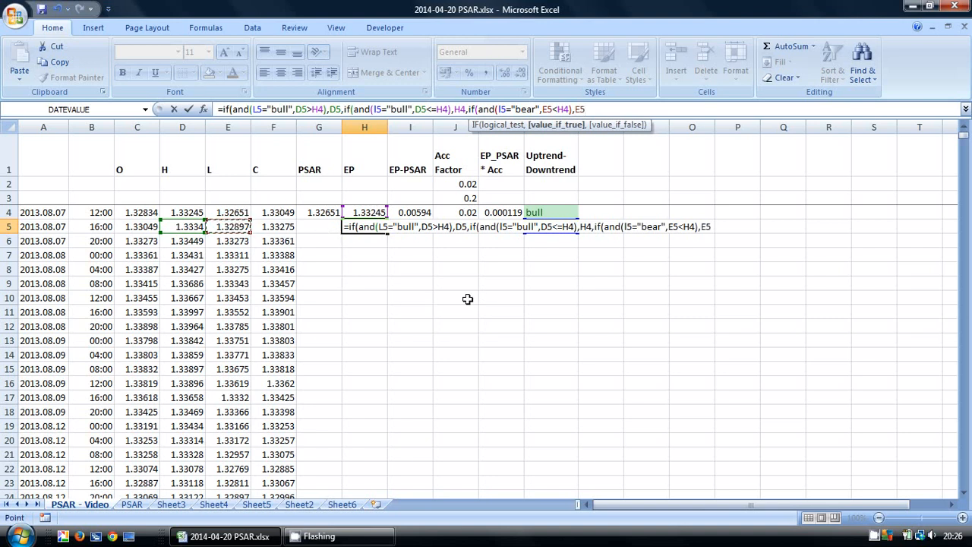
{"action": "type", "text": ",if(and(I5=be"}
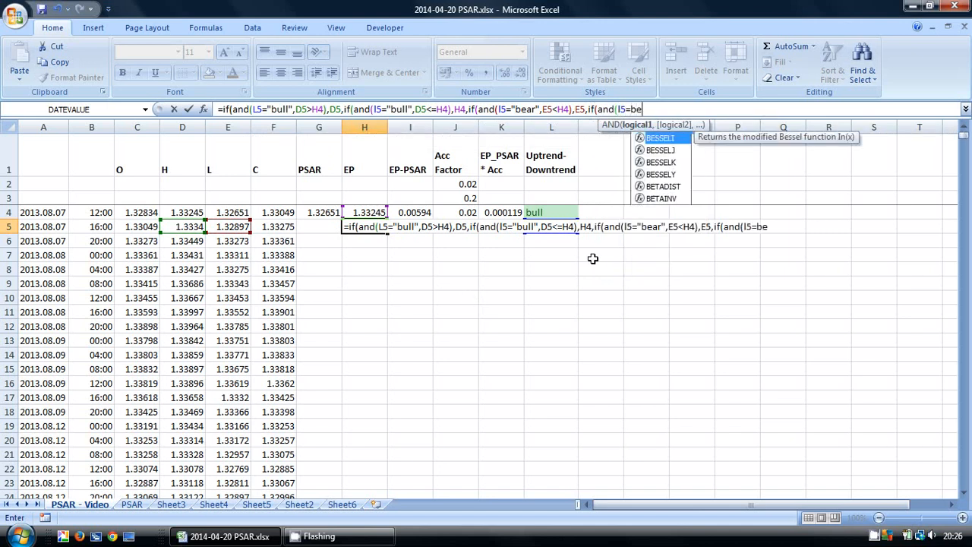
{"action": "type", "text": "ar\",E5>=H4"}
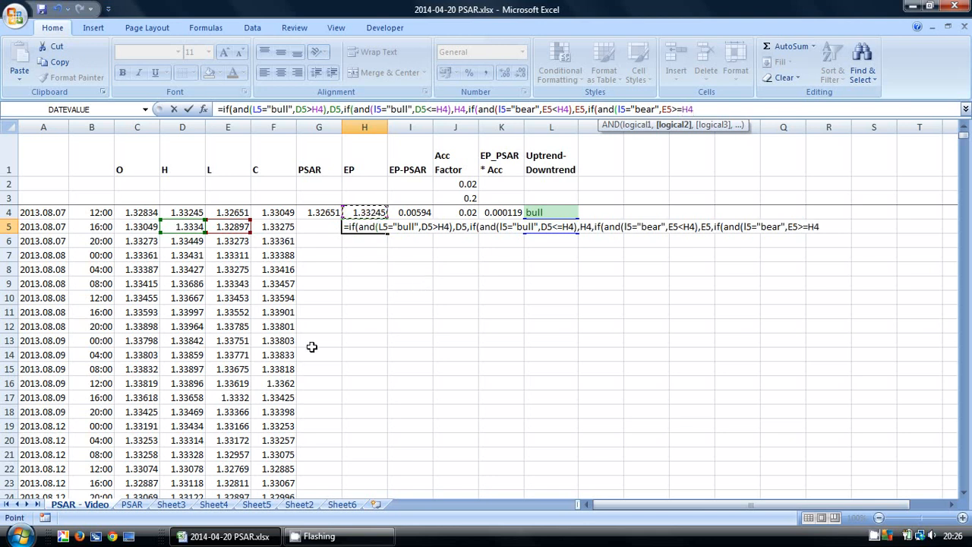
{"action": "type", "text": ",H4"}
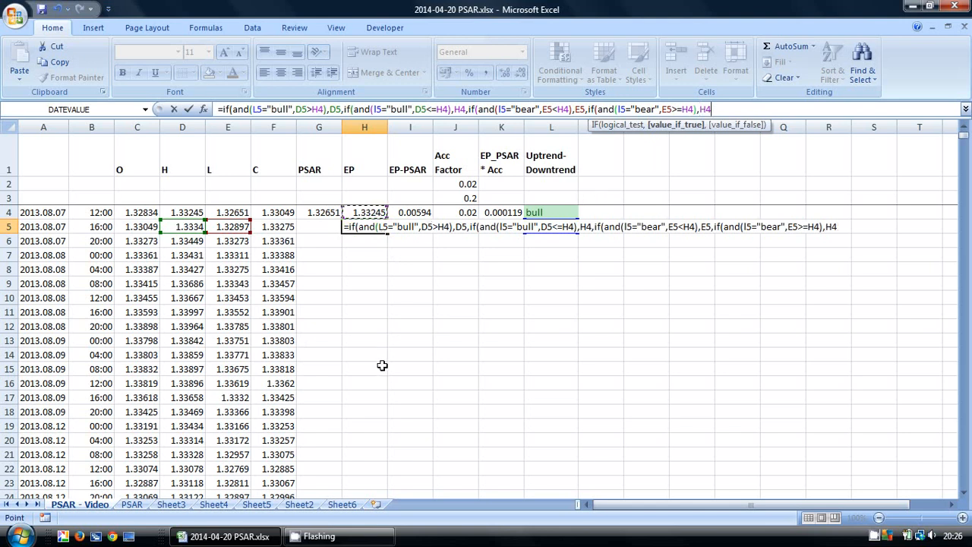
{"action": "type", "text": ",\"\""}
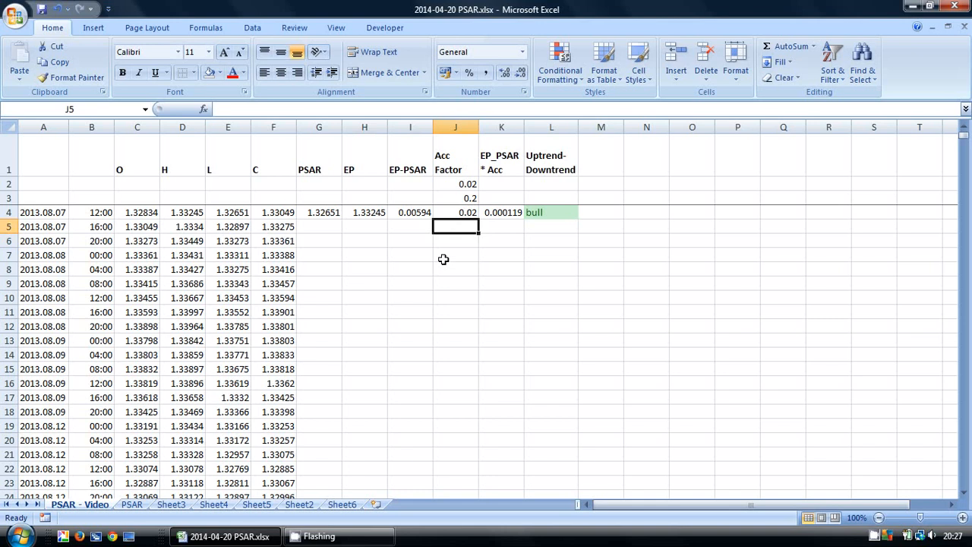
Start J5's formula: IF(L5=L4, IF(AND(L5="bull",H5>H4),J4+$J$2 step case
{"action": "type", "text": "=if("}
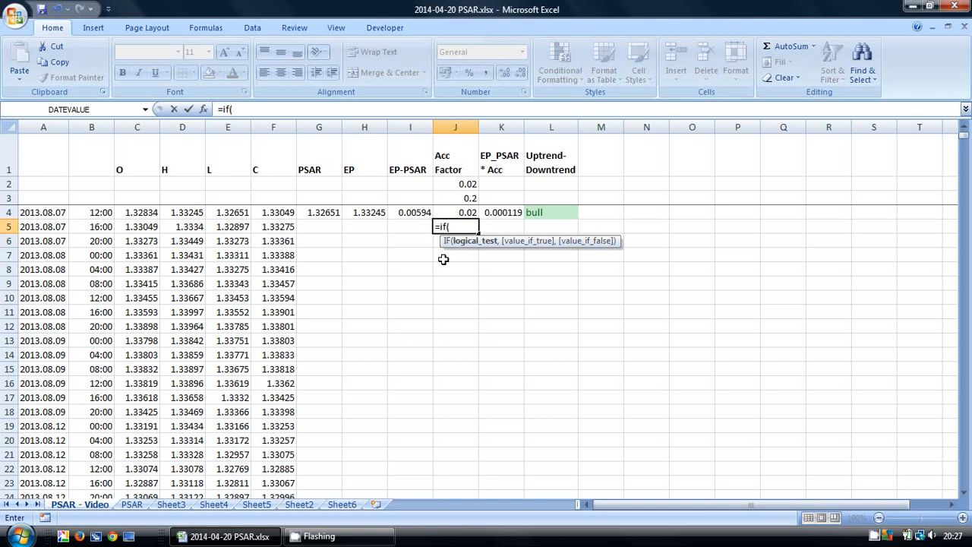
{"action": "mouse_move", "coordinate": [480, 295]}
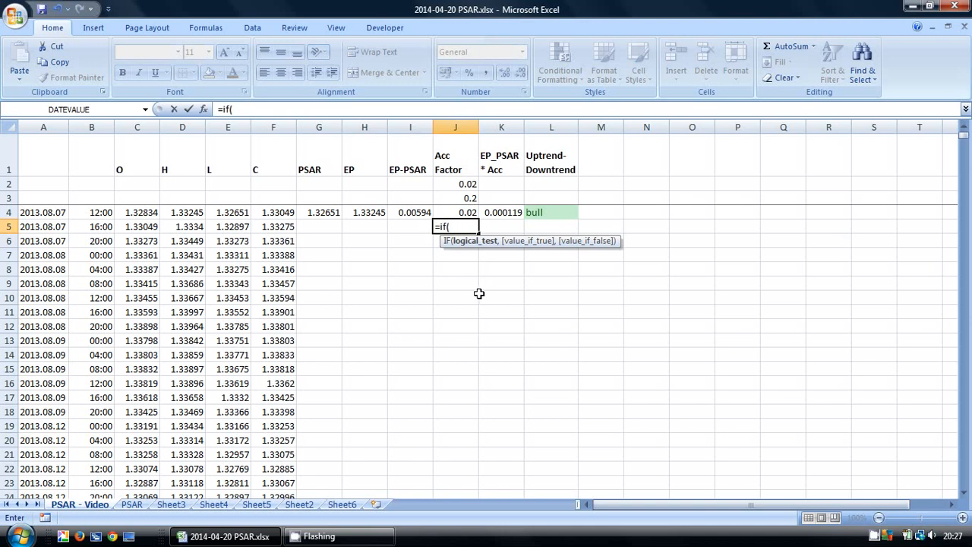
{"action": "mouse_move", "coordinate": [482, 291]}
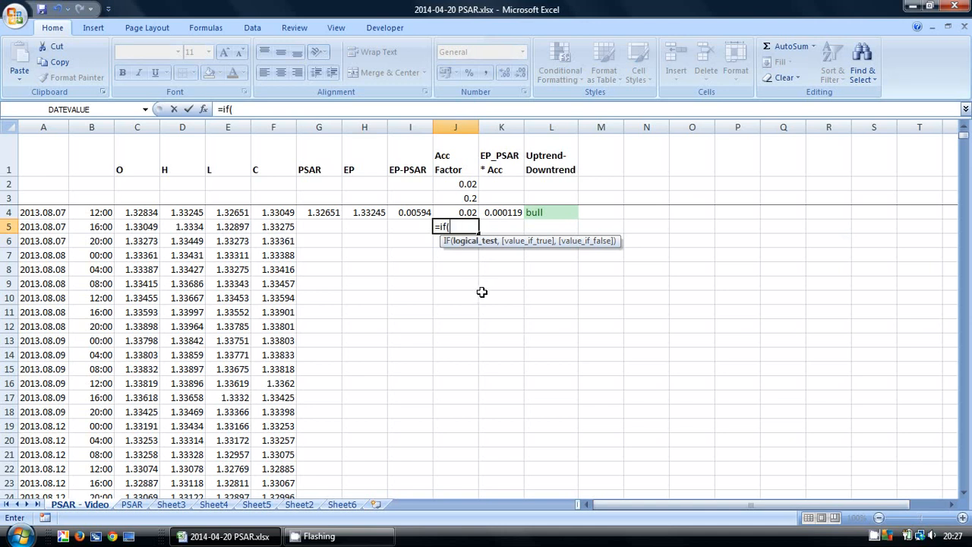
{"action": "mouse_move", "coordinate": [490, 285]}
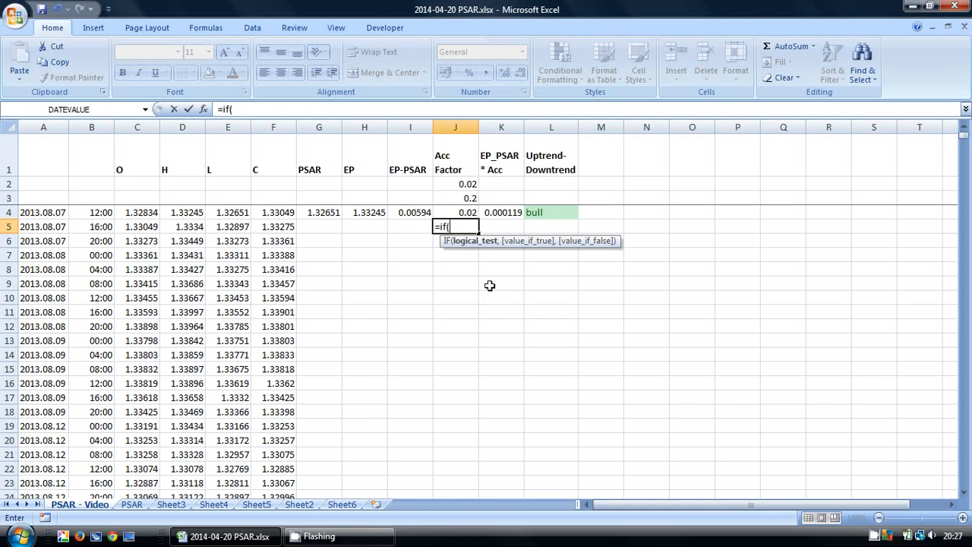
{"action": "left_click", "coordinate": [550, 226]}
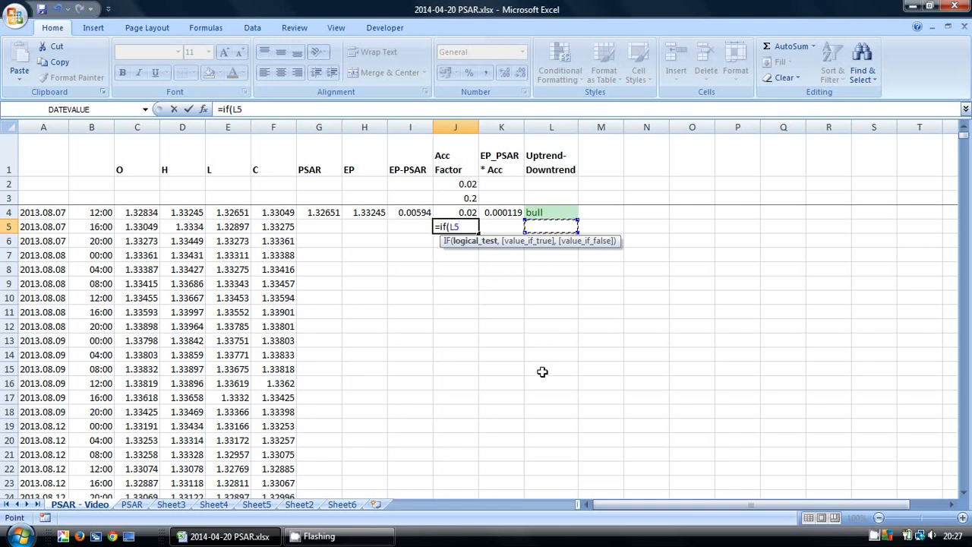
{"action": "type", "text": "="}
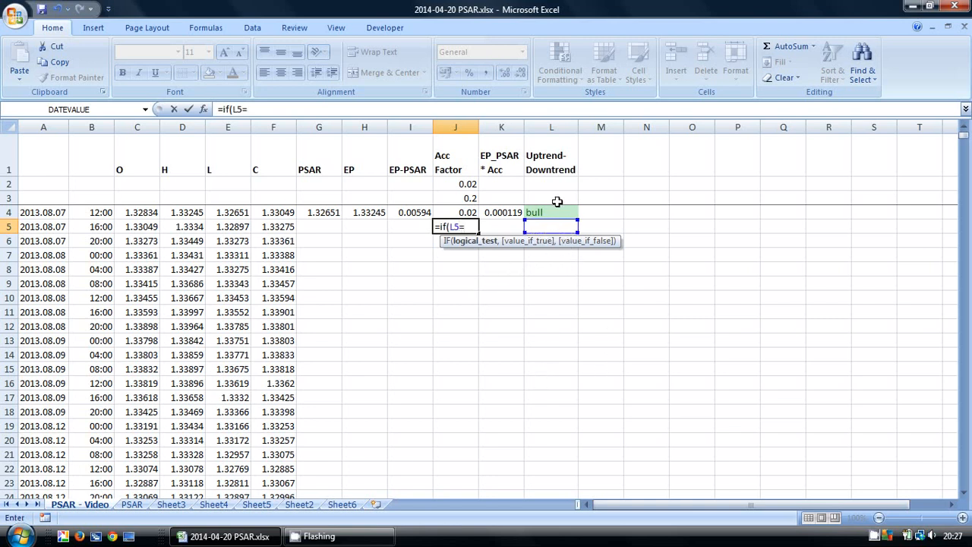
{"action": "left_click", "coordinate": [550, 213]}
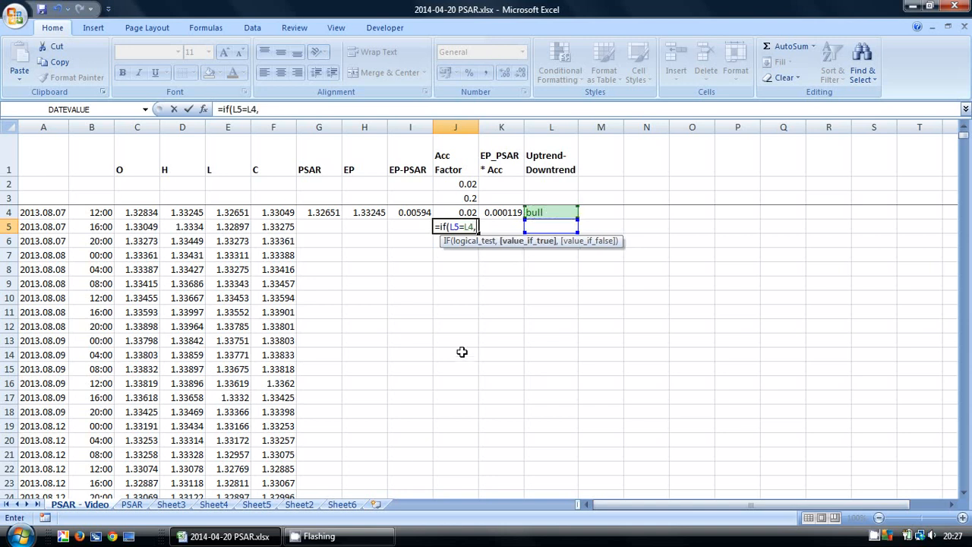
{"action": "type", "text": "if(and("}
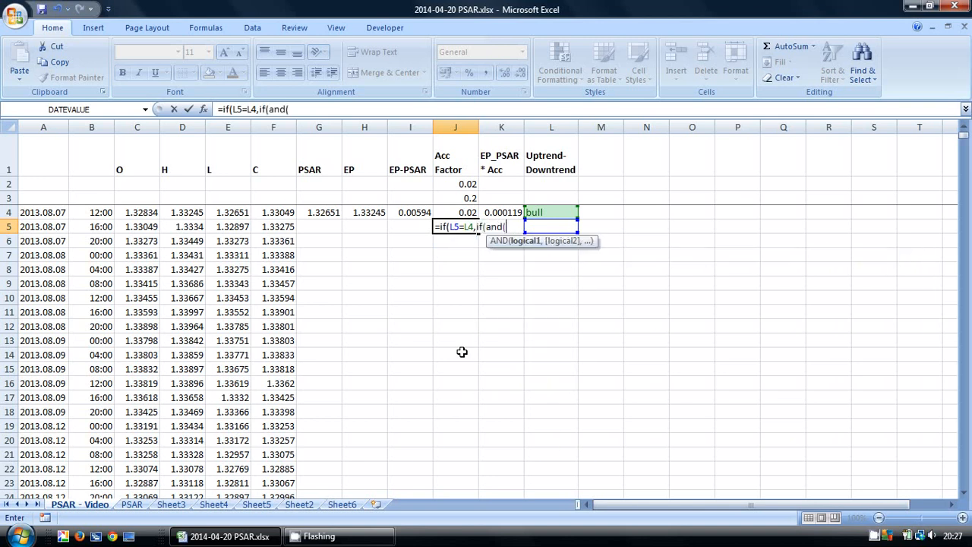
{"action": "mouse_move", "coordinate": [489, 356]}
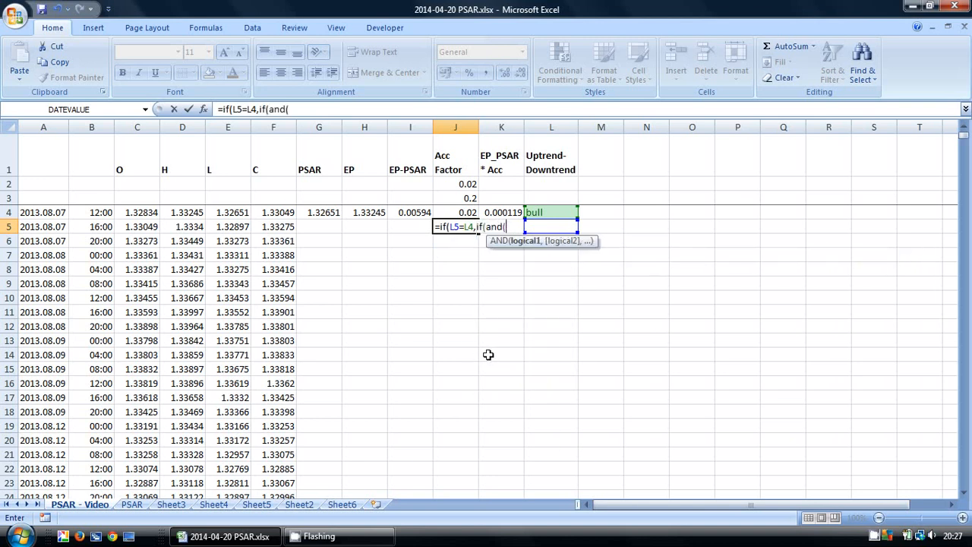
{"action": "type", "text": "l5"}
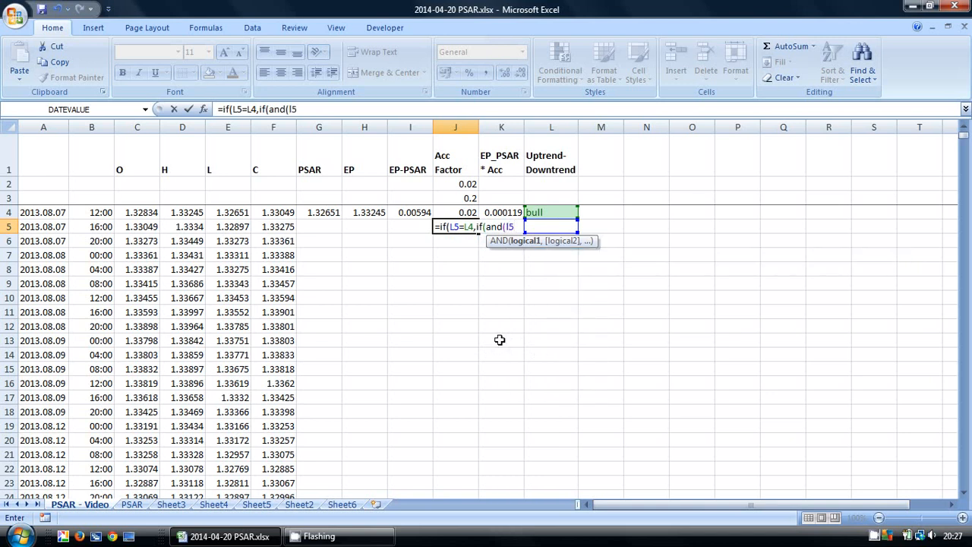
{"action": "type", "text": "=\"bul"}
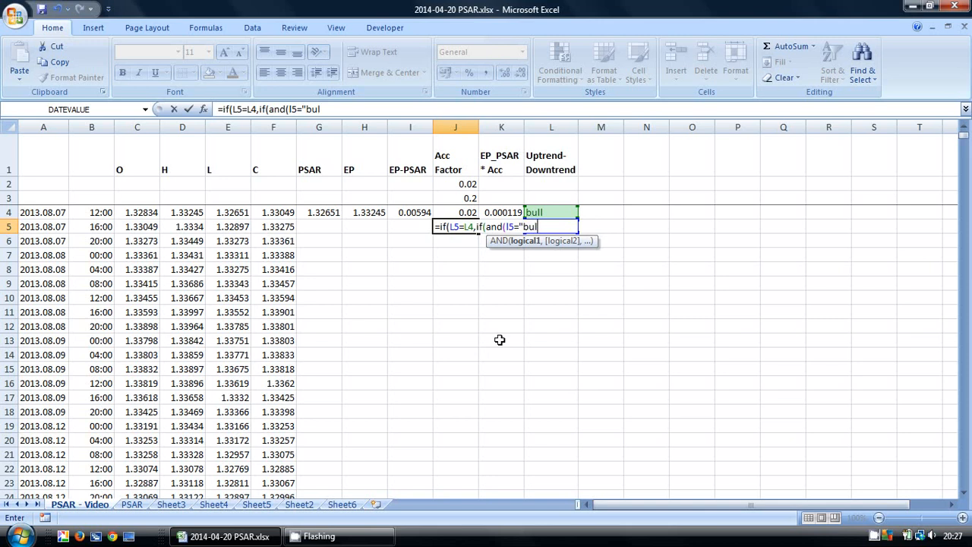
{"action": "type", "text": "l\","}
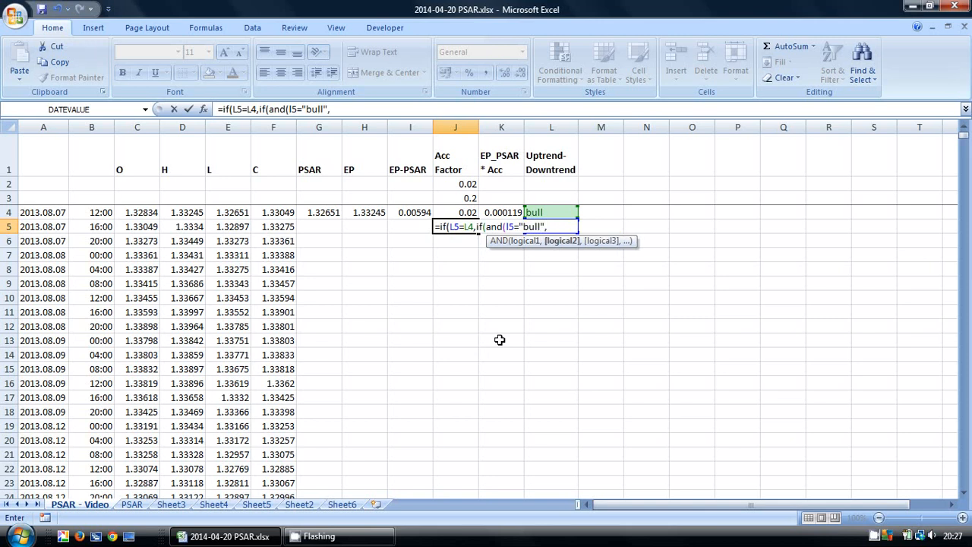
{"action": "mouse_move", "coordinate": [413, 275]}
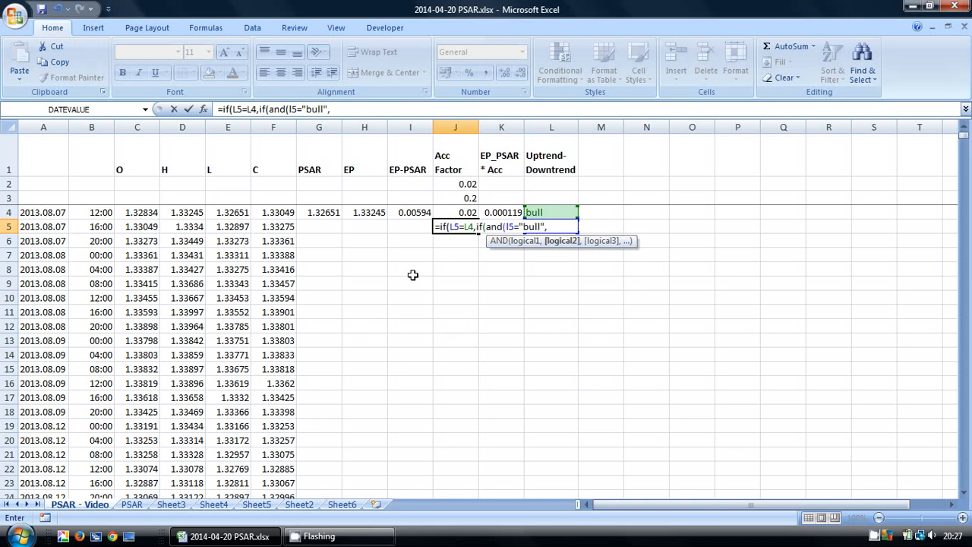
{"action": "mouse_move", "coordinate": [411, 273]}
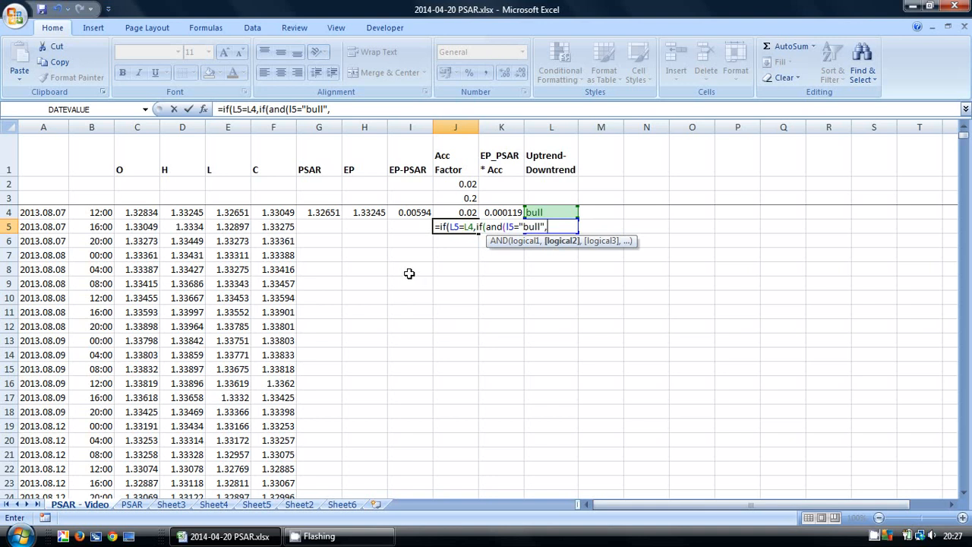
{"action": "mouse_move", "coordinate": [369, 224]}
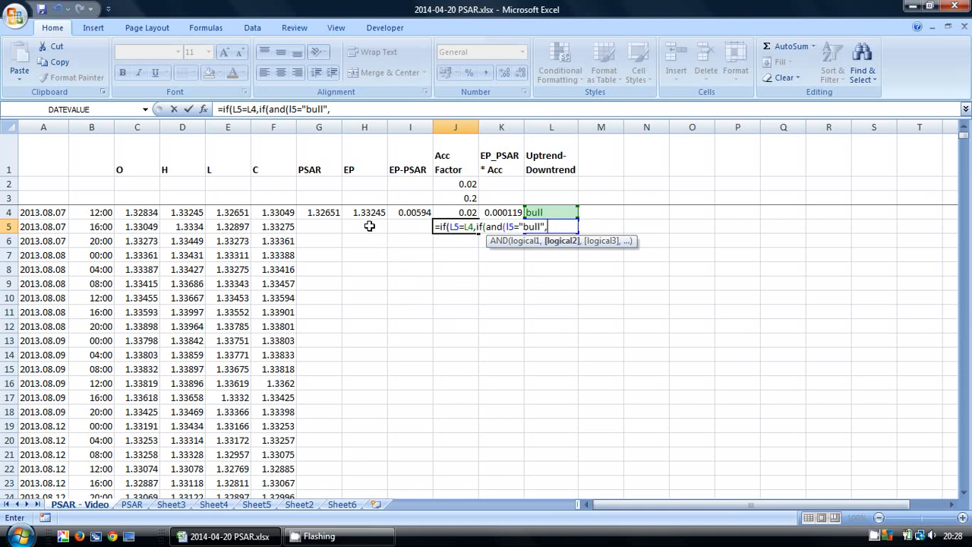
{"action": "left_click", "coordinate": [365, 227]}
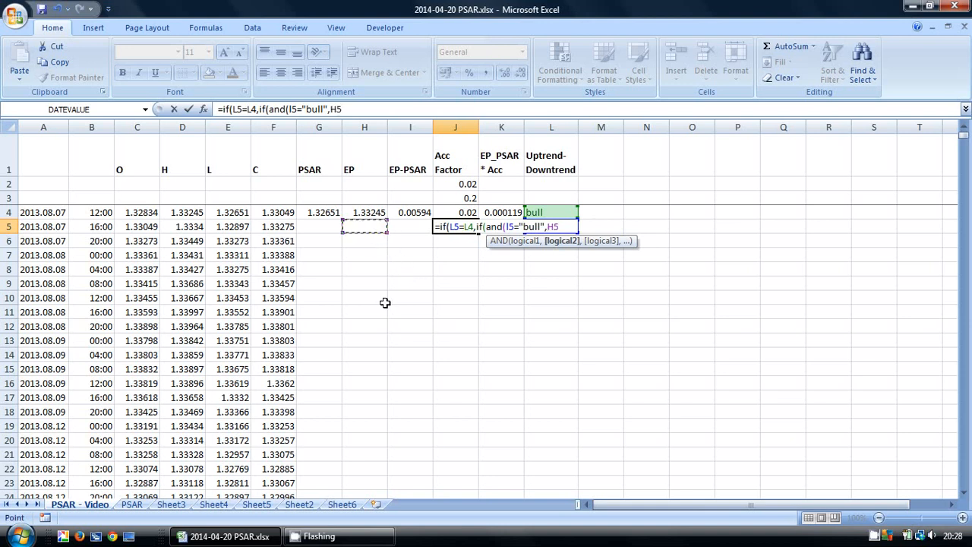
{"action": "type", "text": ">"}
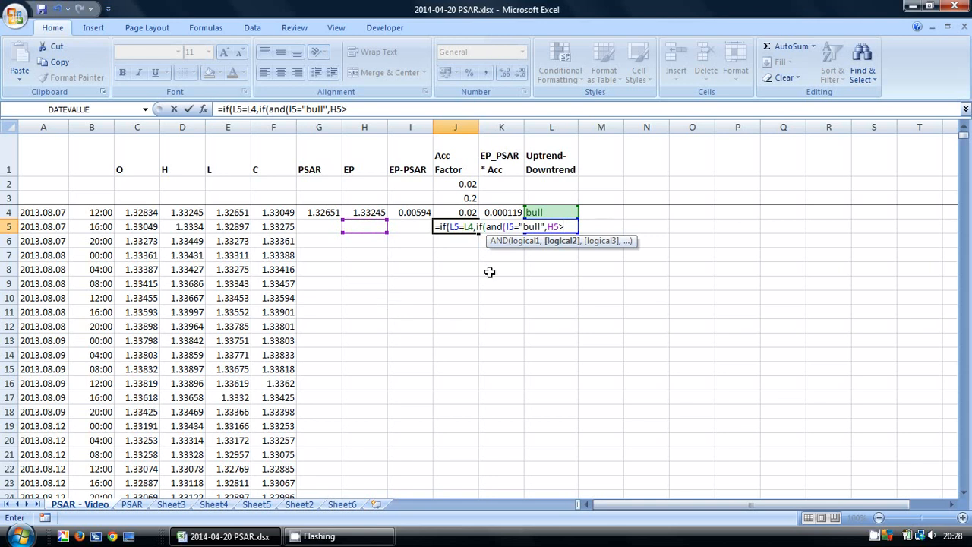
{"action": "left_click", "coordinate": [365, 213]}
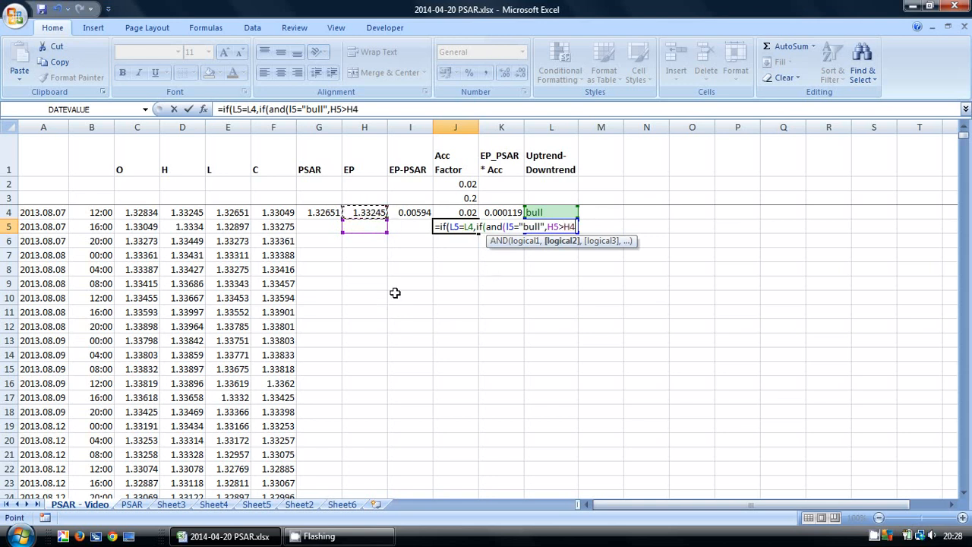
{"action": "type", "text": "),J4"}
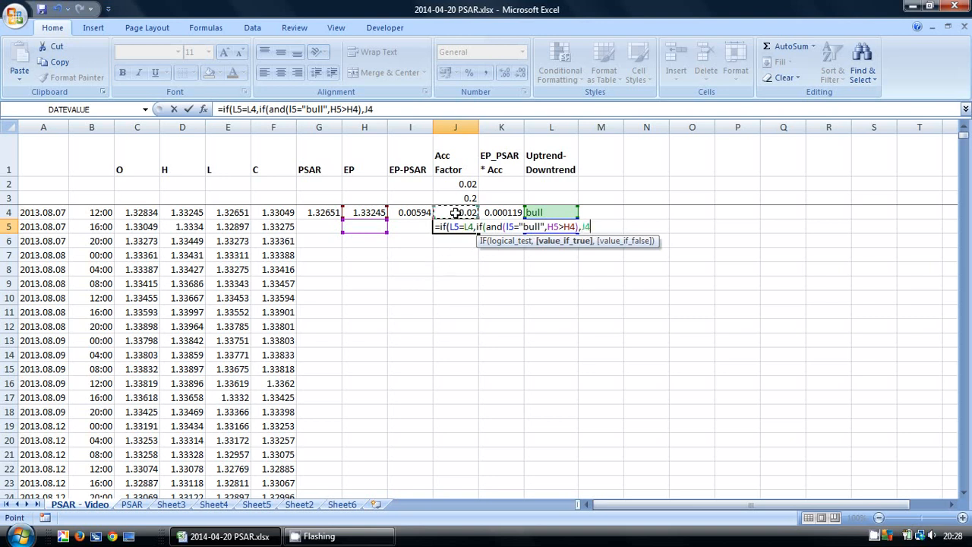
{"action": "type", "text": "+$J$2"}
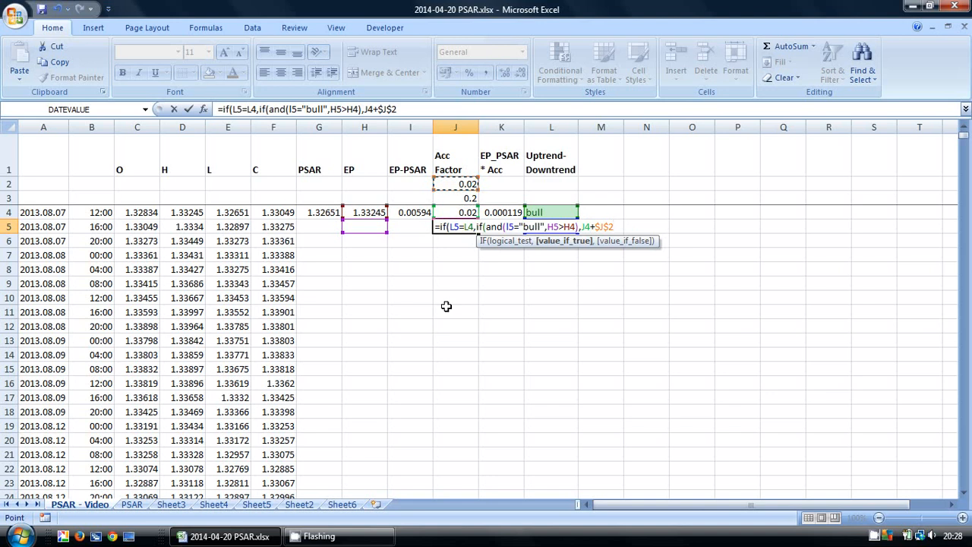
Add the bull case with H5<=H4 keeping J4, and begin the next IF(AND(
{"action": "type", "text": ",if("}
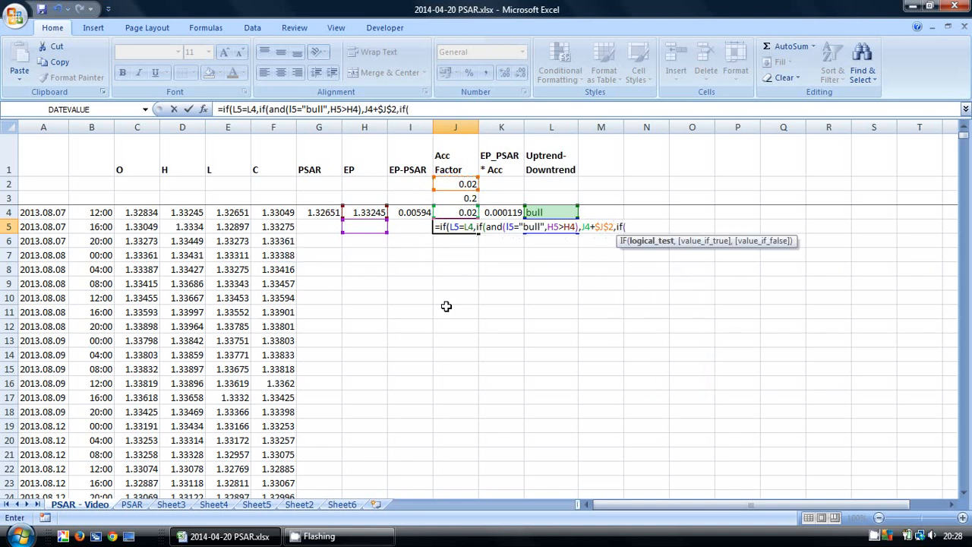
{"action": "type", "text": "and("}
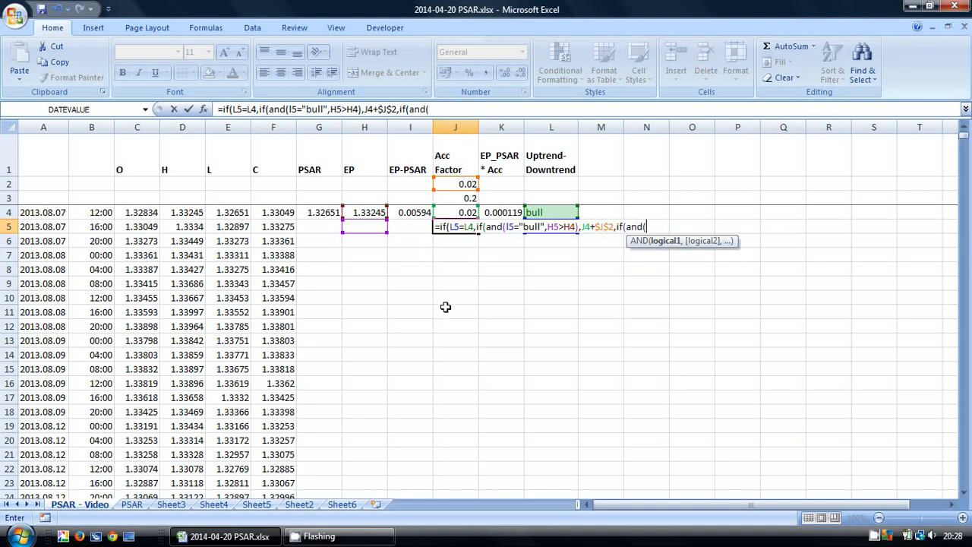
{"action": "type", "text": "L5"}
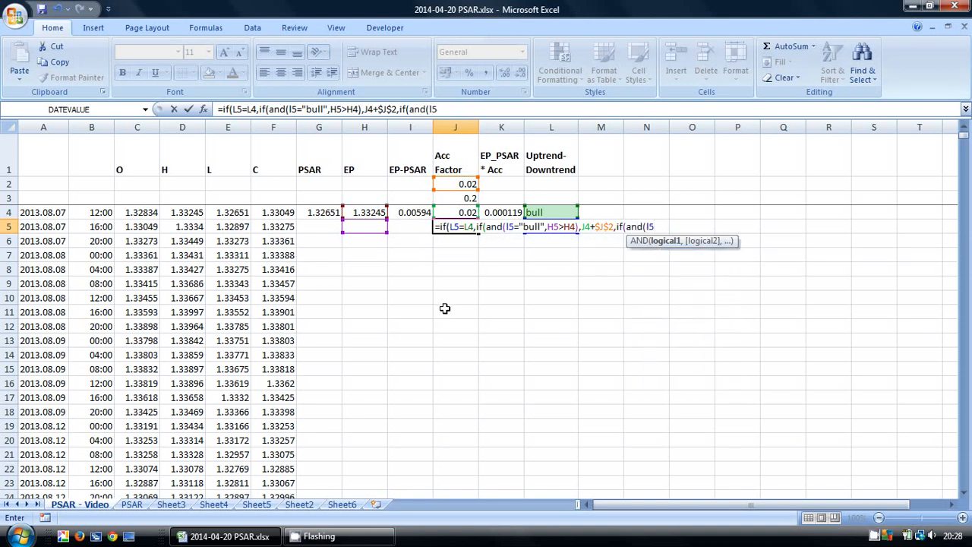
{"action": "type", "text": "\"bull\""}
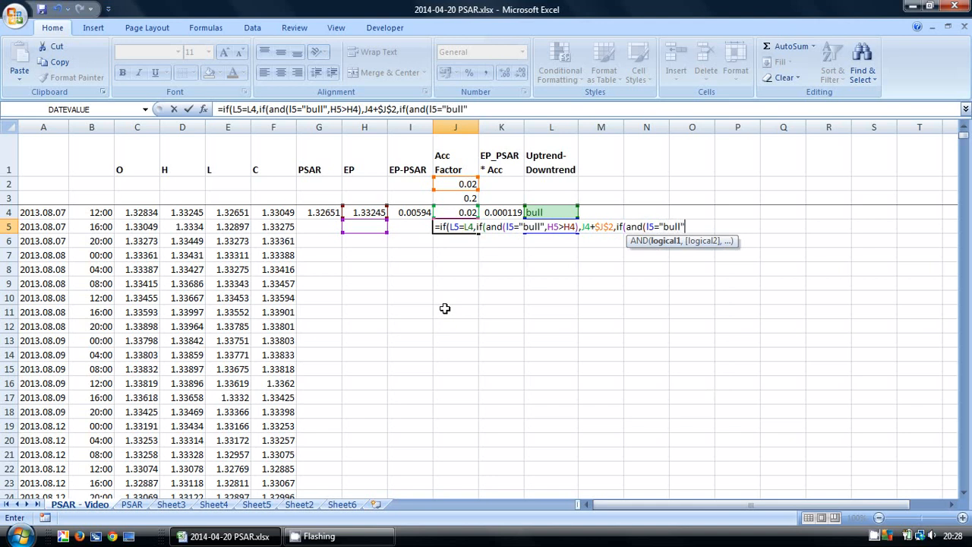
{"action": "type", "text": ",H5<=H4),J4,"}
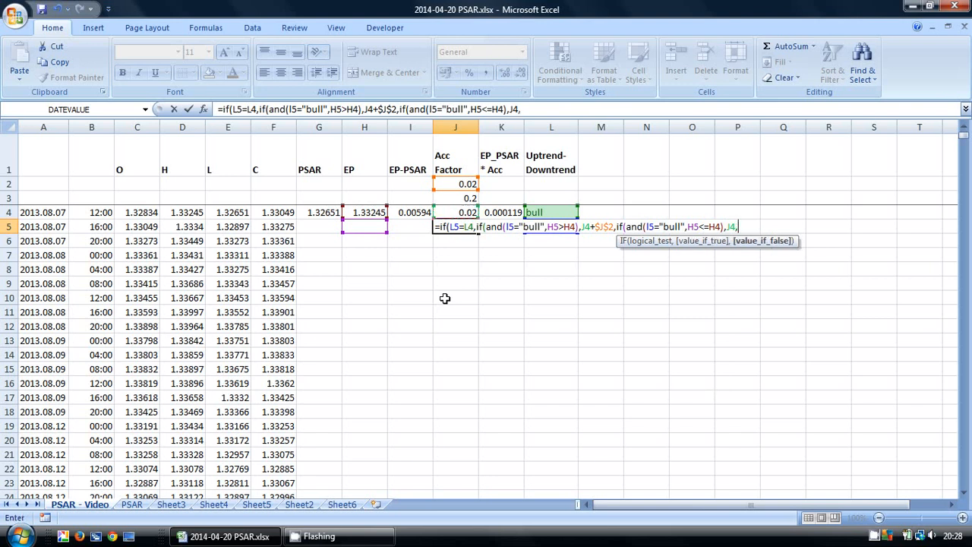
{"action": "type", "text": "if(and("}
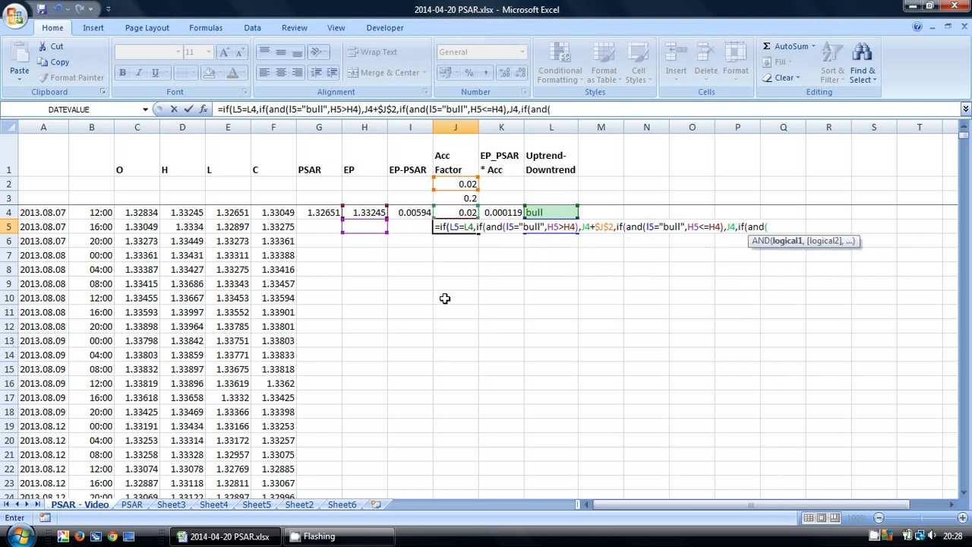
Add the bear case L5="bear",H5<H4 giving J4+$J$2 to the J5 formula
{"action": "type", "text": "I5"}
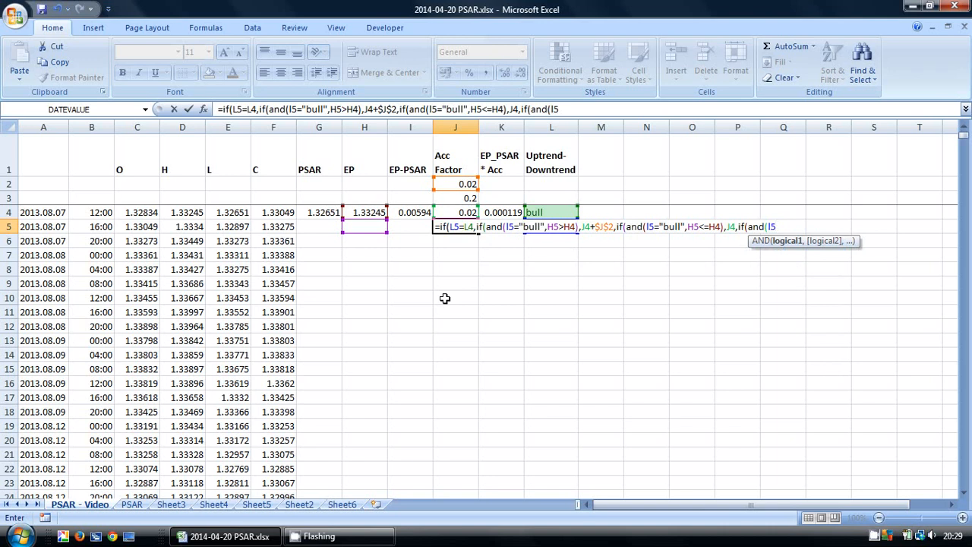
{"action": "type", "text": "\"bear"}
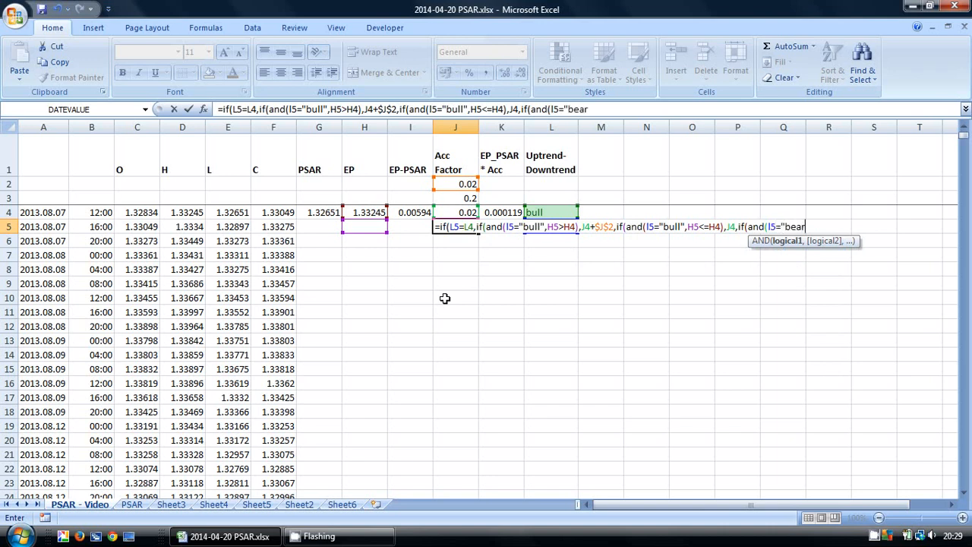
{"action": "type", "text": ",H5"}
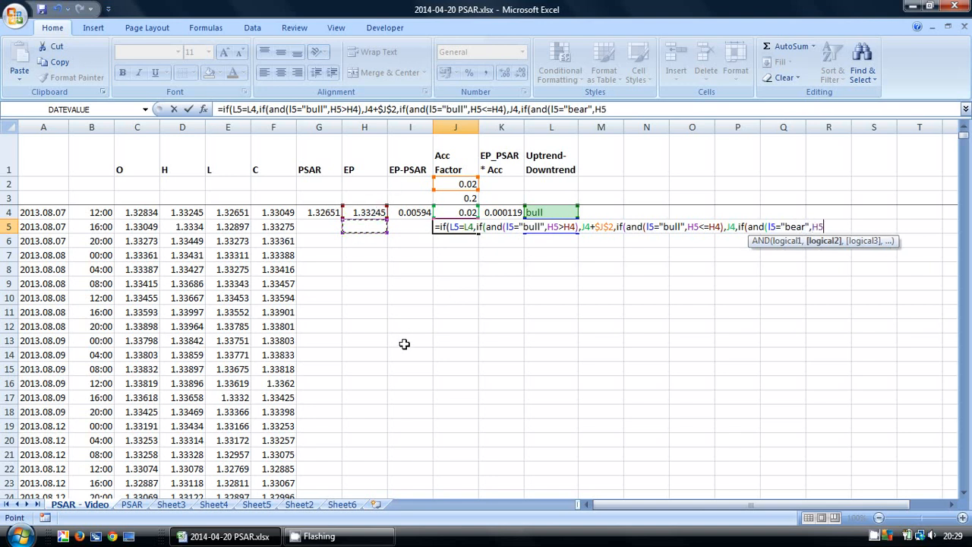
{"action": "type", "text": "<H4"}
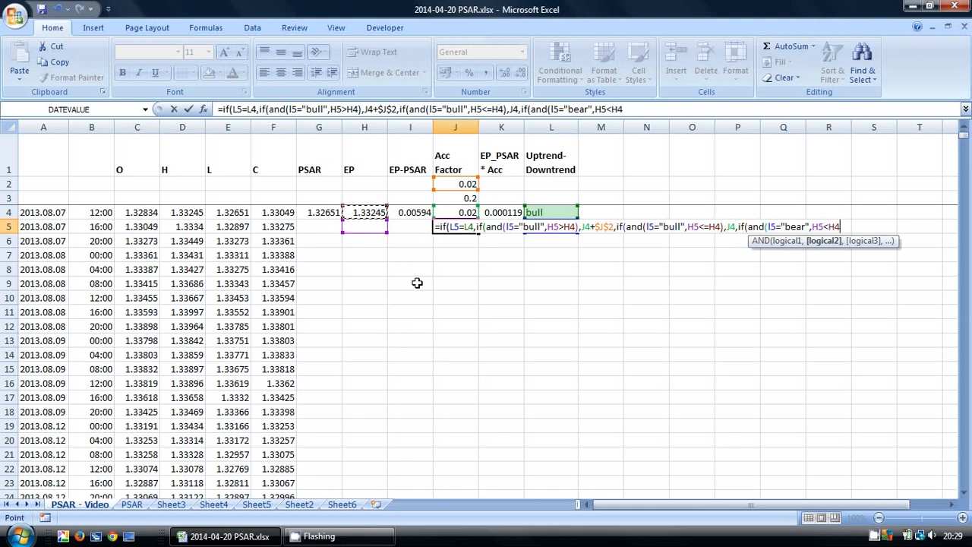
{"action": "type", "text": ","}
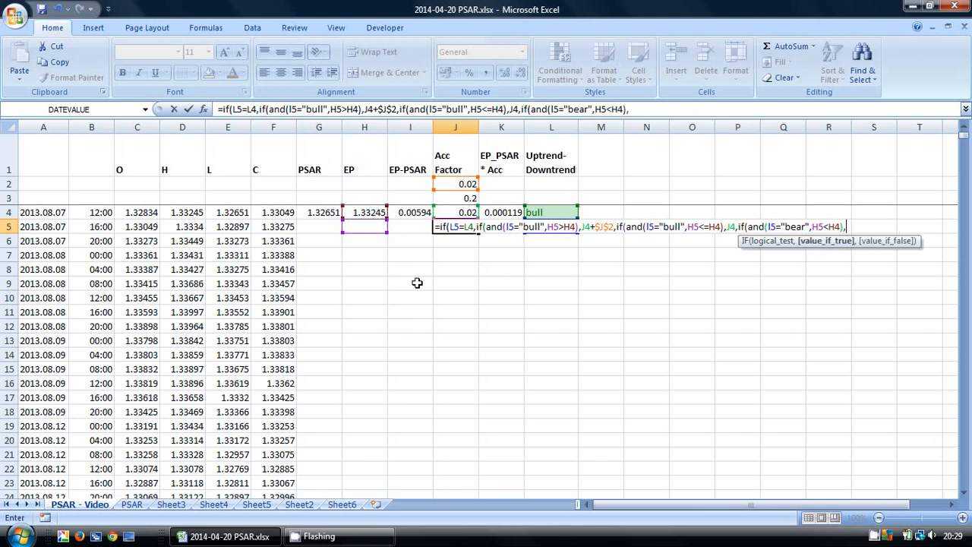
{"action": "mouse_move", "coordinate": [459, 211]}
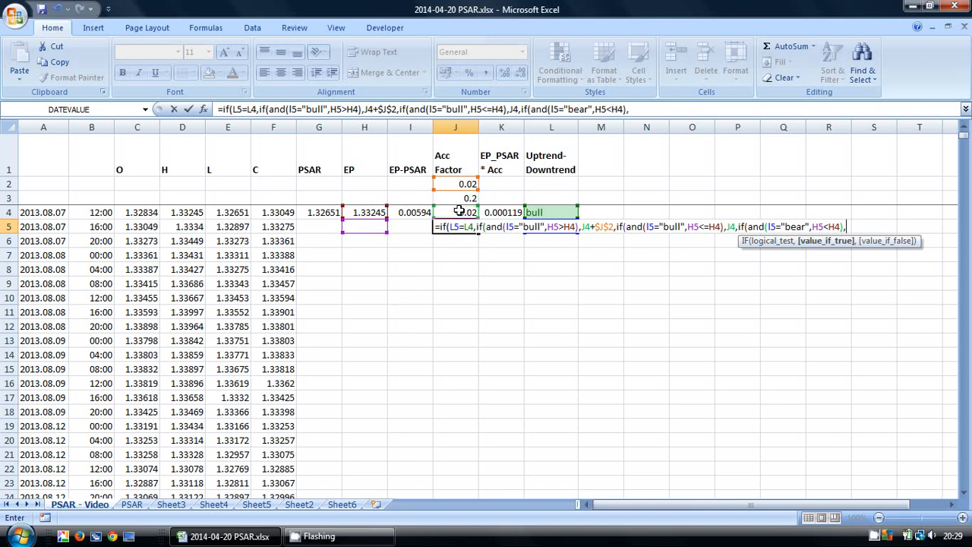
{"action": "type", "text": "J4+$J$2"}
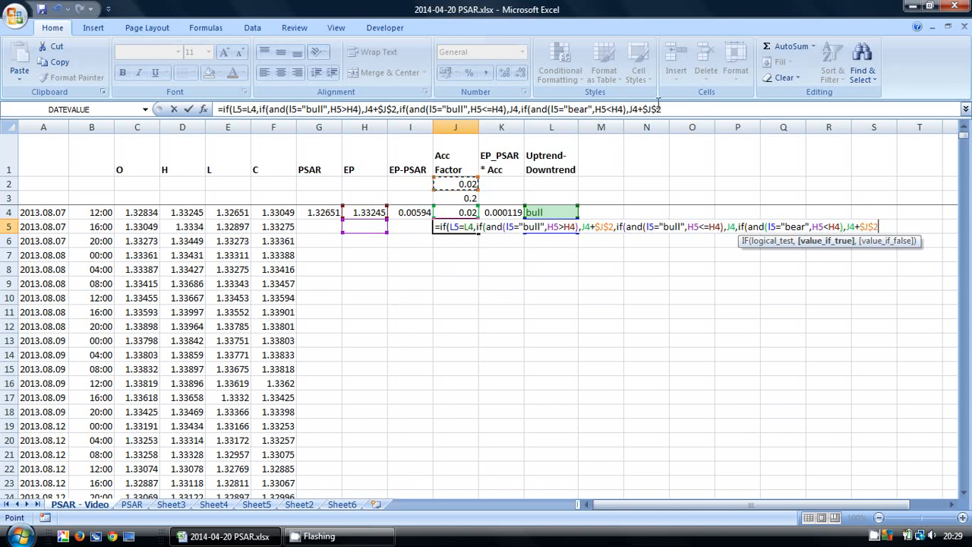
{"action": "left_click", "coordinate": [676, 110]}
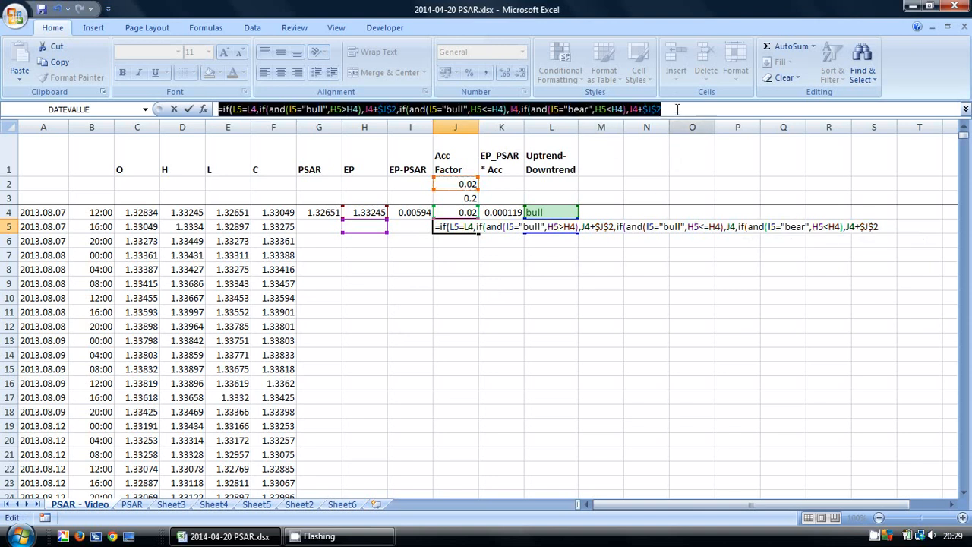
Add the bear case H5>=H4 keeping J4, with "" as the fallback
{"action": "type", "text": ","}
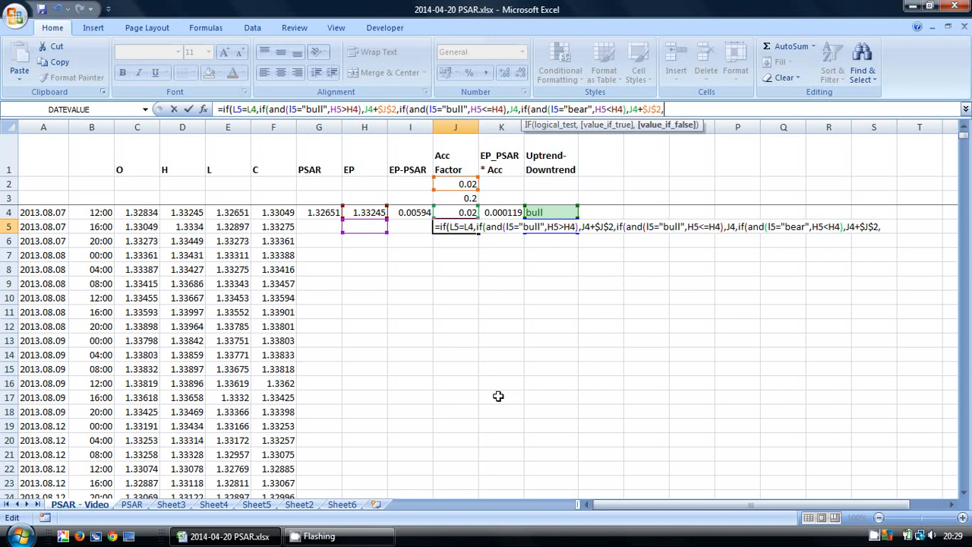
{"action": "type", "text": ",if(and("}
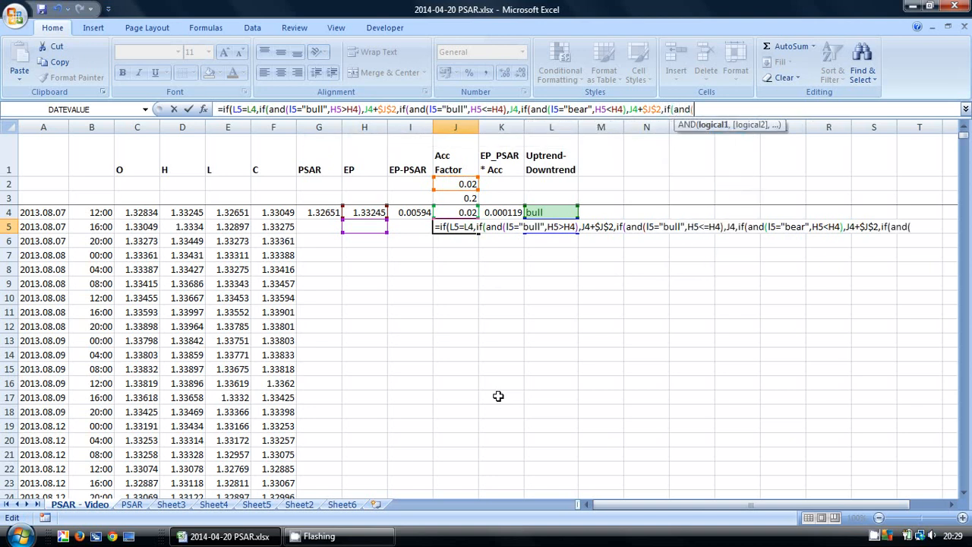
{"action": "type", "text": "I5"}
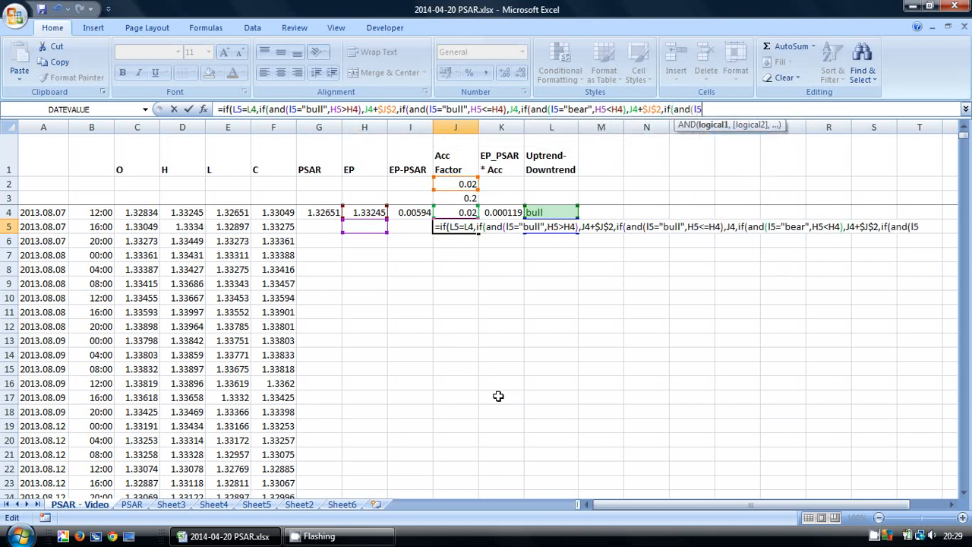
{"action": "type", "text": "b"}
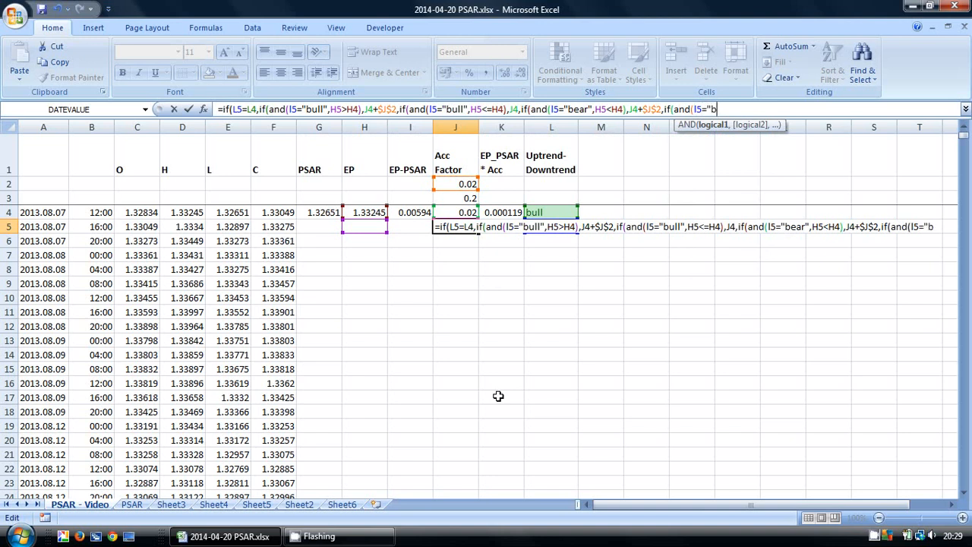
{"action": "type", "text": "ear\",H5"}
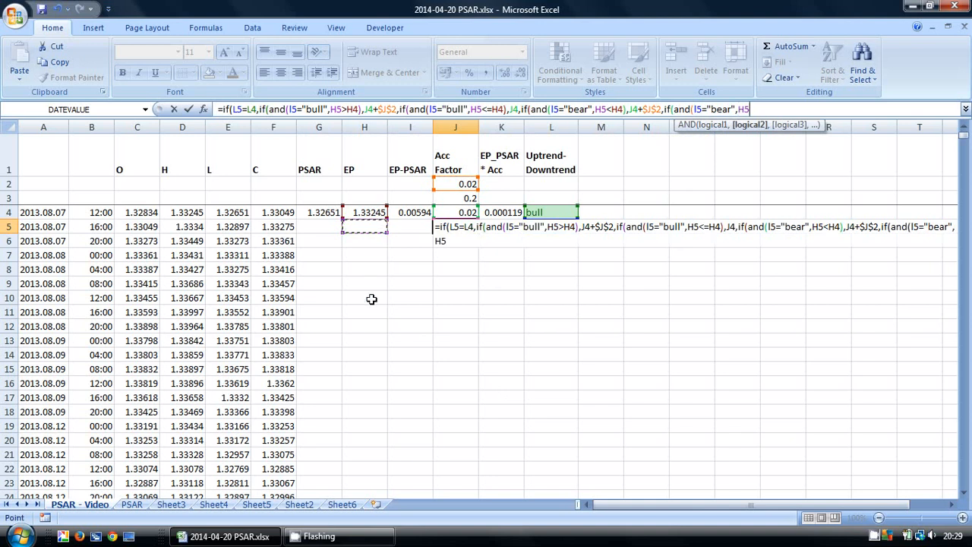
{"action": "type", "text": ">=H4),J4"}
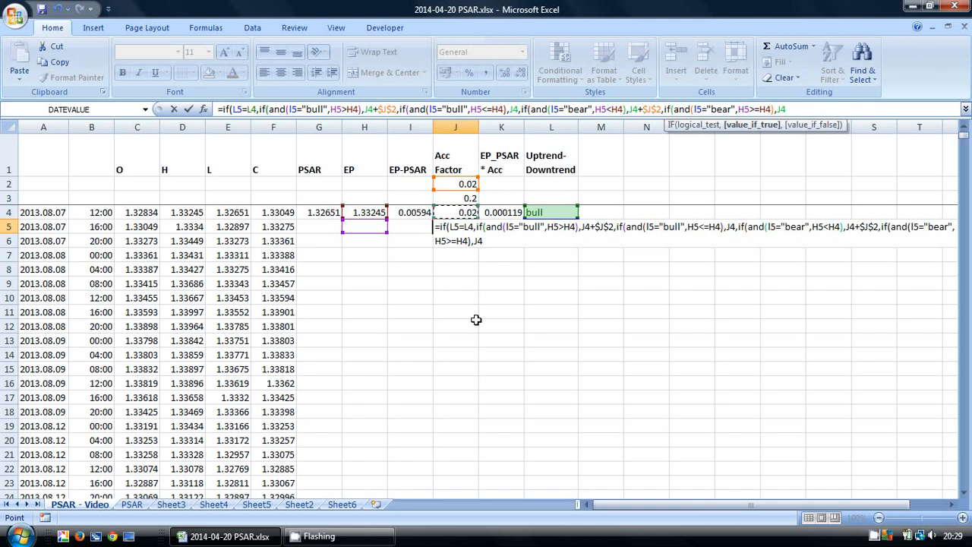
{"action": "type", "text": ",\""}
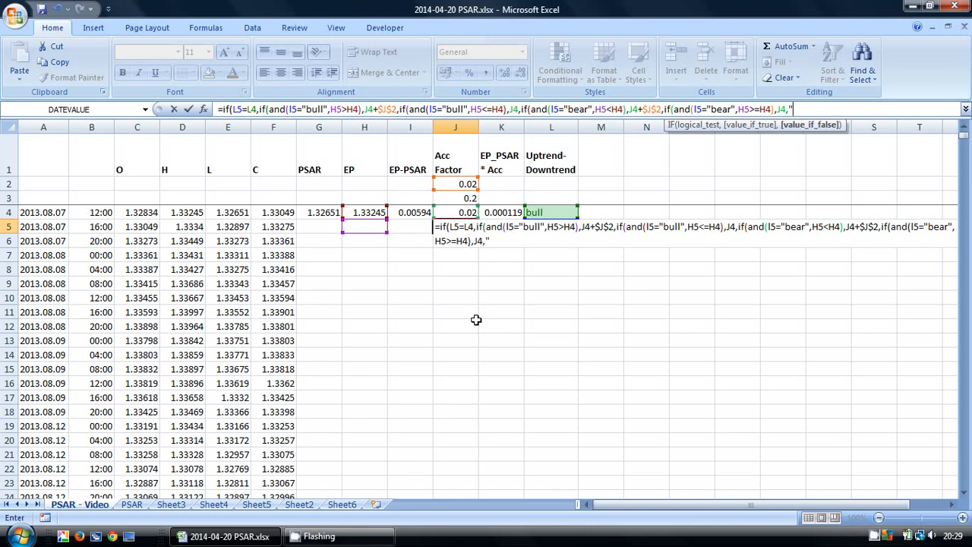
{"action": "type", "text": "\")))),J2"}
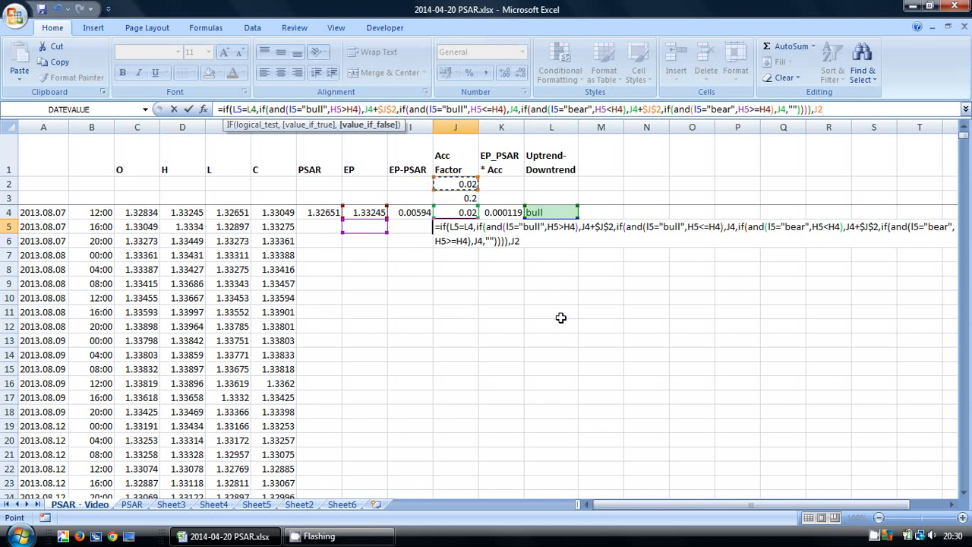
Finish J5 with $J$2 as the trend-change reset and enter it, showing 0.02
{"action": "type", "text": "$J$2"}
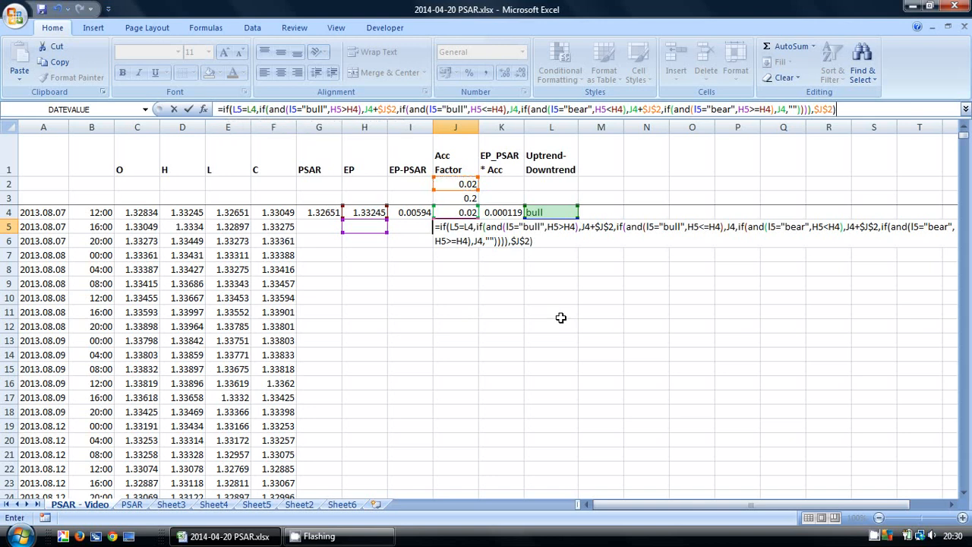
{"action": "key", "text": "Enter"}
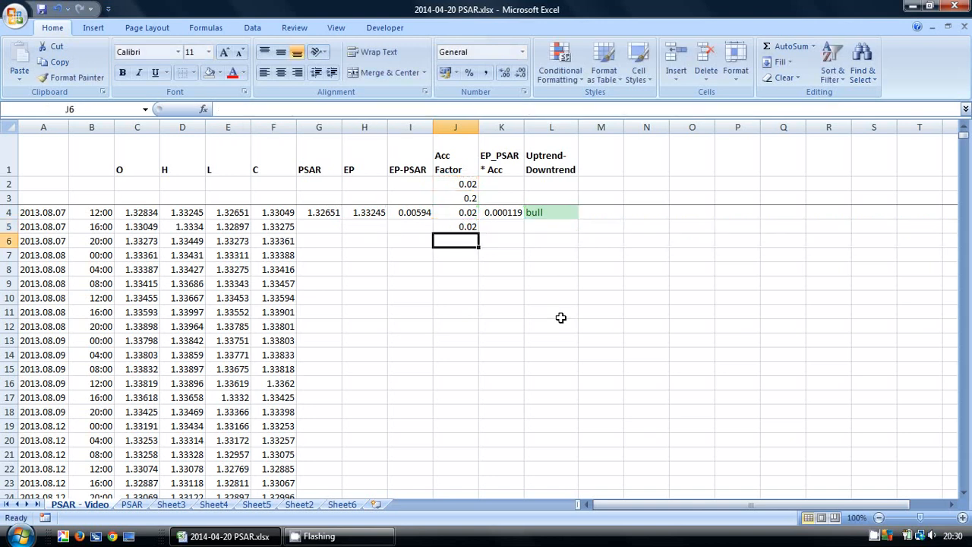
{"action": "mouse_move", "coordinate": [562, 310]}
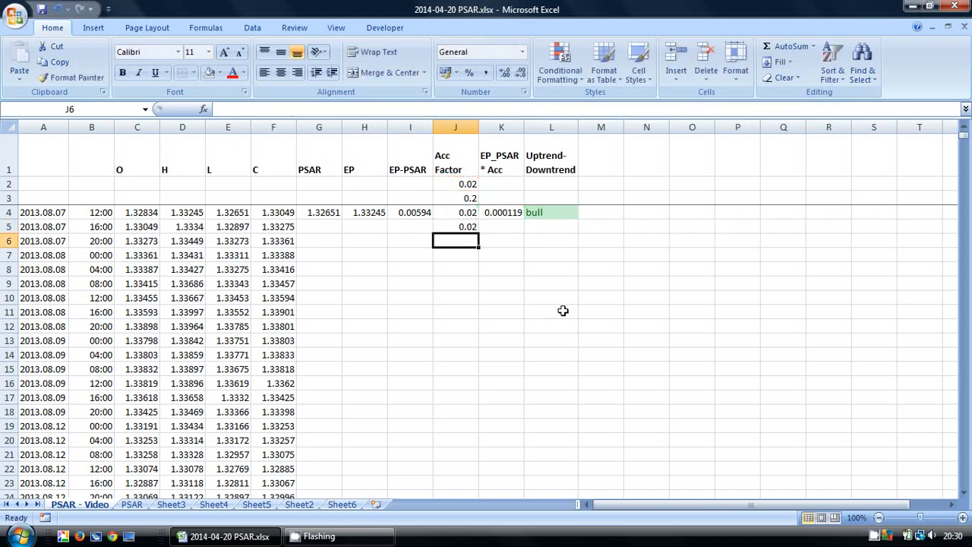
Revise J5's nested IF to cap the factor at the $J$3 maximum of 0.2, still showing 0.02
{"action": "left_click", "coordinate": [455, 226]}
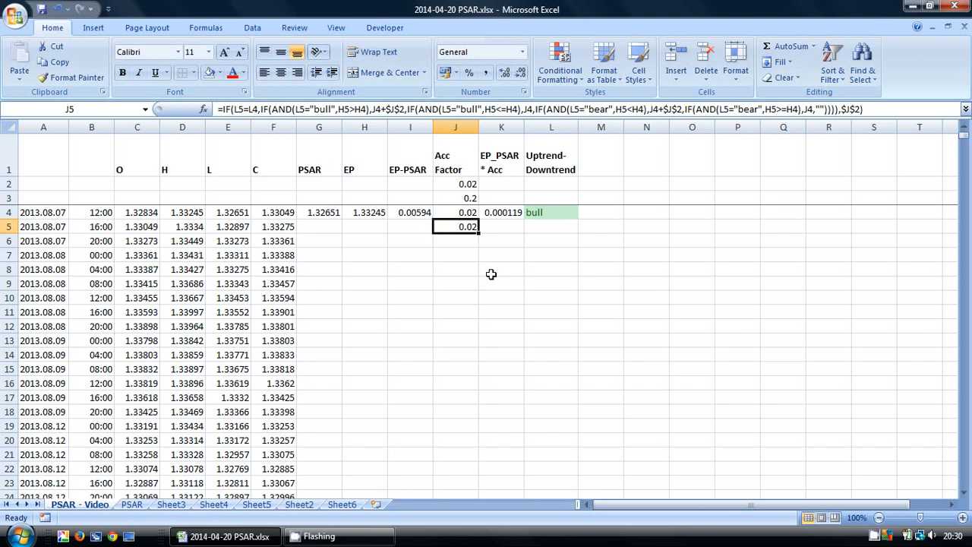
{"action": "mouse_move", "coordinate": [389, 307]}
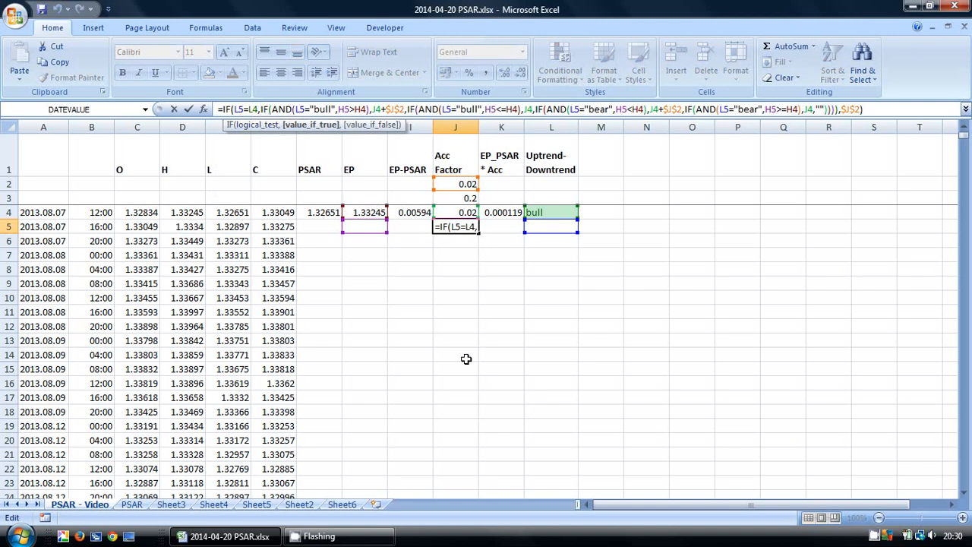
{"action": "type", "text": "if(J4=$J$3,$J$3"}
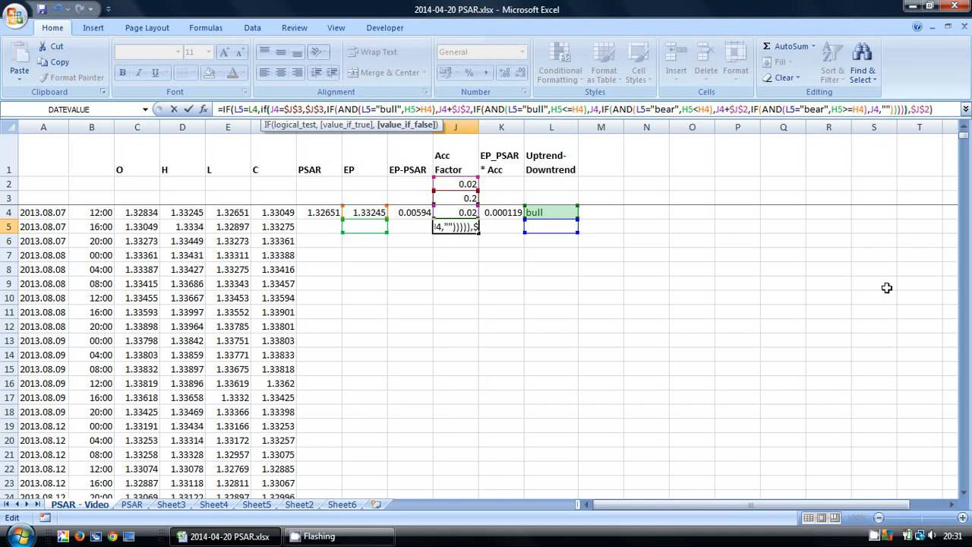
{"action": "key", "text": "Enter"}
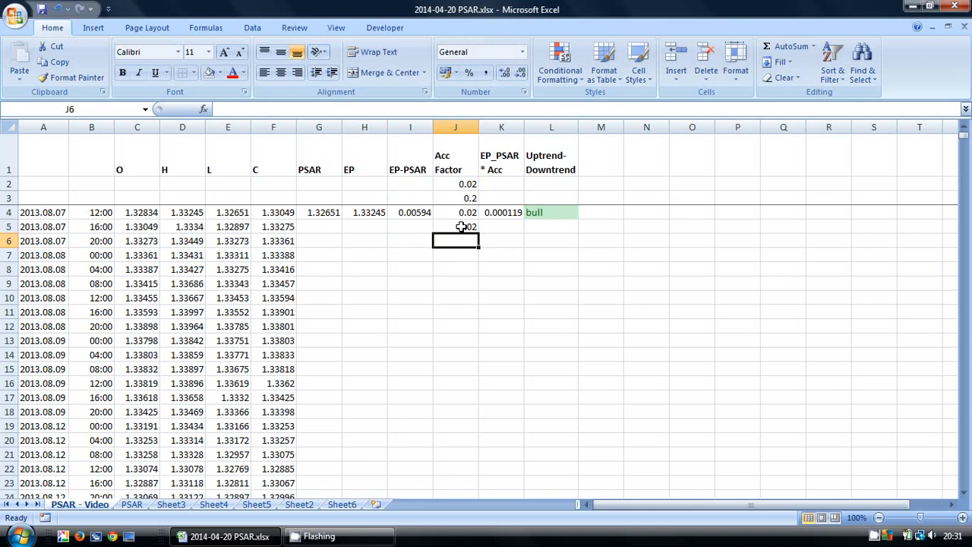
Review J5 and K4, then extend the EP-PSAR × Acc formula from K4 into K5, giving 0
{"action": "left_click", "coordinate": [455, 227]}
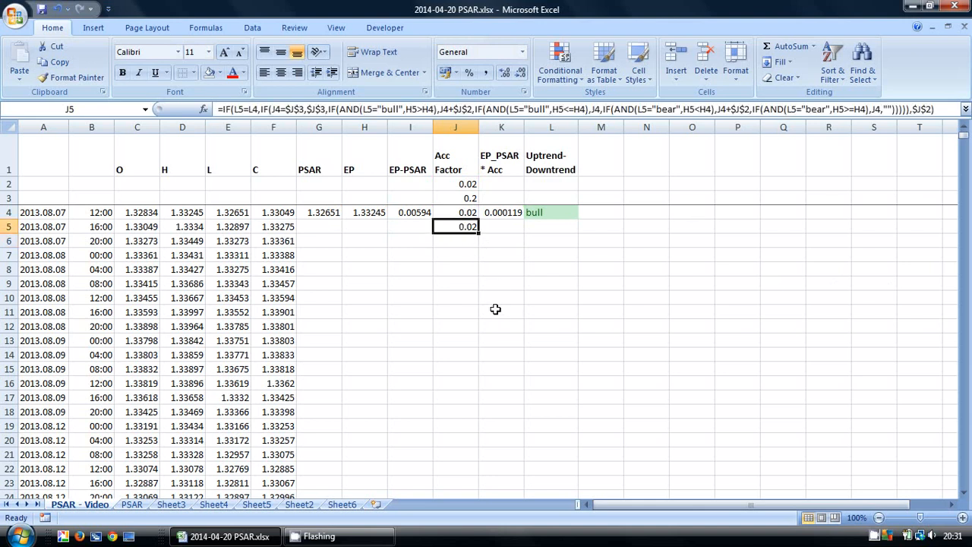
{"action": "mouse_move", "coordinate": [480, 301]}
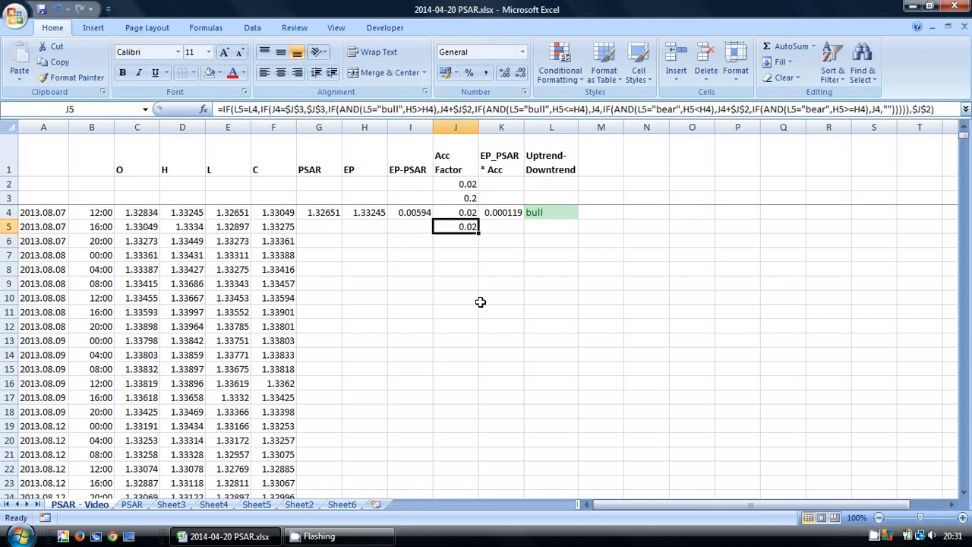
{"action": "mouse_move", "coordinate": [501, 234]}
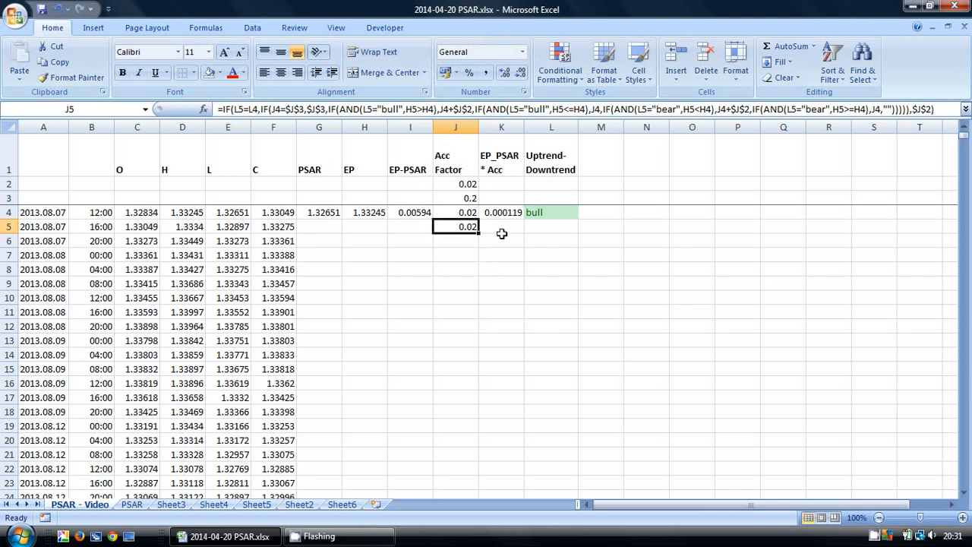
{"action": "left_click", "coordinate": [501, 213]}
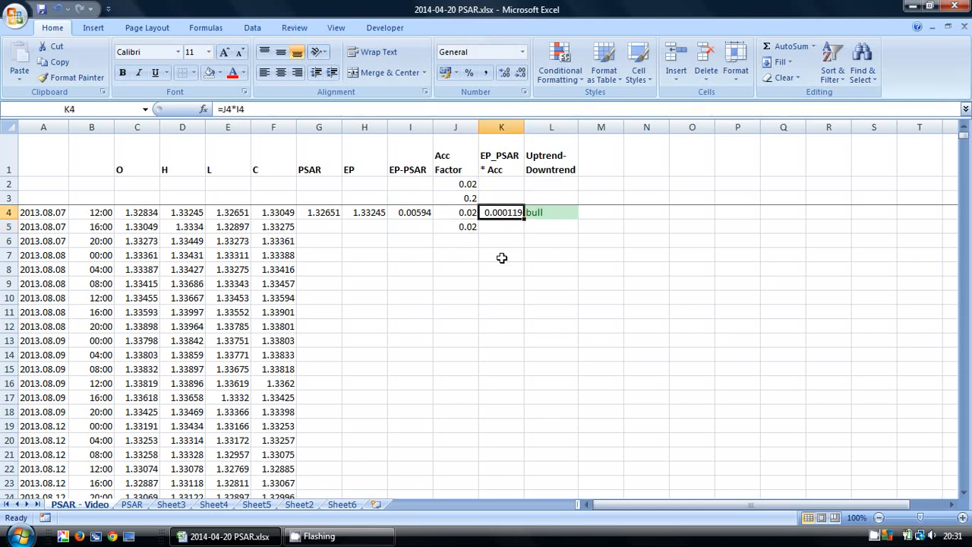
{"action": "mouse_move", "coordinate": [529, 155]}
{"action": "type", "text": "-"}
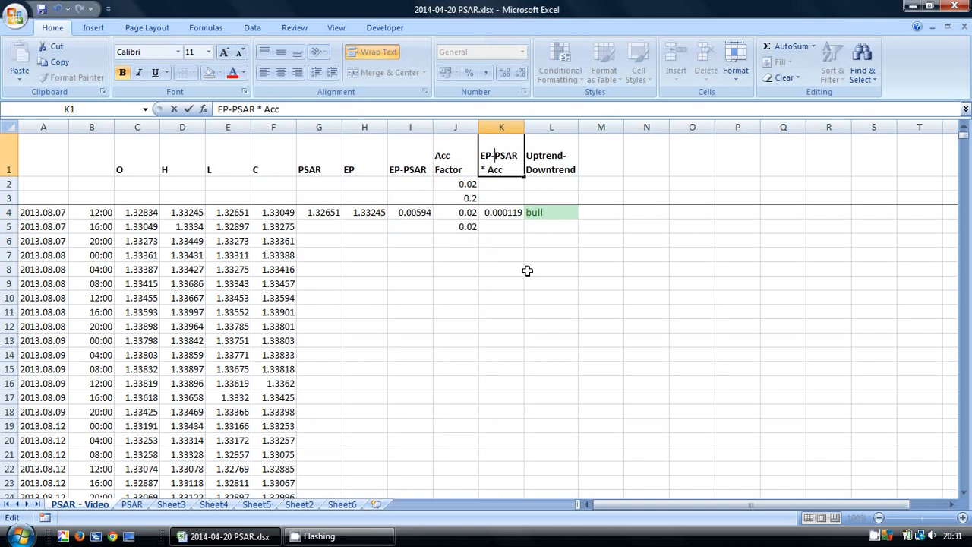
{"action": "left_click", "coordinate": [501, 184]}
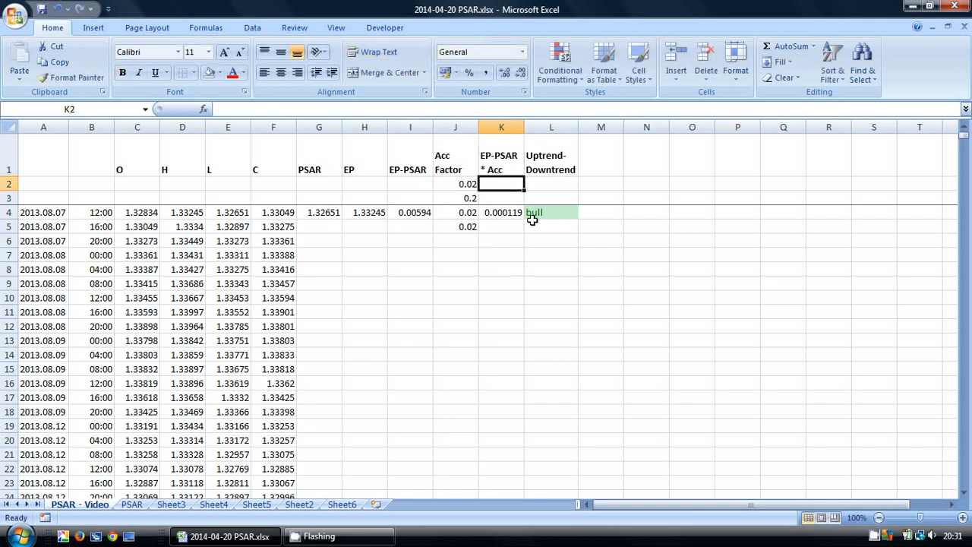
{"action": "mouse_move", "coordinate": [503, 226]}
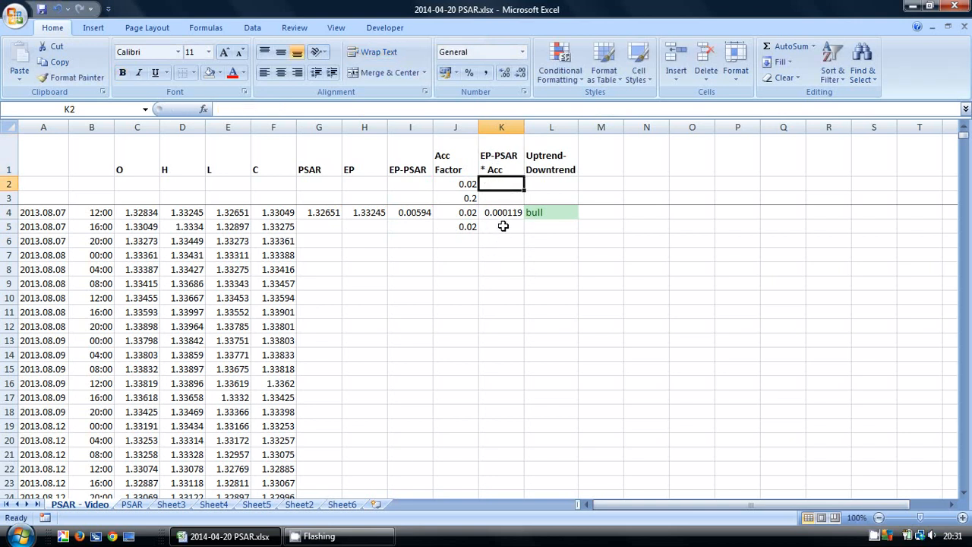
{"action": "left_click", "coordinate": [501, 213]}
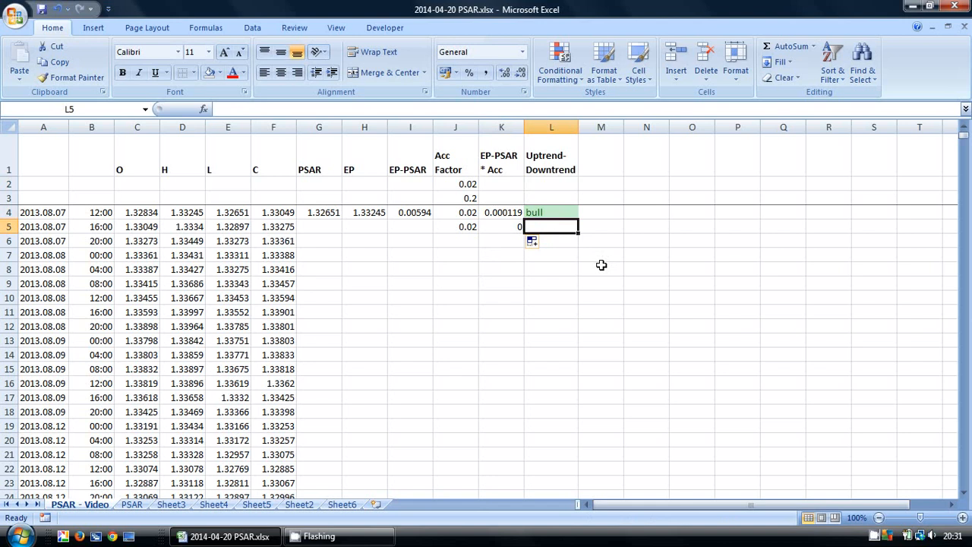
Enter =IF(G5<D5,"bull",IF(G5>E5,"bear","")) in L5 so row 5 reads bull
{"action": "type", "text": "="}
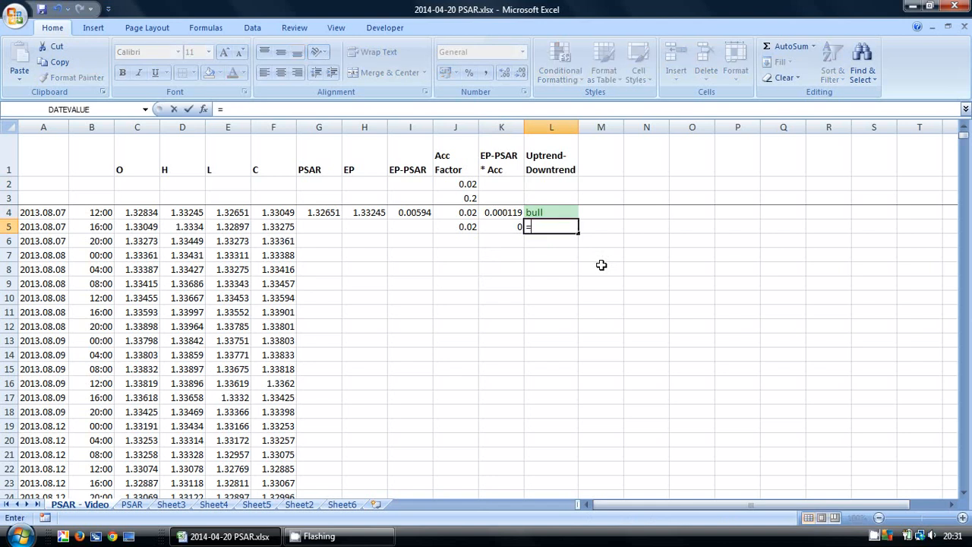
{"action": "type", "text": "if"}
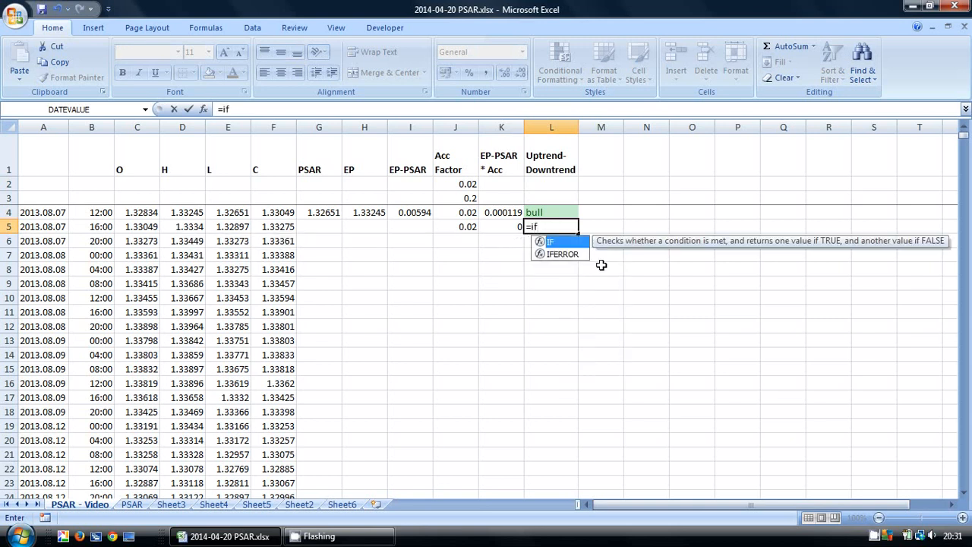
{"action": "type", "text": "("}
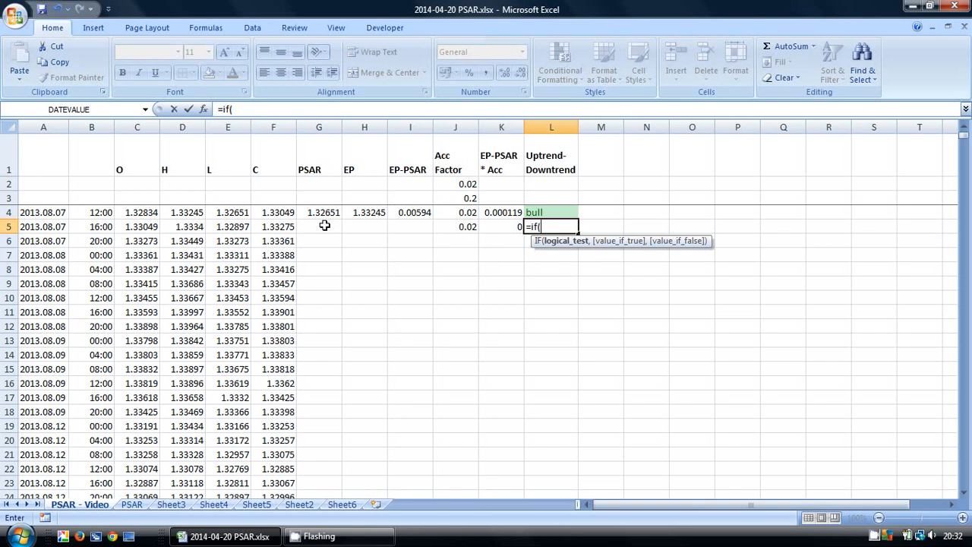
{"action": "left_click", "coordinate": [319, 227]}
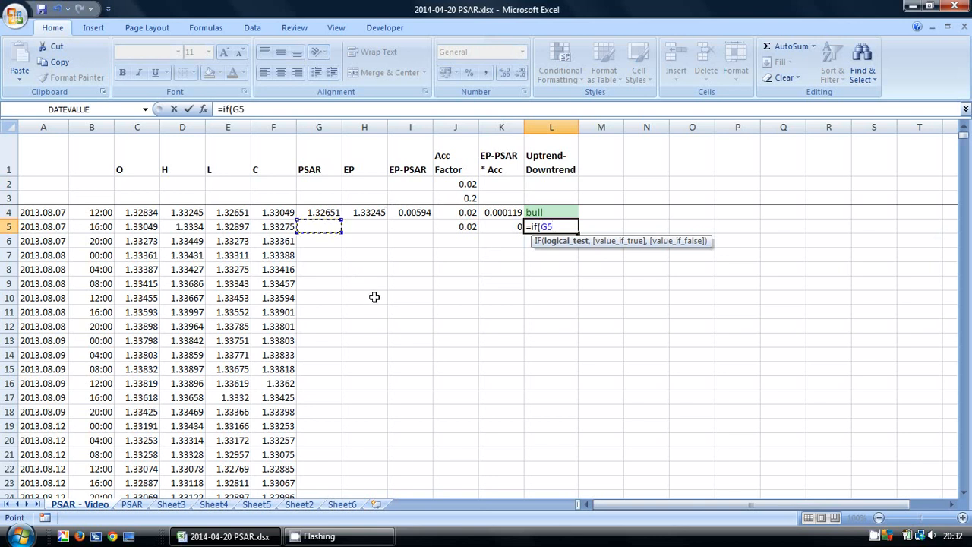
{"action": "type", "text": "<"}
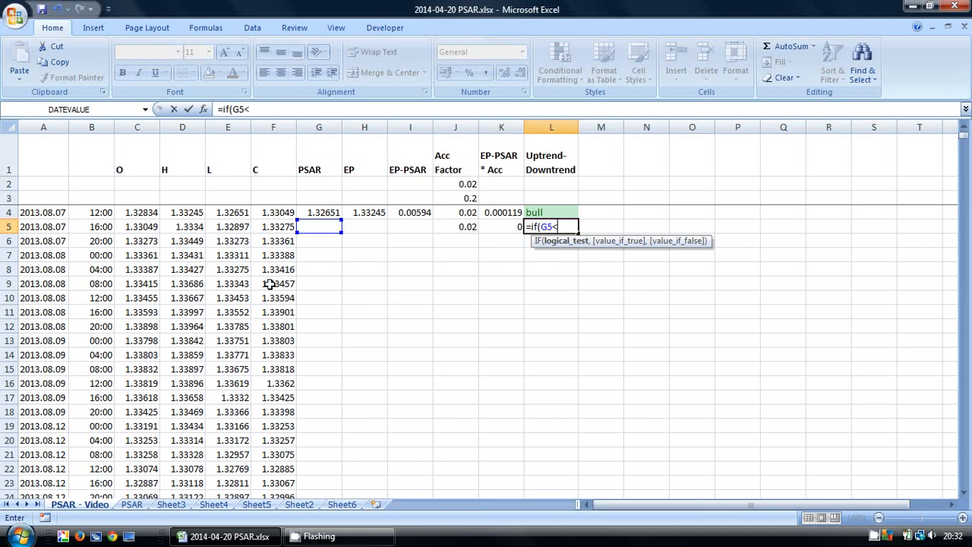
{"action": "left_click", "coordinate": [182, 226]}
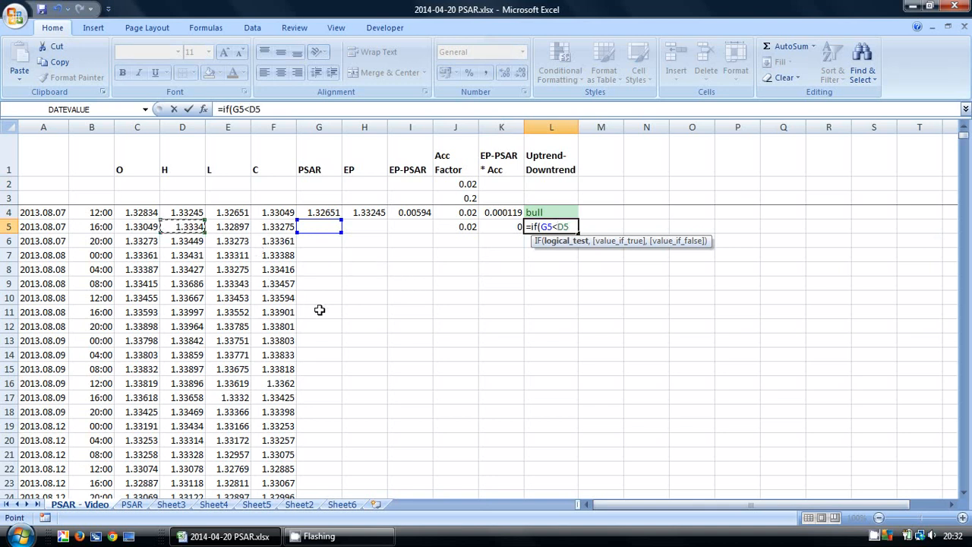
{"action": "type", "text": ",\""}
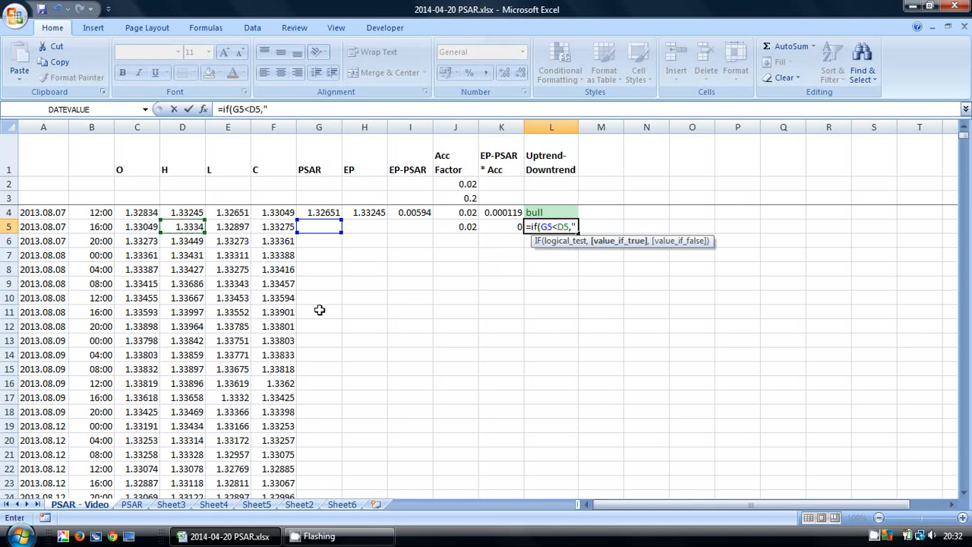
{"action": "type", "text": "bull"}
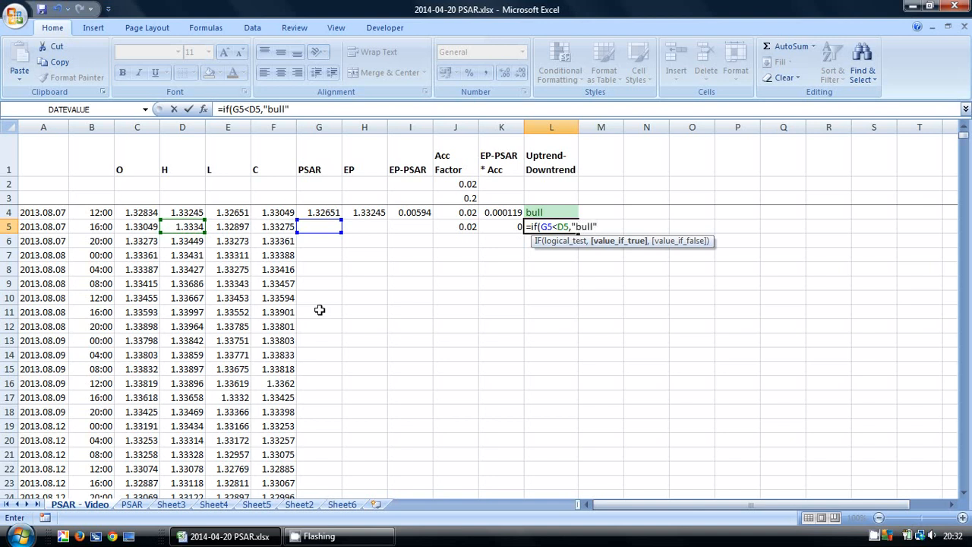
{"action": "type", "text": ","}
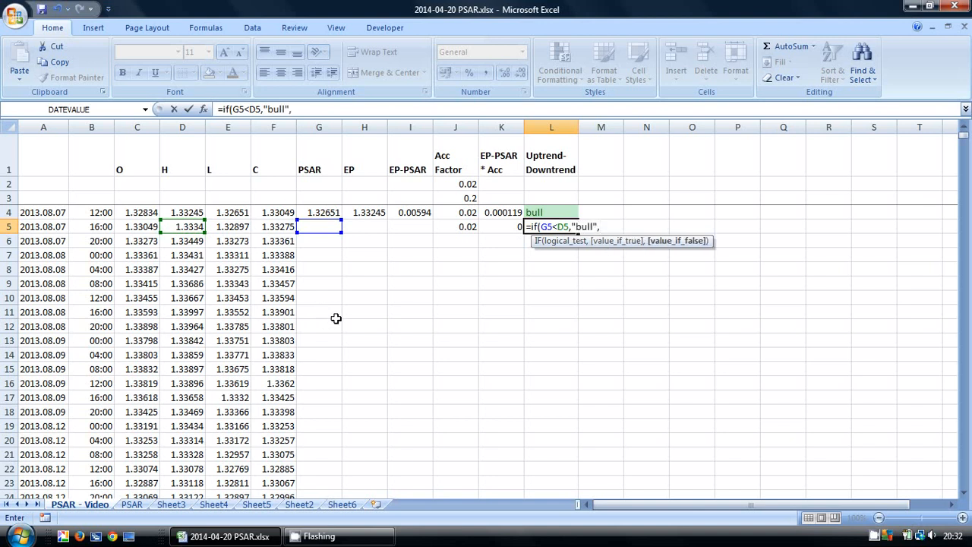
{"action": "type", "text": "if"}
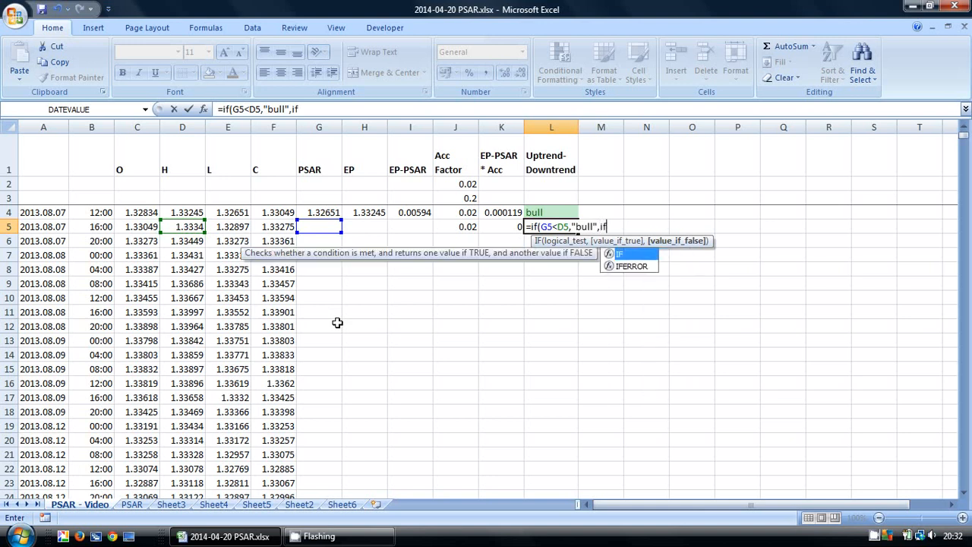
{"action": "type", "text": "("}
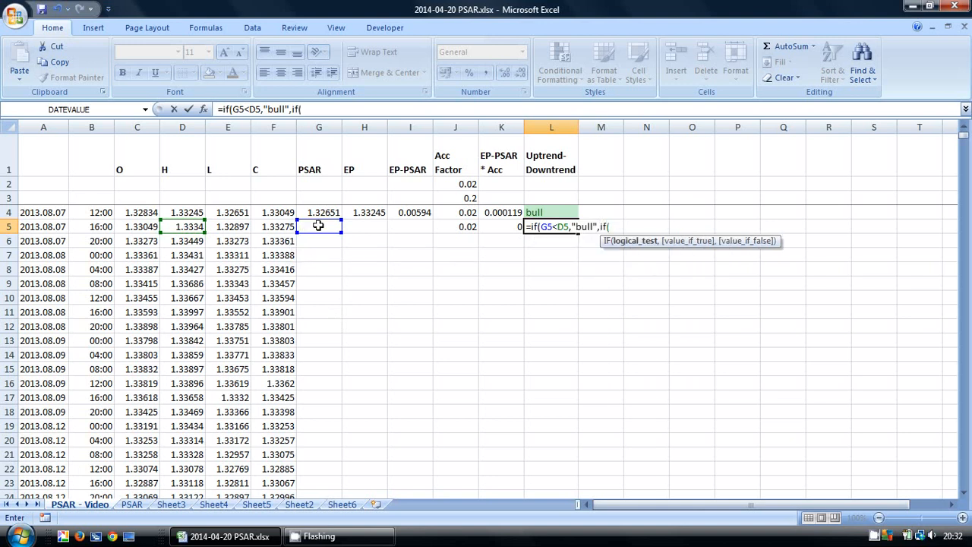
{"action": "type", "text": "G5>E5"}
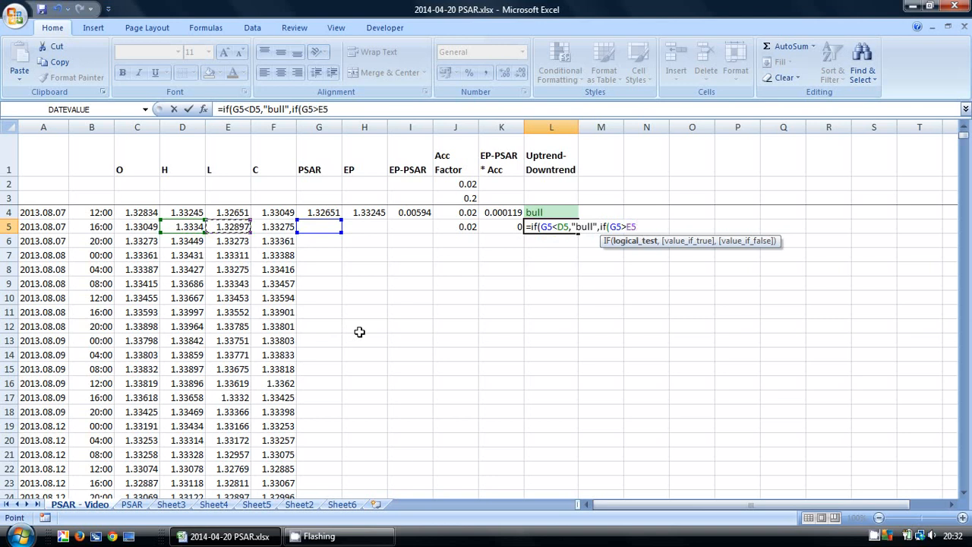
{"action": "type", "text": ",\"bear"}
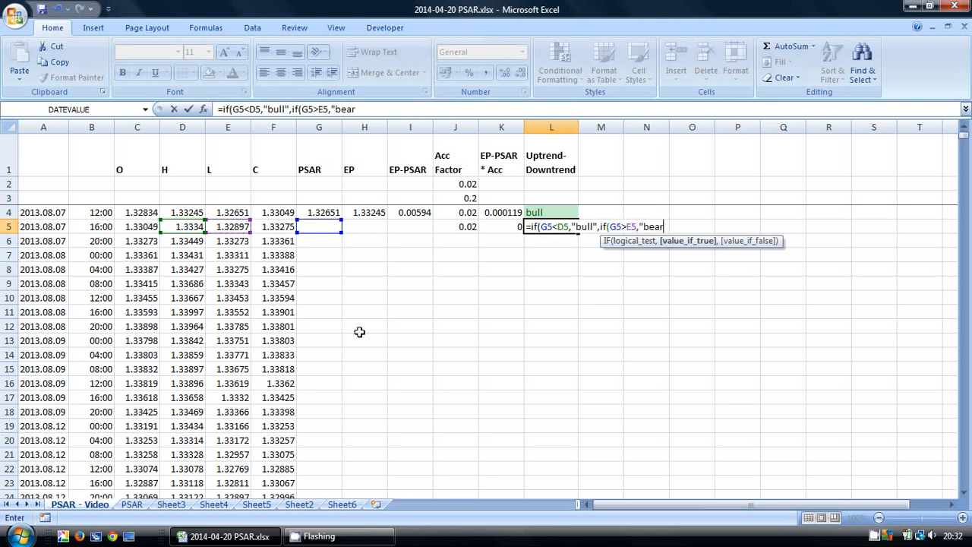
{"action": "type", "text": "\""}
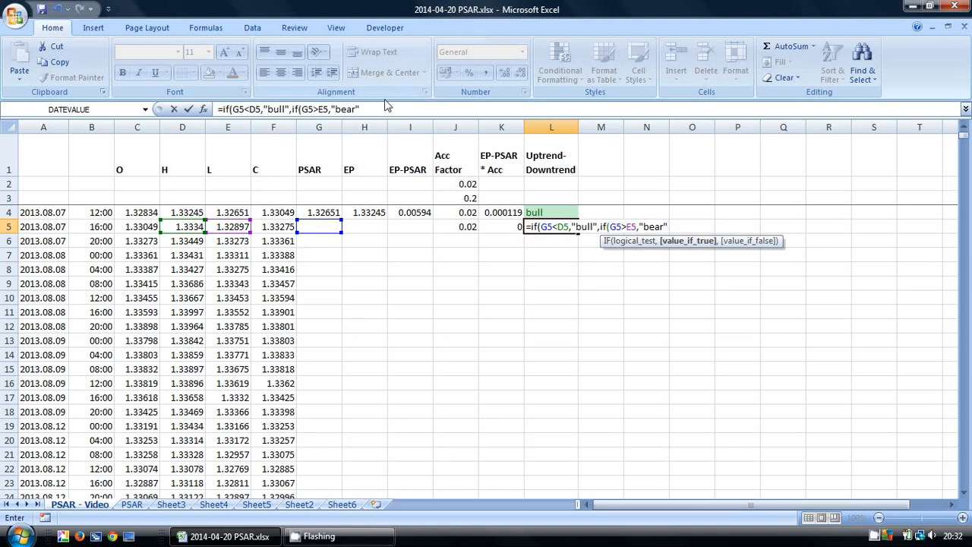
{"action": "type", "text": ",\"\"))"}
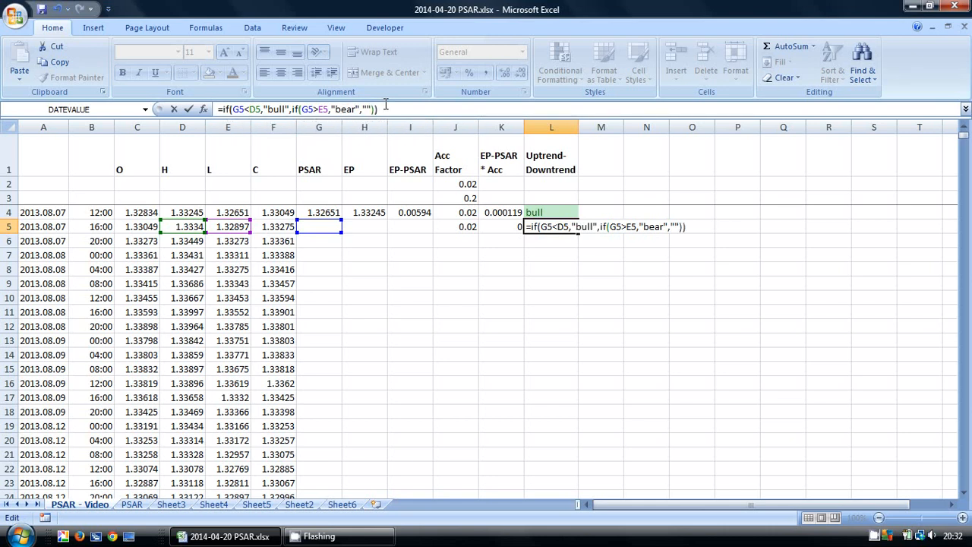
{"action": "key", "text": "Enter"}
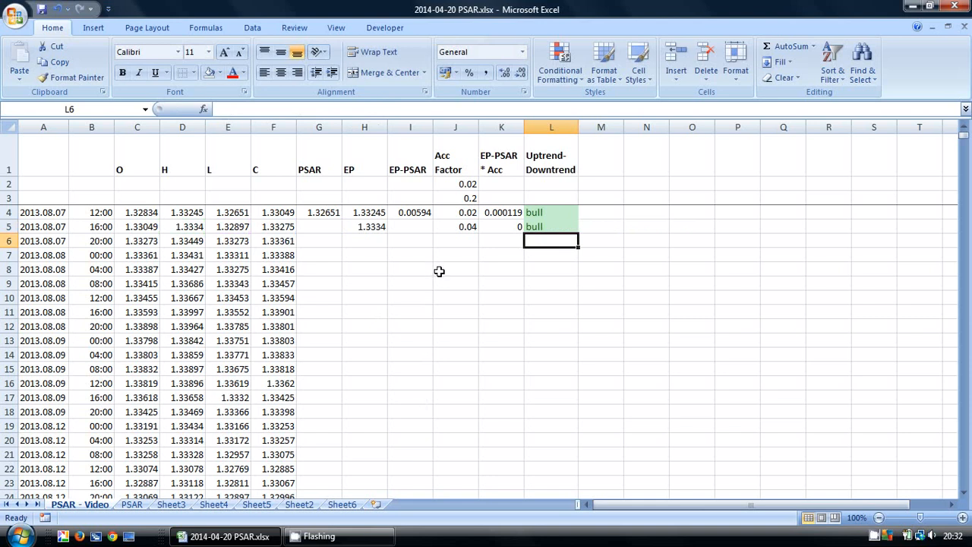
Start G5's PSAR as =G4+K4, previous PSAR plus the EP-PSAR × Acc value
{"action": "left_click", "coordinate": [410, 212]}
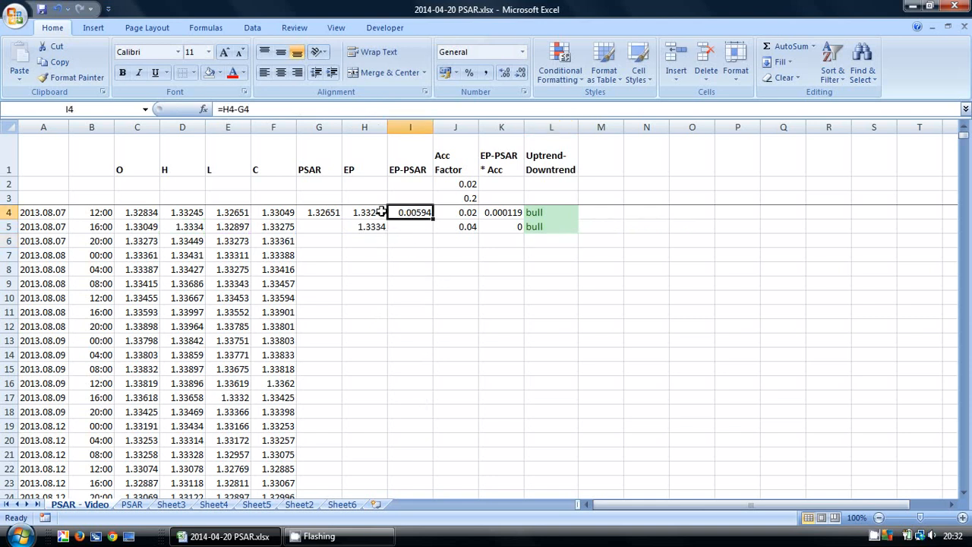
{"action": "left_click", "coordinate": [319, 226]}
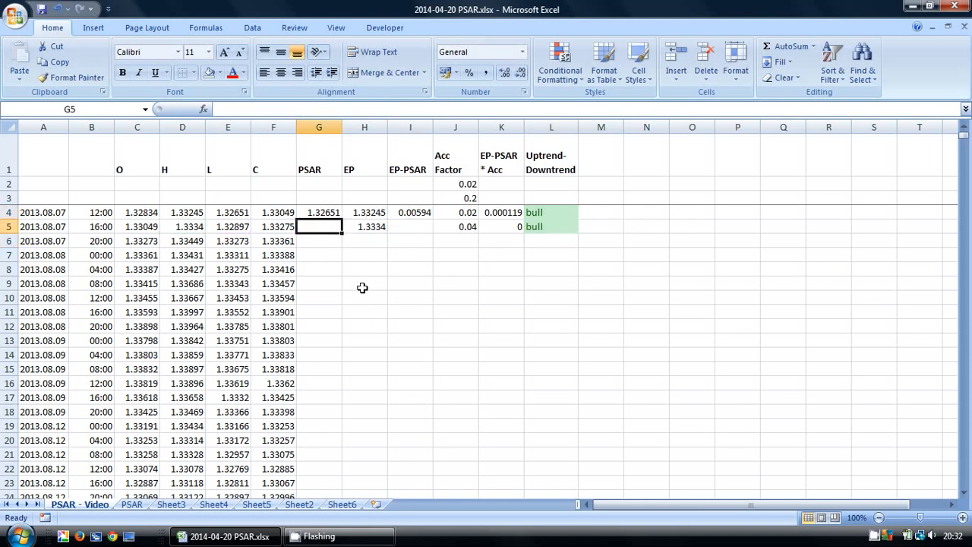
{"action": "type", "text": "="}
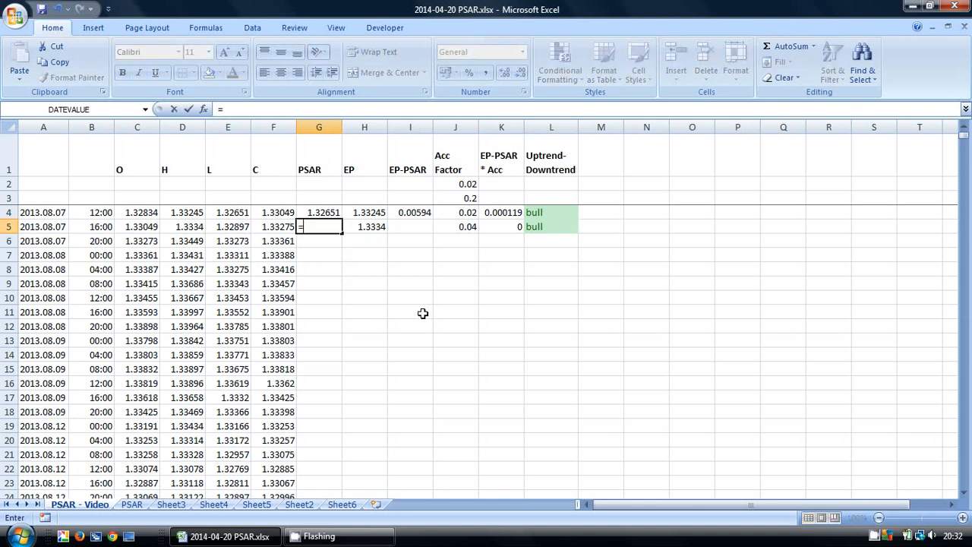
{"action": "left_click", "coordinate": [320, 213]}
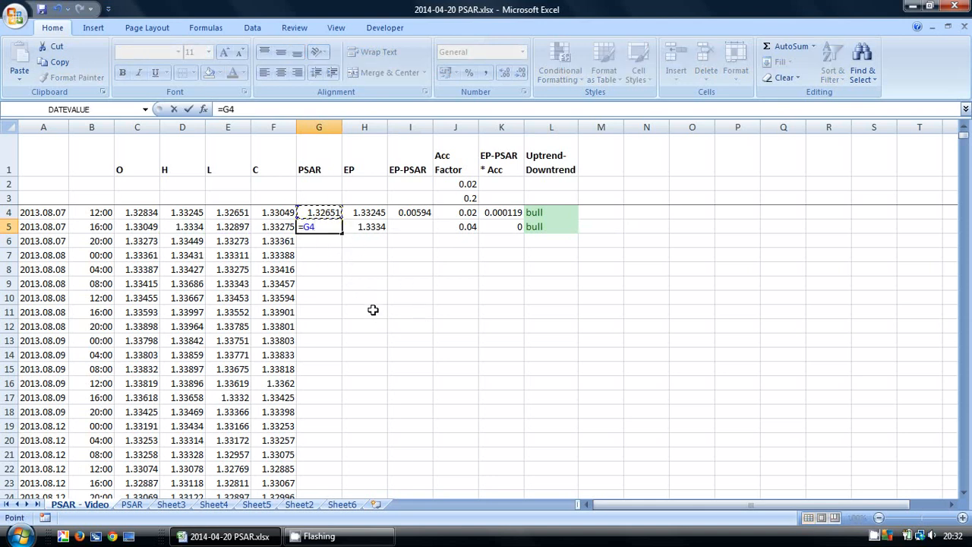
{"action": "type", "text": "+"}
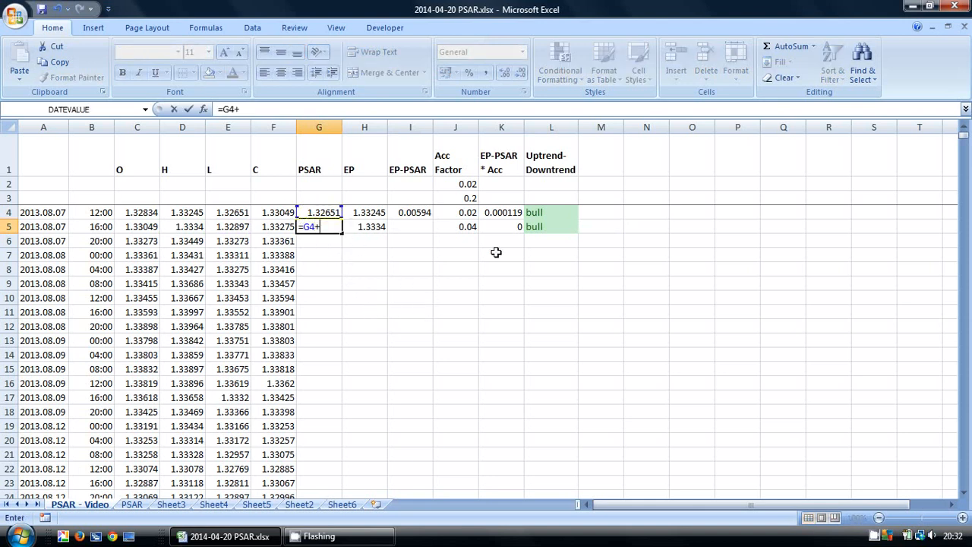
{"action": "left_click", "coordinate": [499, 213]}
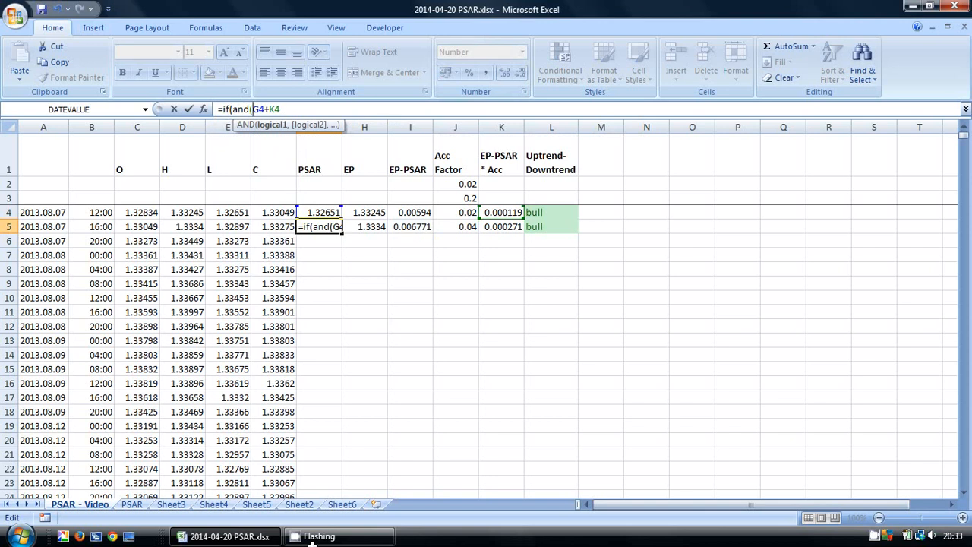
{"action": "mouse_move", "coordinate": [530, 213]}
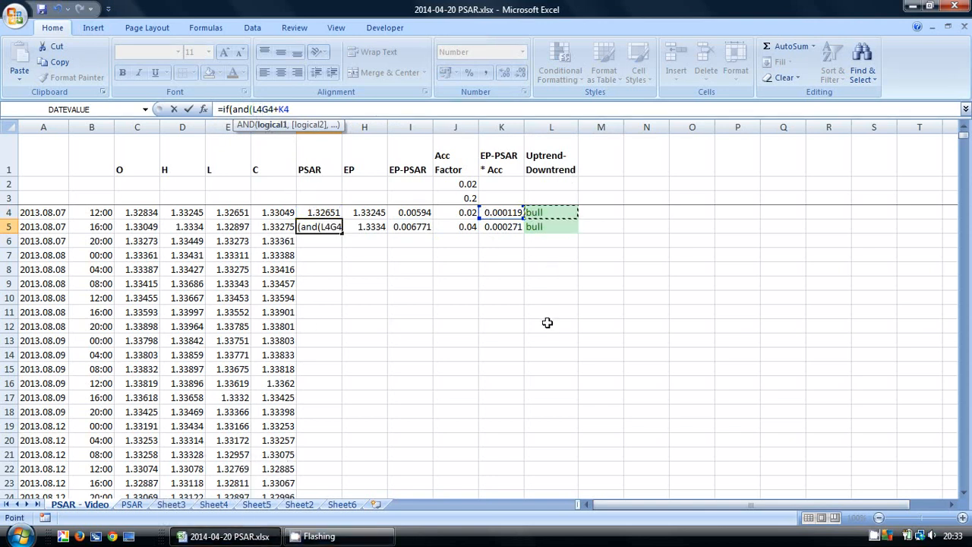
Wrap G5 in IF(AND(L4="bull",G4+K4>E5),H4,... and begin the bear branch
{"action": "type", "text": "=\"bull\","}
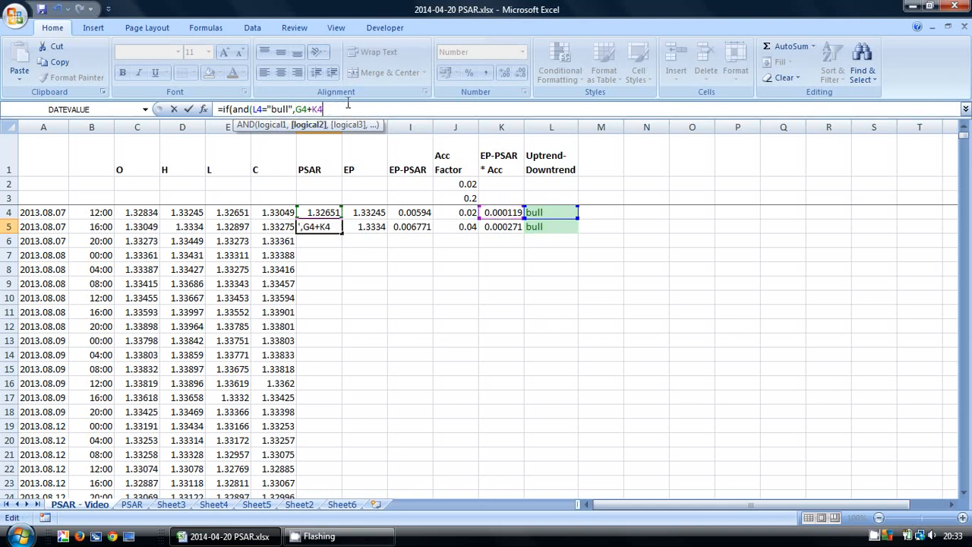
{"action": "type", "text": ">E5)"}
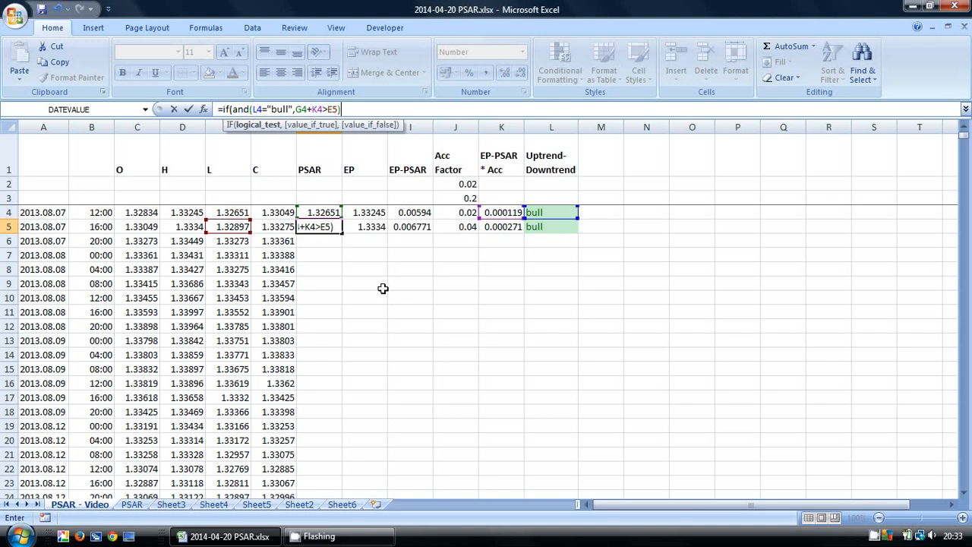
{"action": "type", "text": ",H4"}
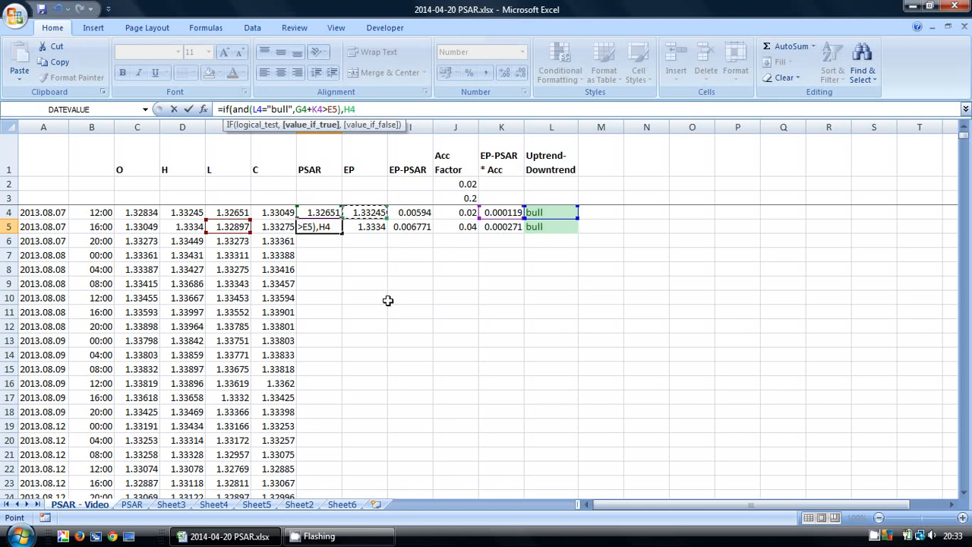
{"action": "type", "text": ",if(and("}
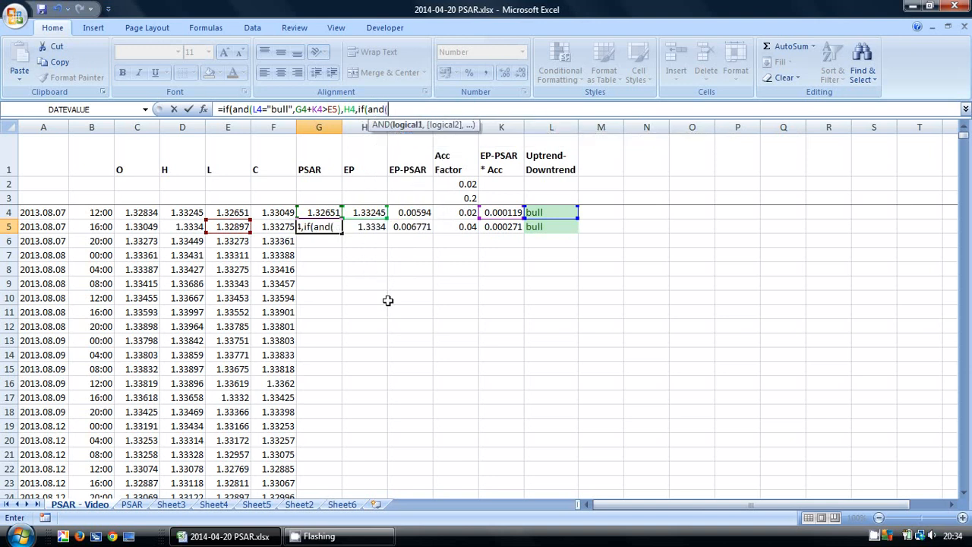
{"action": "mouse_move", "coordinate": [398, 301]}
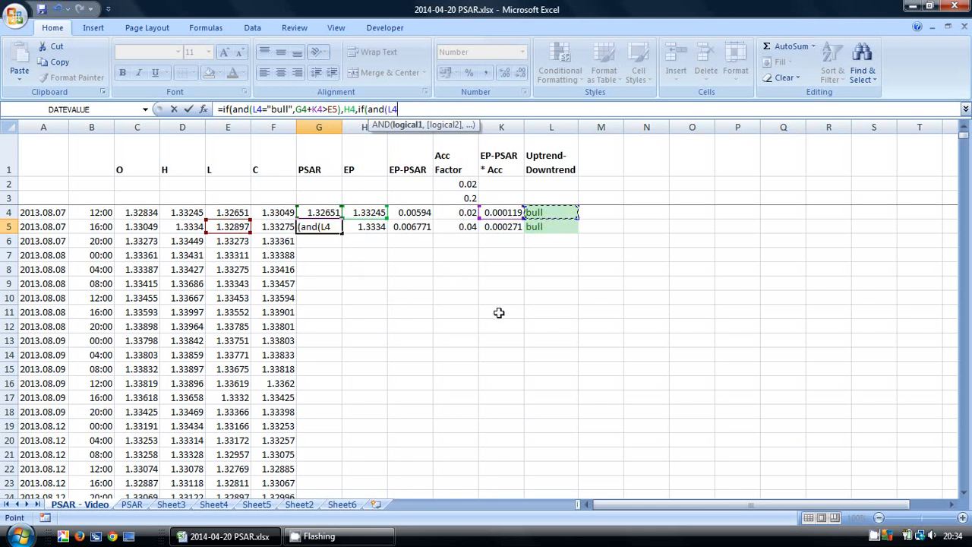
{"action": "type", "text": "=\"bear\","}
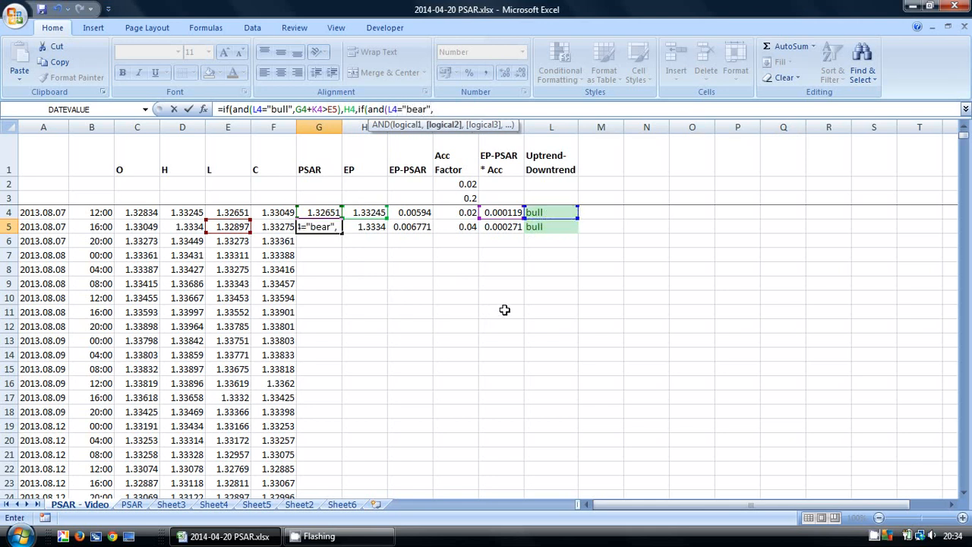
{"action": "mouse_move", "coordinate": [179, 226]}
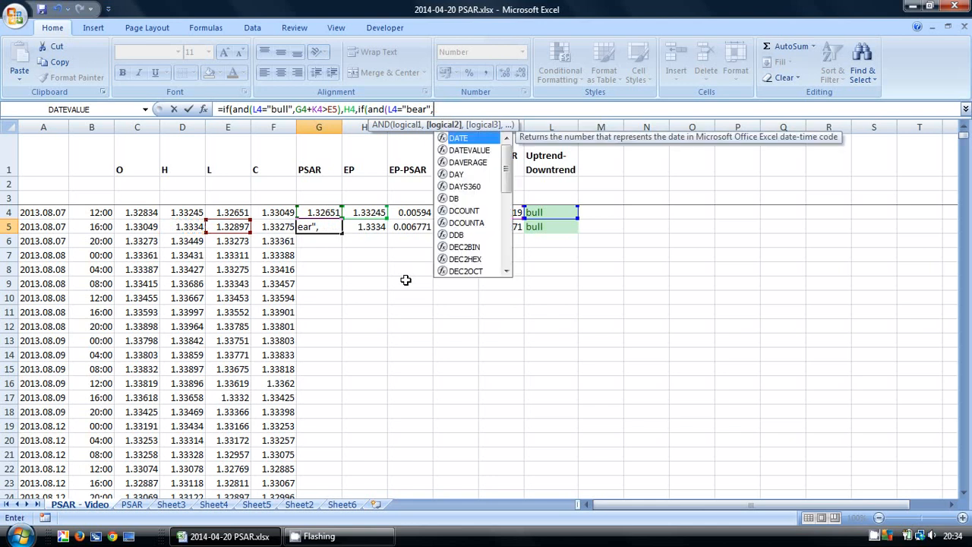
{"action": "type", "text": "g4+"}
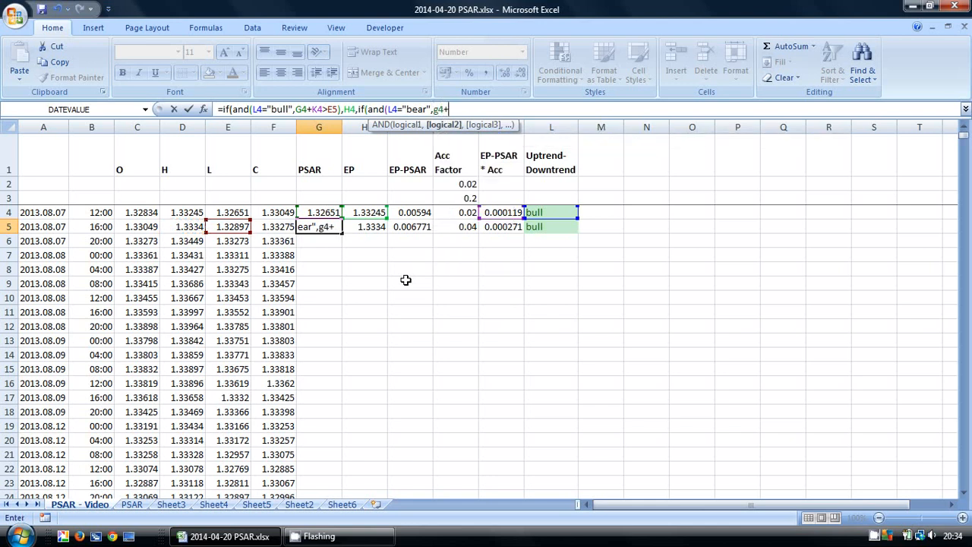
Finish with IF(AND(L4="bear",G4+K4<D5),H4,G4+K4)) so G5 shows 1.32663
{"action": "type", "text": "k4"}
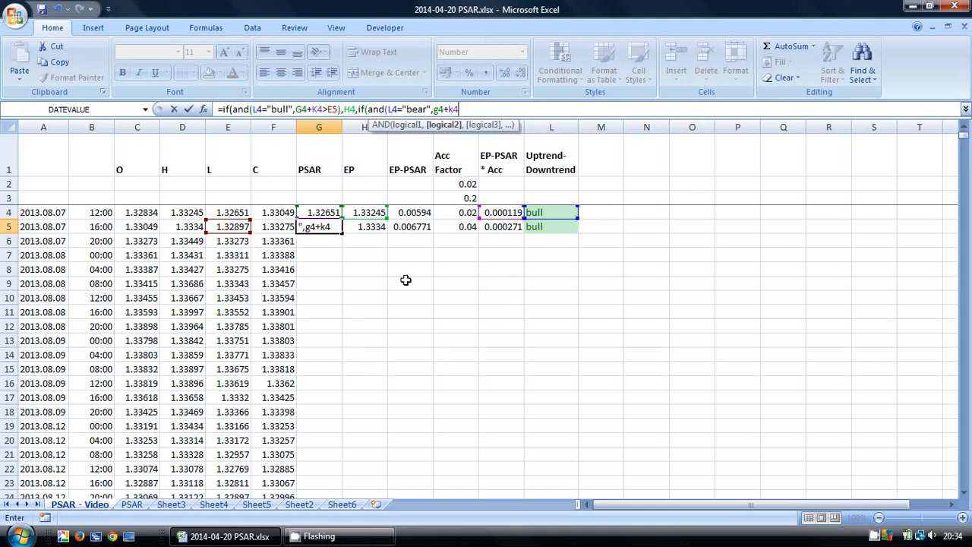
{"action": "type", "text": "<"}
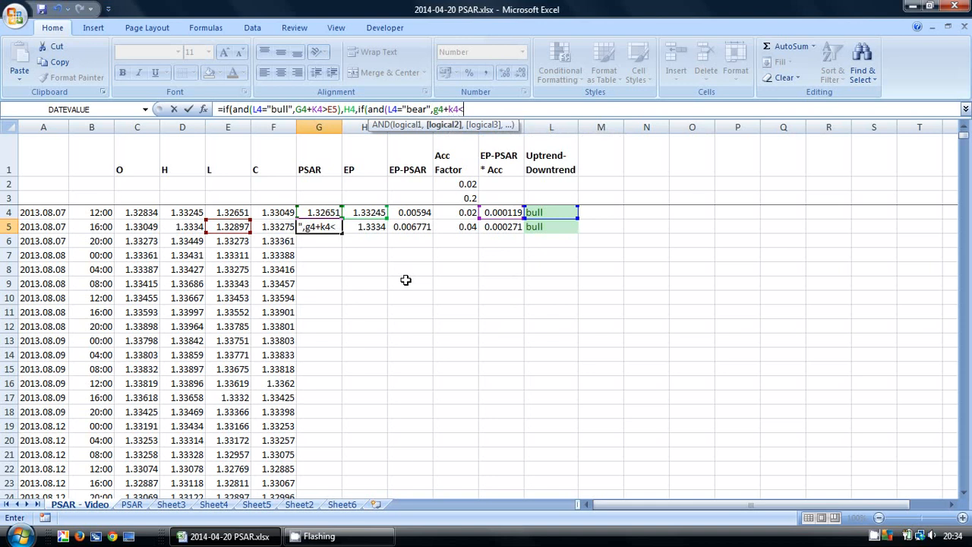
{"action": "mouse_move", "coordinate": [182, 226]}
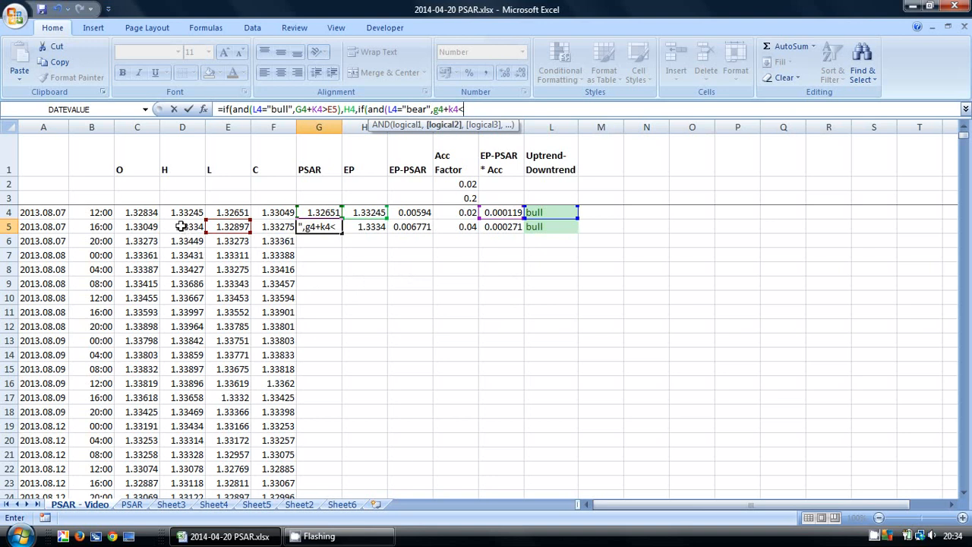
{"action": "type", "text": "D5,"}
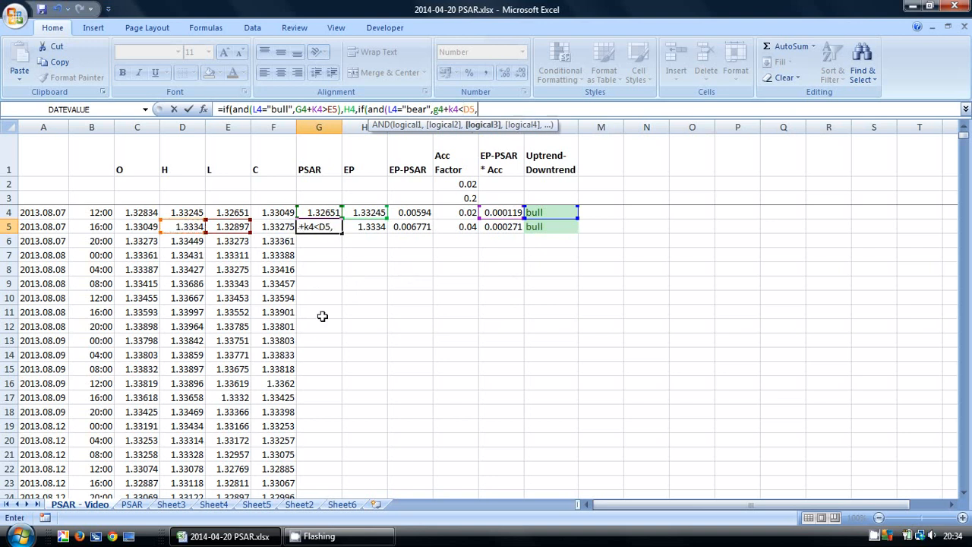
{"action": "type", "text": ","}
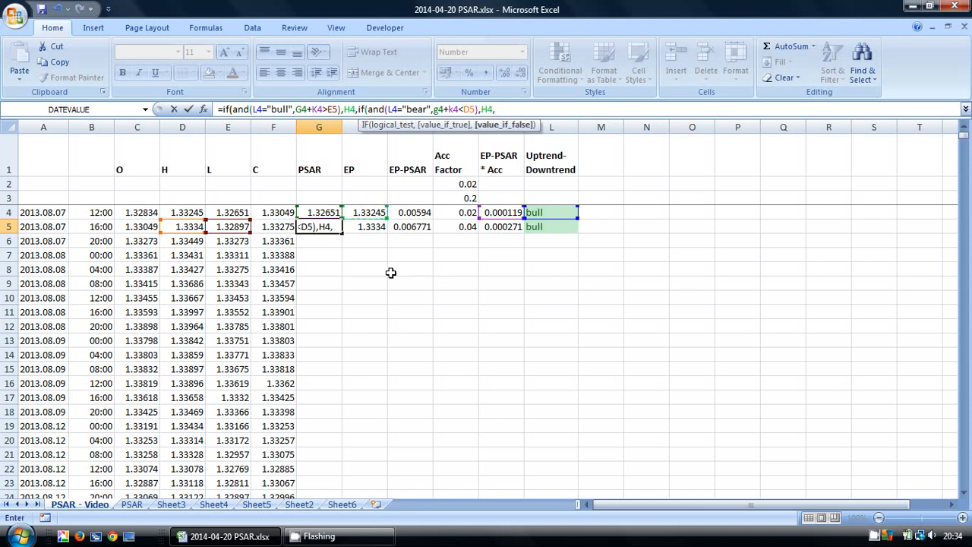
{"action": "type", "text": ",g4+k4"}
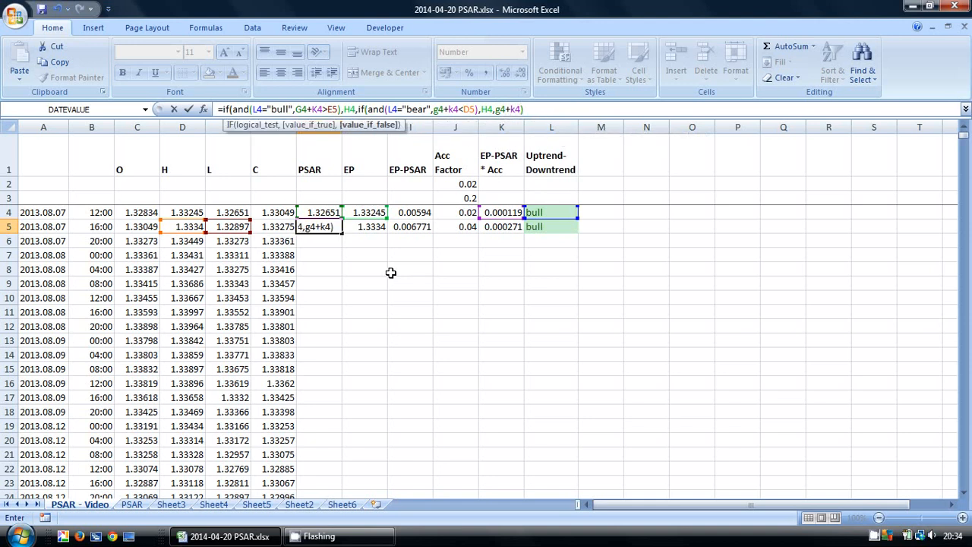
{"action": "type", "text": ")"}
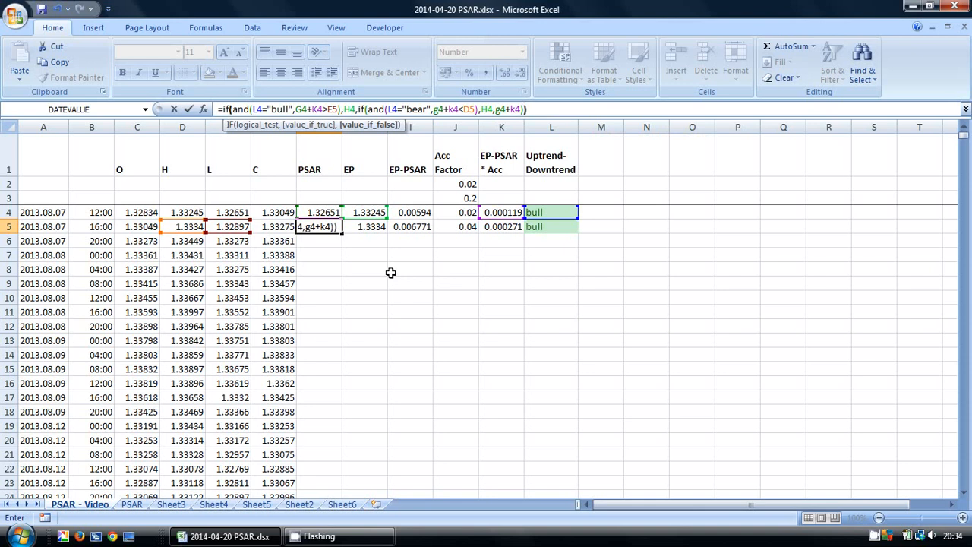
{"action": "key", "text": "Enter"}
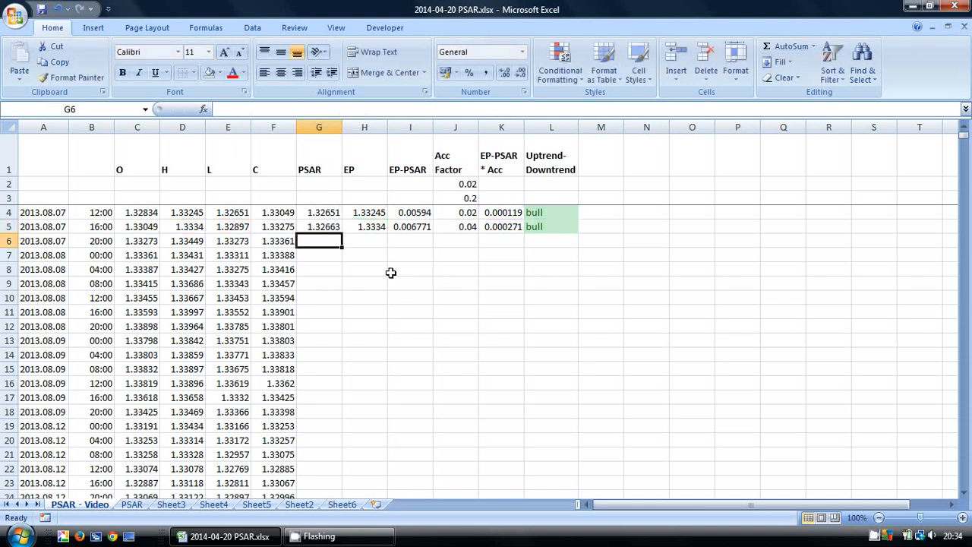
Fill G5:L5 down the whole data set, producing alternating bull and bear runs past row 130
{"action": "left_click_drag", "start_coordinate": [319, 213], "coordinate": [551, 226]}
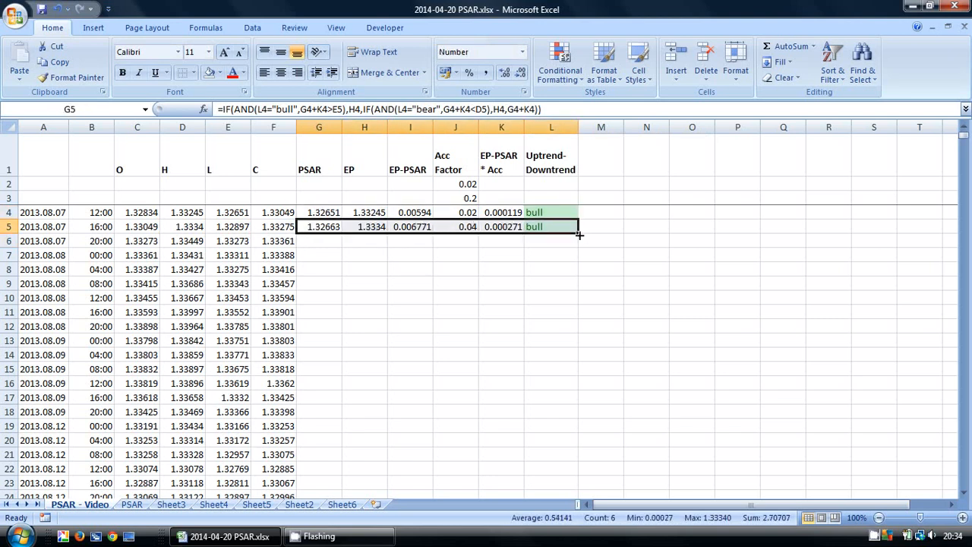
{"action": "left_click_drag", "start_coordinate": [579, 231], "coordinate": [579, 489]}
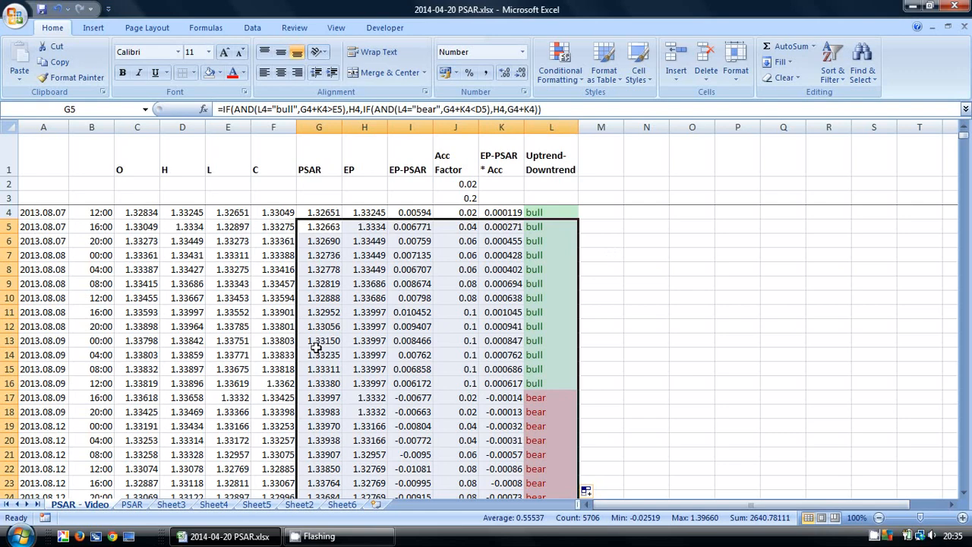
{"action": "scroll", "scroll_direction": "down", "scroll_amount": 3}
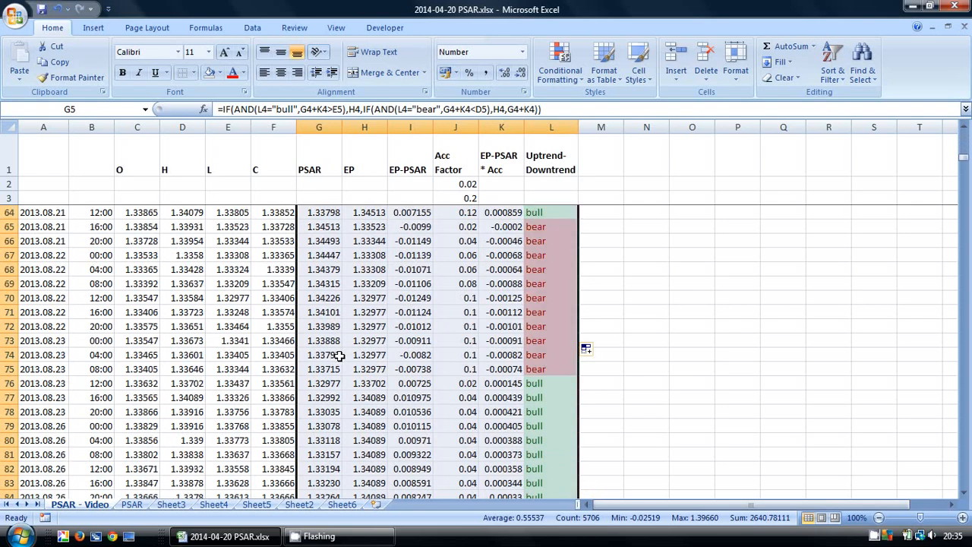
{"action": "scroll", "scroll_direction": "down", "scroll_amount": 3}
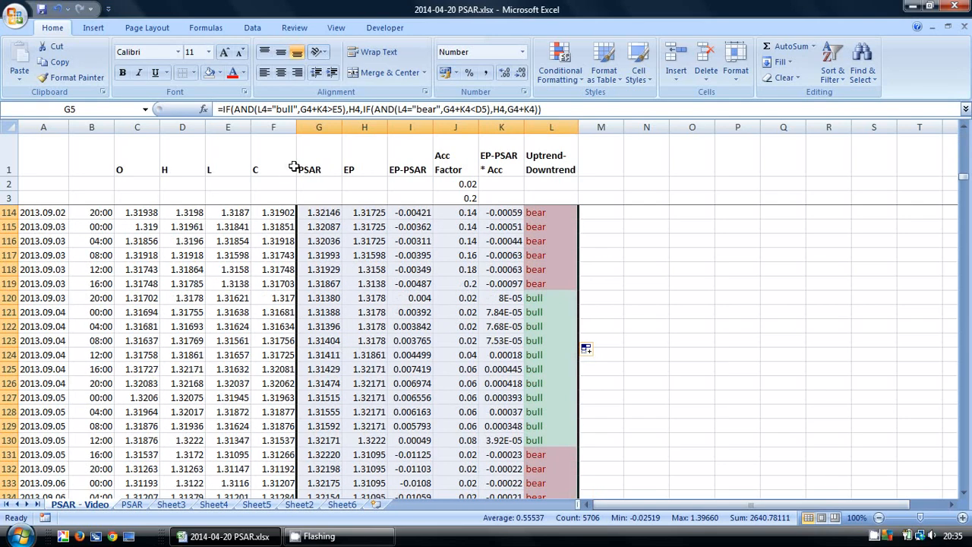
Select the whole PSAR column G so it stands out
{"action": "left_click", "coordinate": [220, 73]}
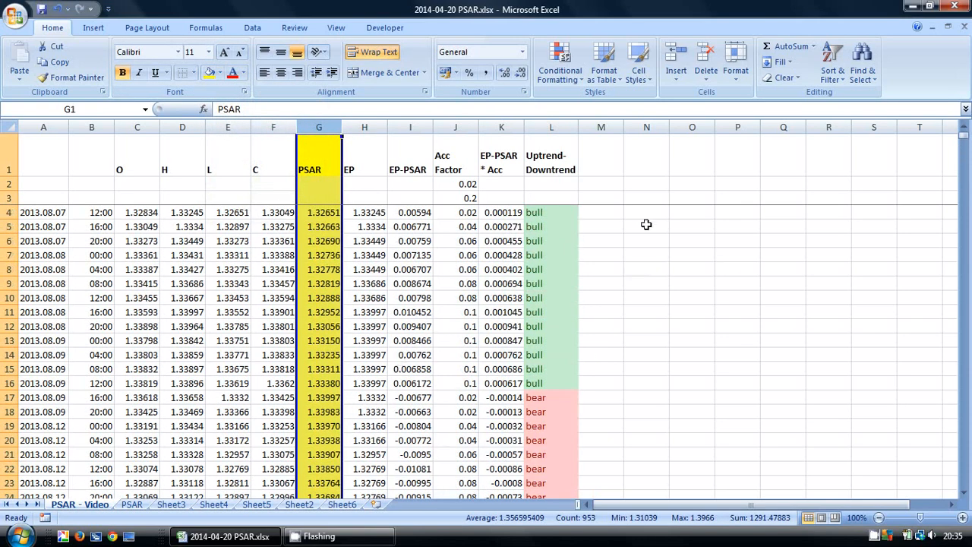
{"action": "mouse_move", "coordinate": [605, 228]}
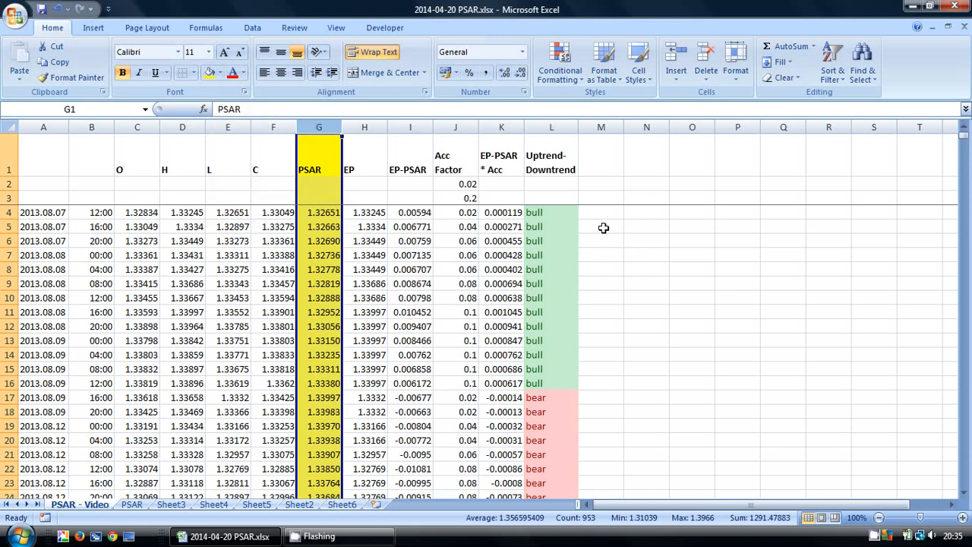